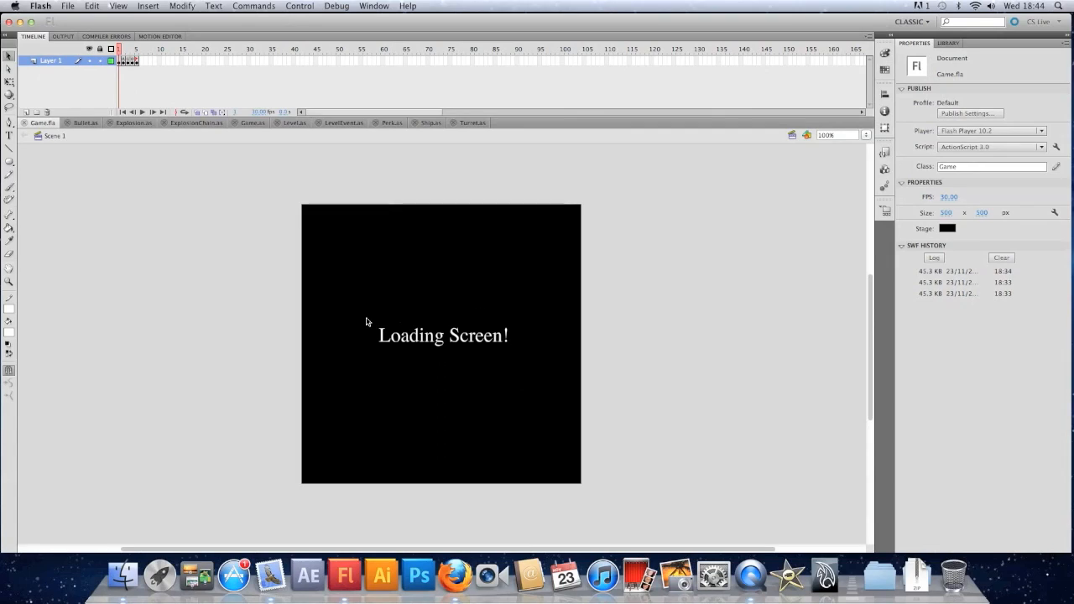
pyautogui.moveTo(408, 296)
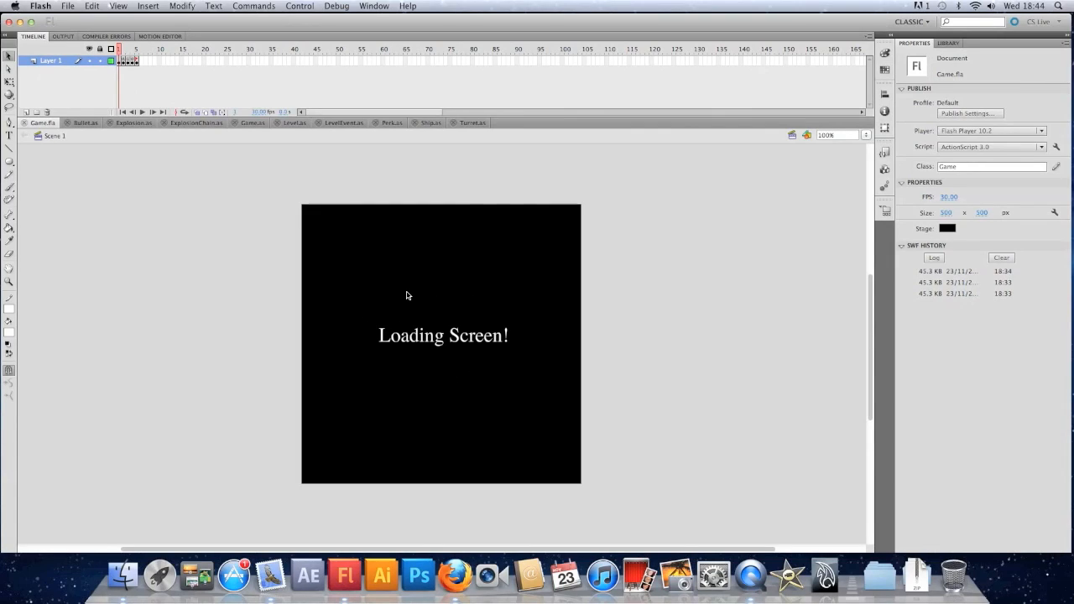
pyautogui.moveTo(510, 342)
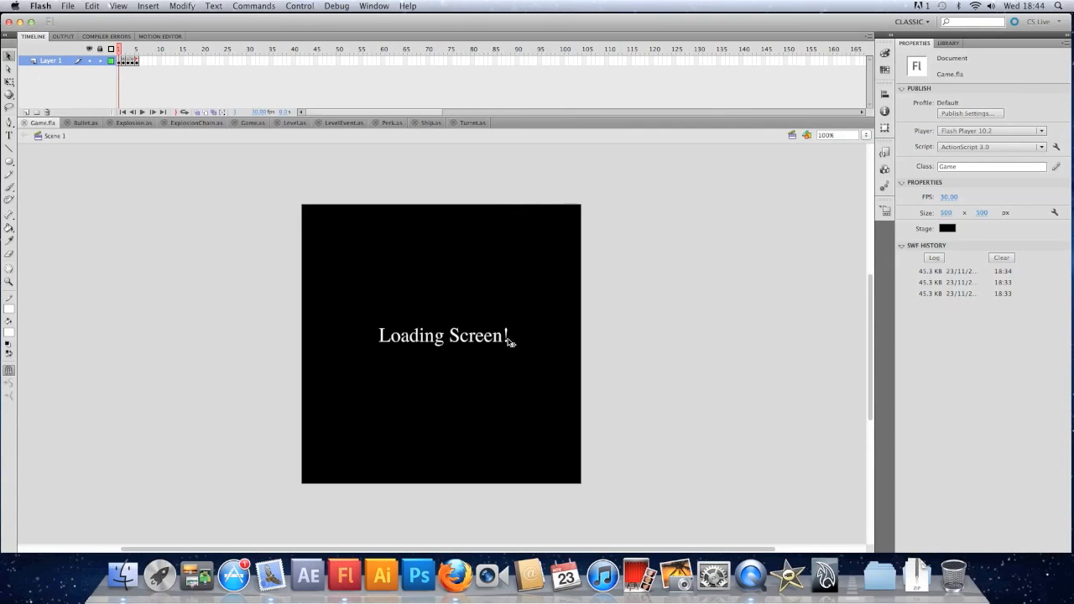
pyautogui.moveTo(275, 245)
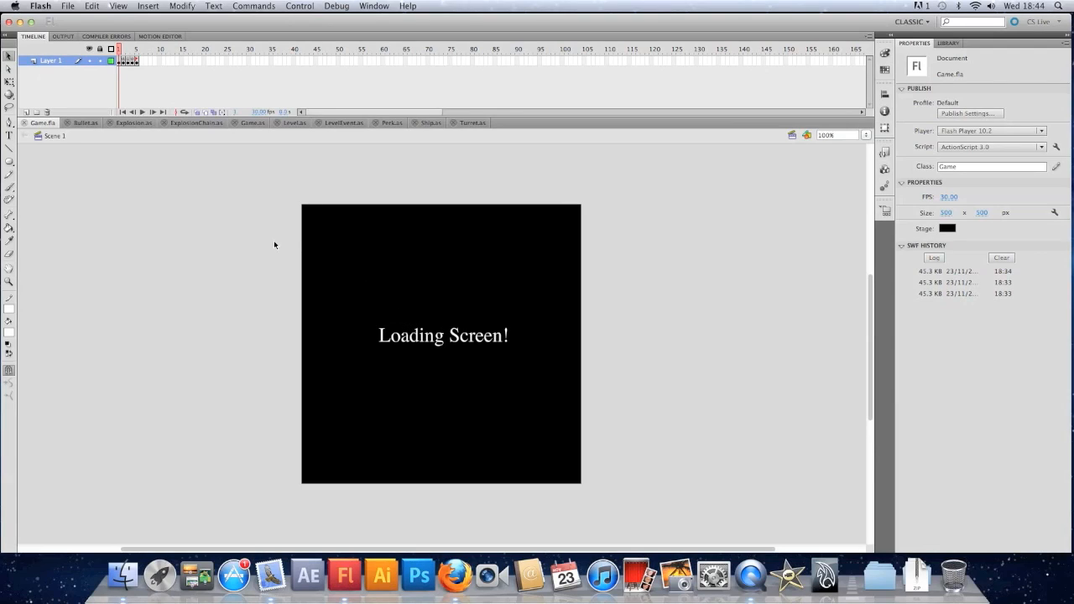
pyautogui.moveTo(170, 138)
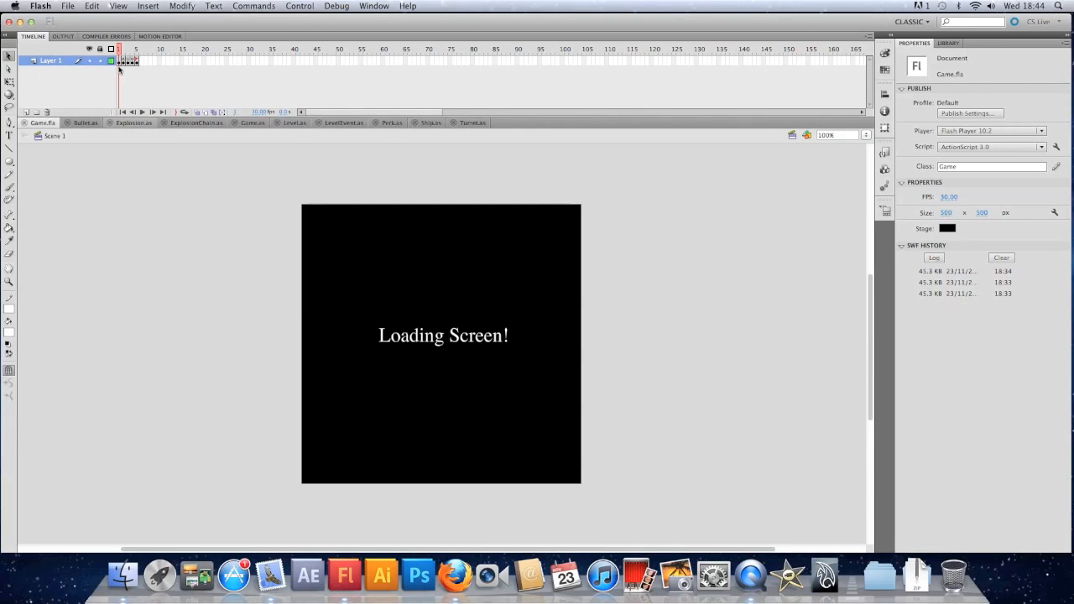
# Step: Glance at the Game class script, then bring up the Actions editor for frame 1 of Game.fla
pyautogui.click(251, 122)
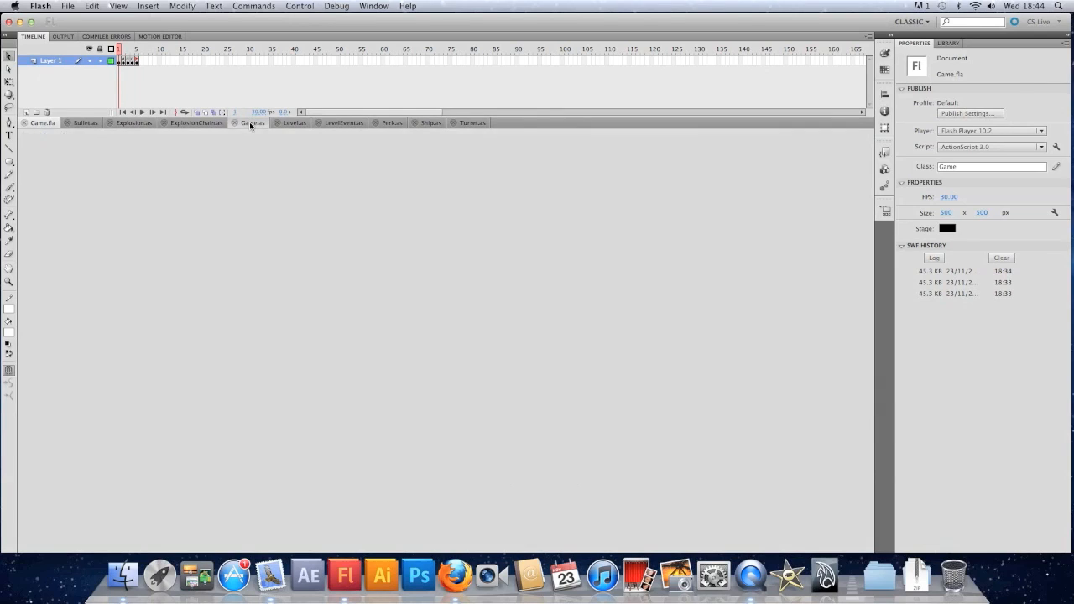
pyautogui.click(252, 123)
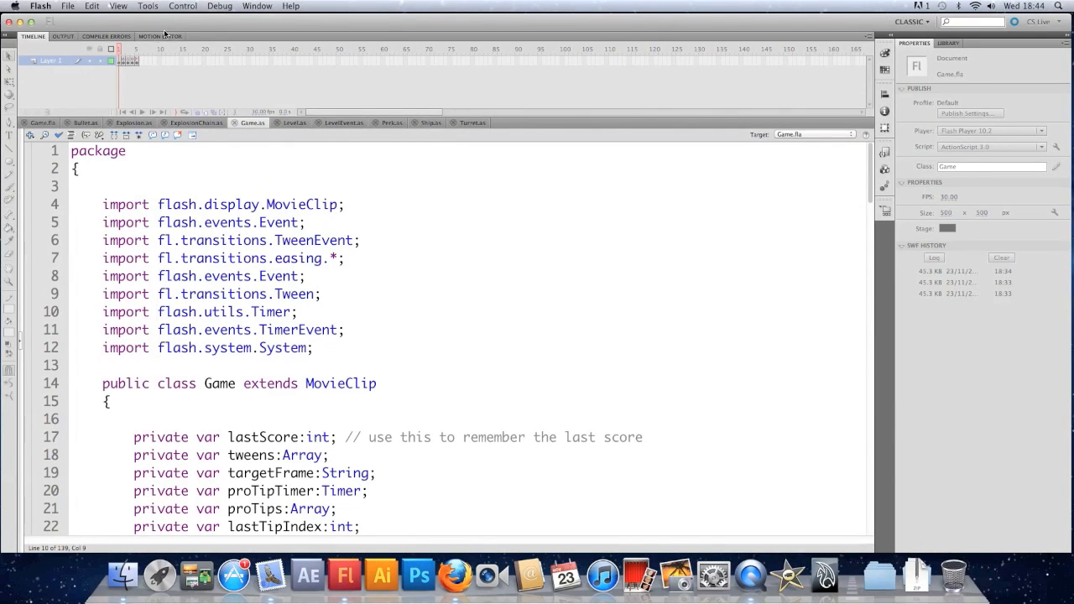
pyautogui.click(42, 123)
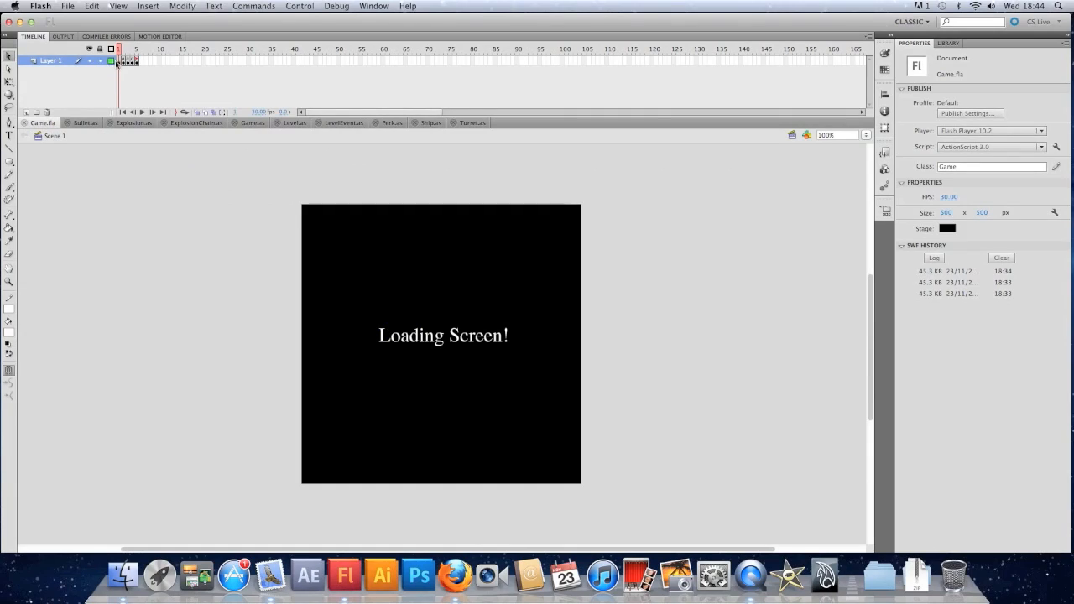
pyautogui.click(443, 336)
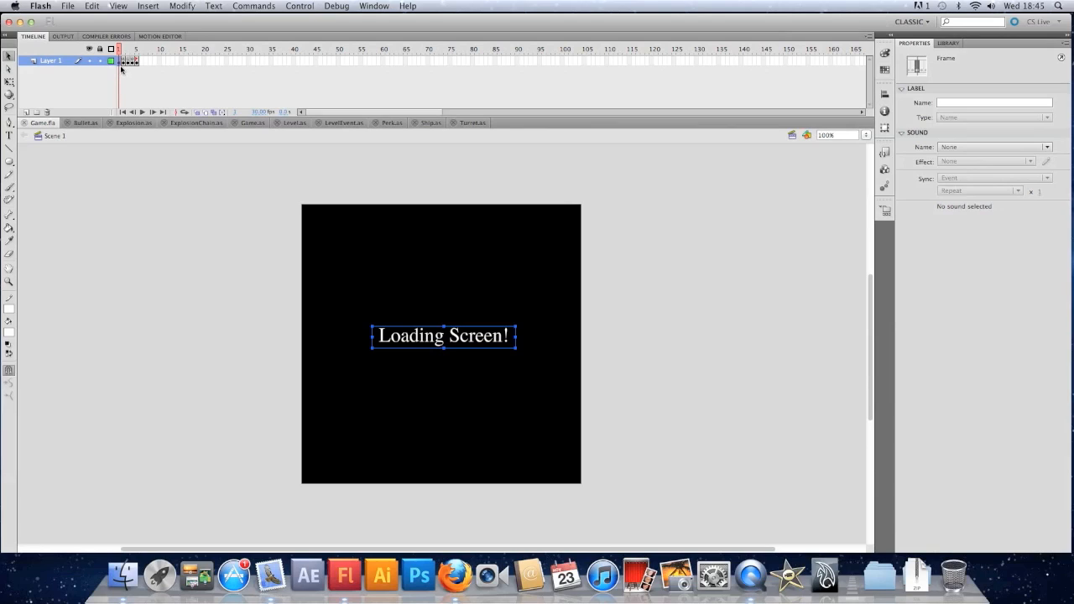
pyautogui.rightClick(128, 60)
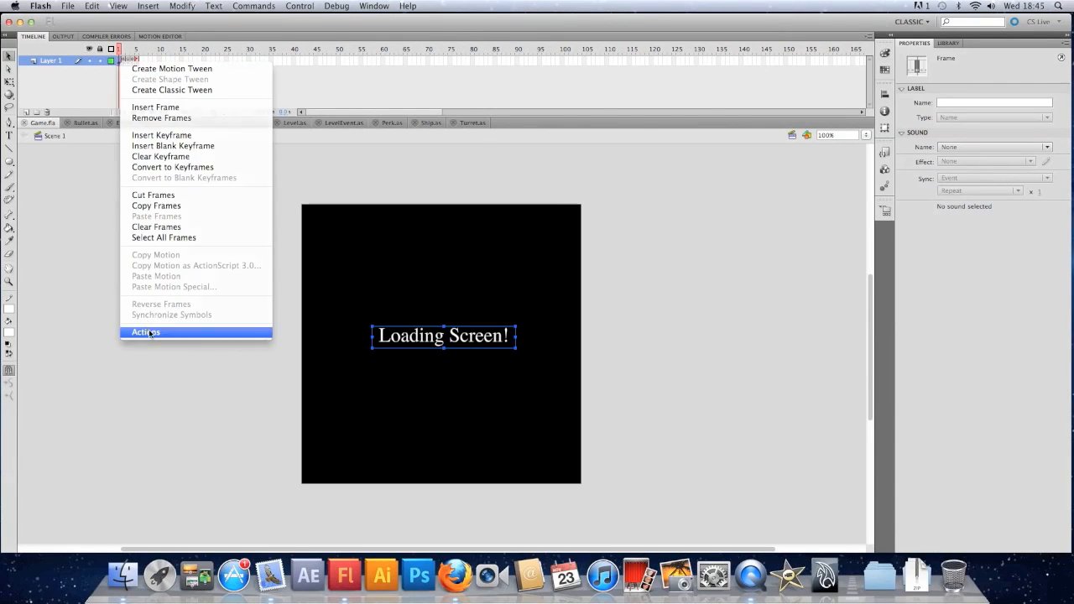
pyautogui.click(145, 332)
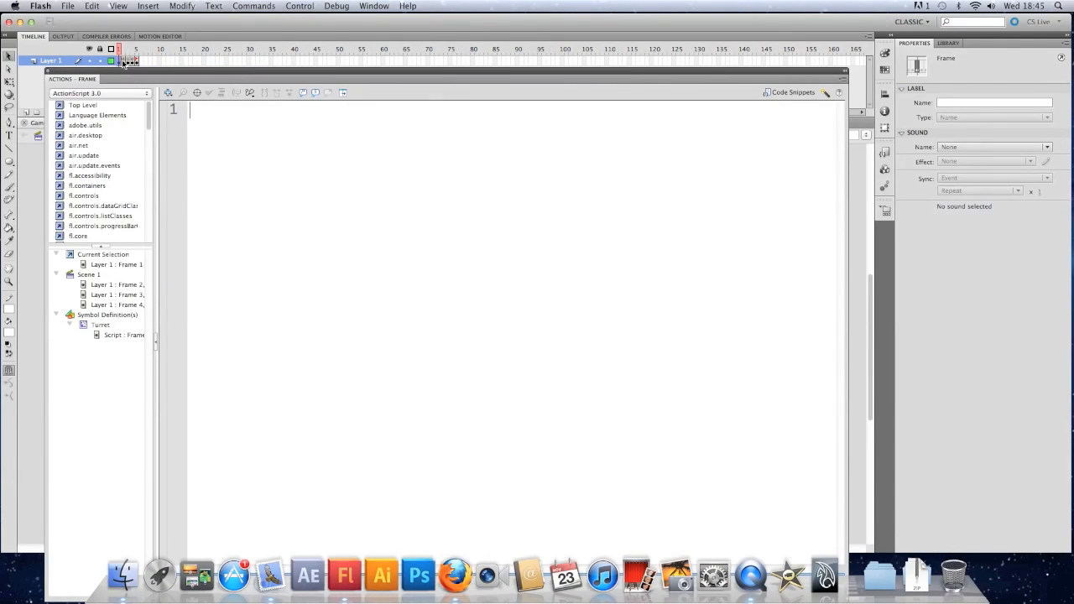
# Step: Write a commented stop(); so the SWF halts here, and start a comment about running code regularly
pyautogui.write('//')
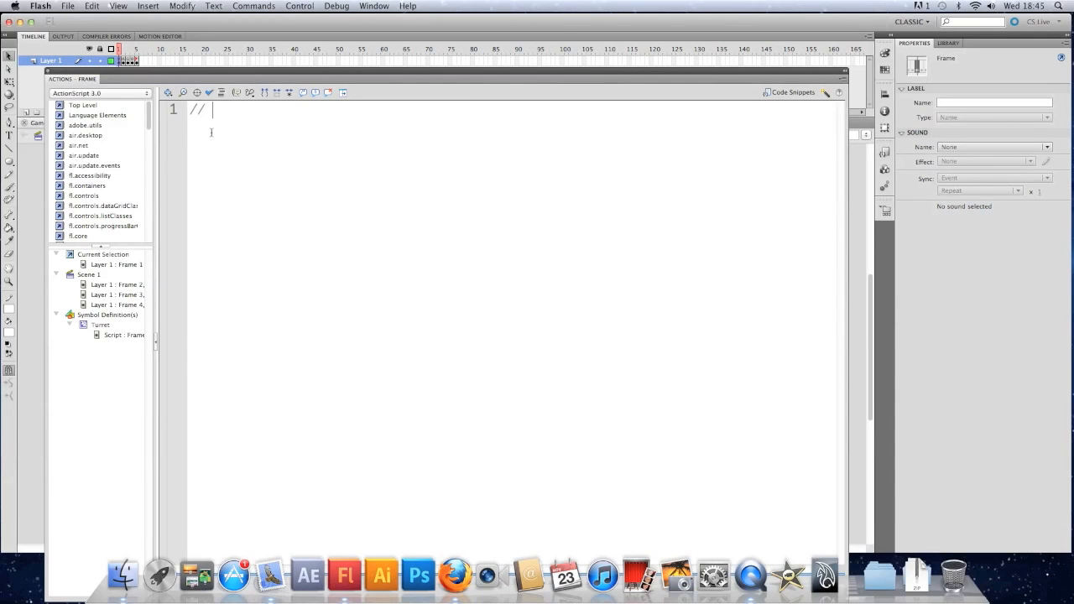
pyautogui.write('stop the swf here')
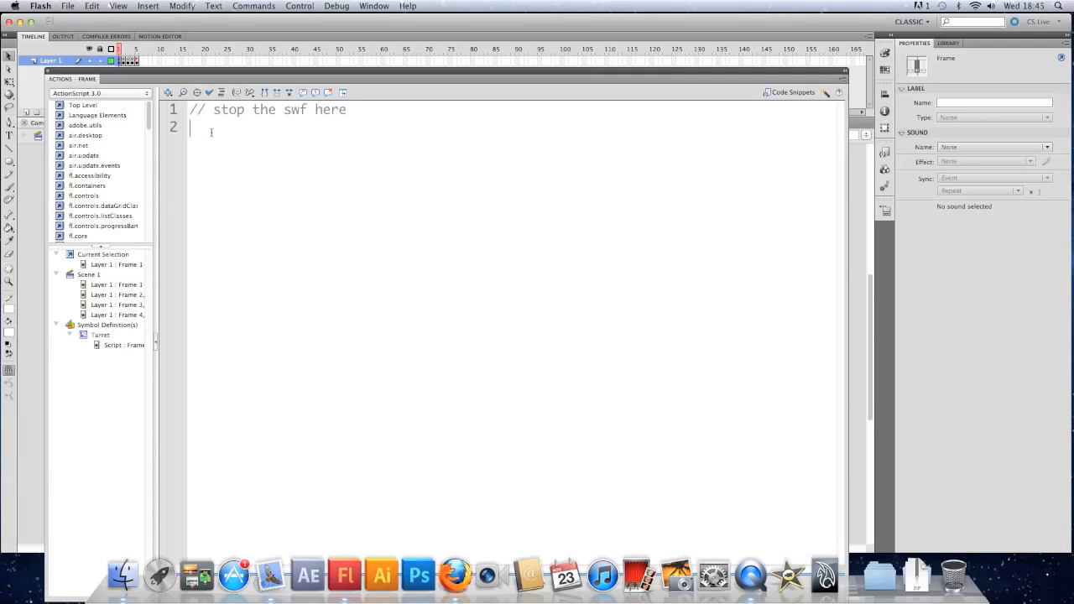
pyautogui.write('stop();')
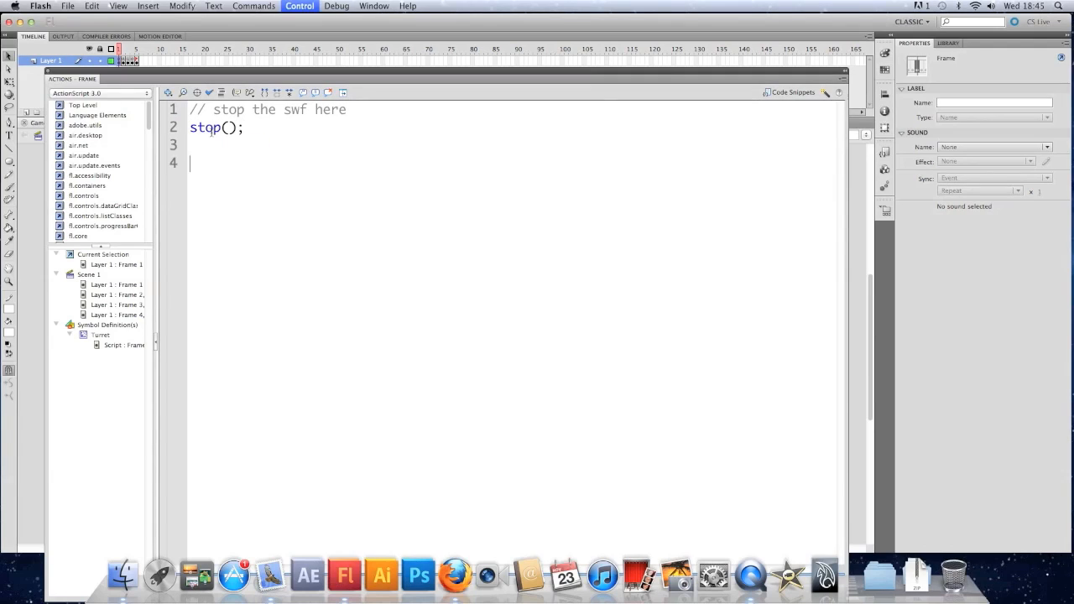
pyautogui.write('//')
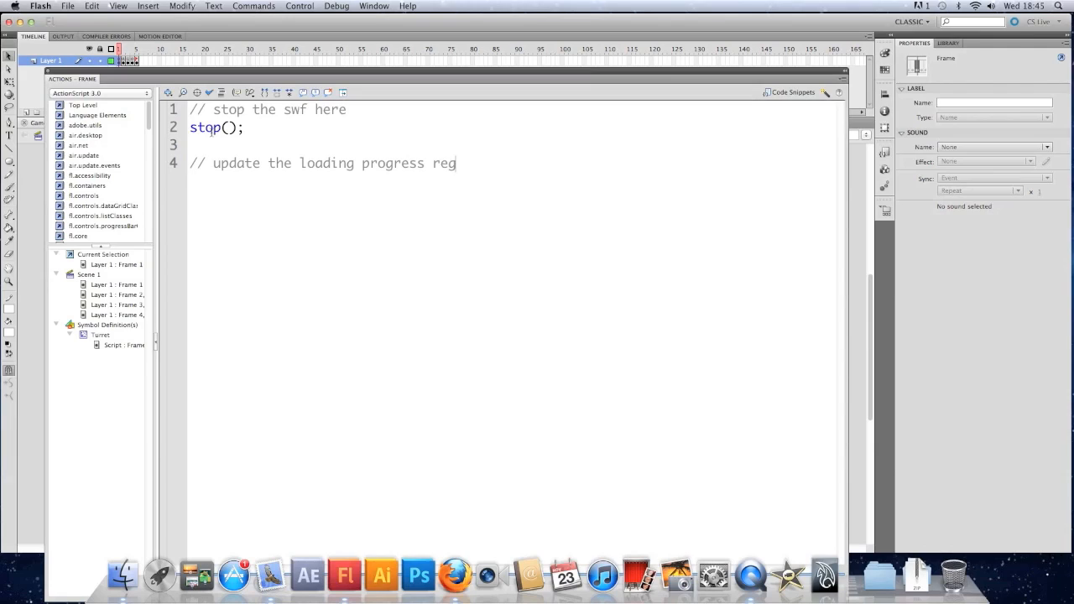
pyautogui.write('u')
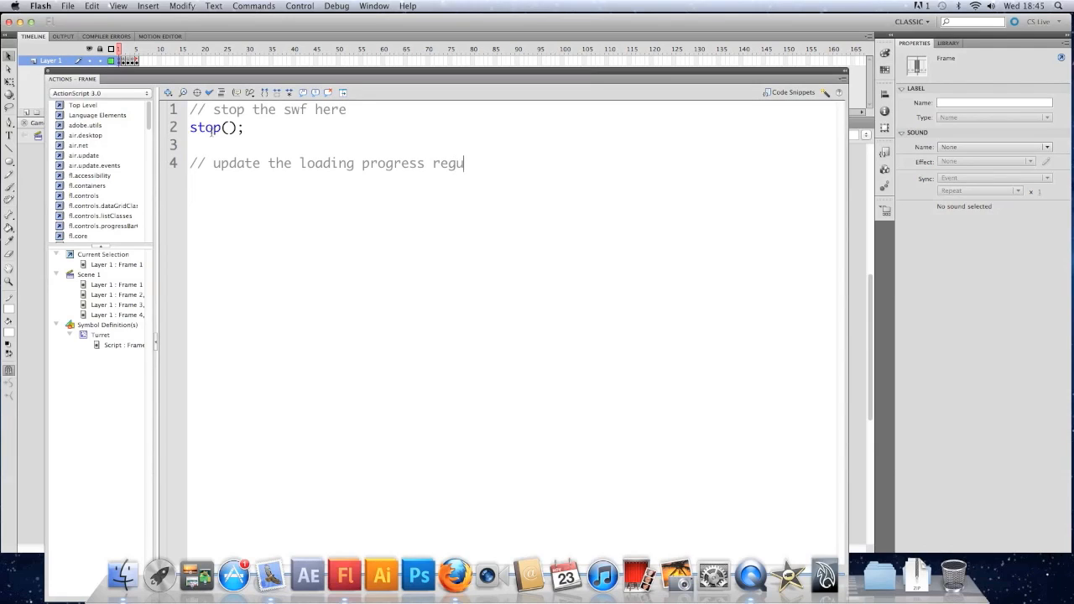
pyautogui.write('larly')
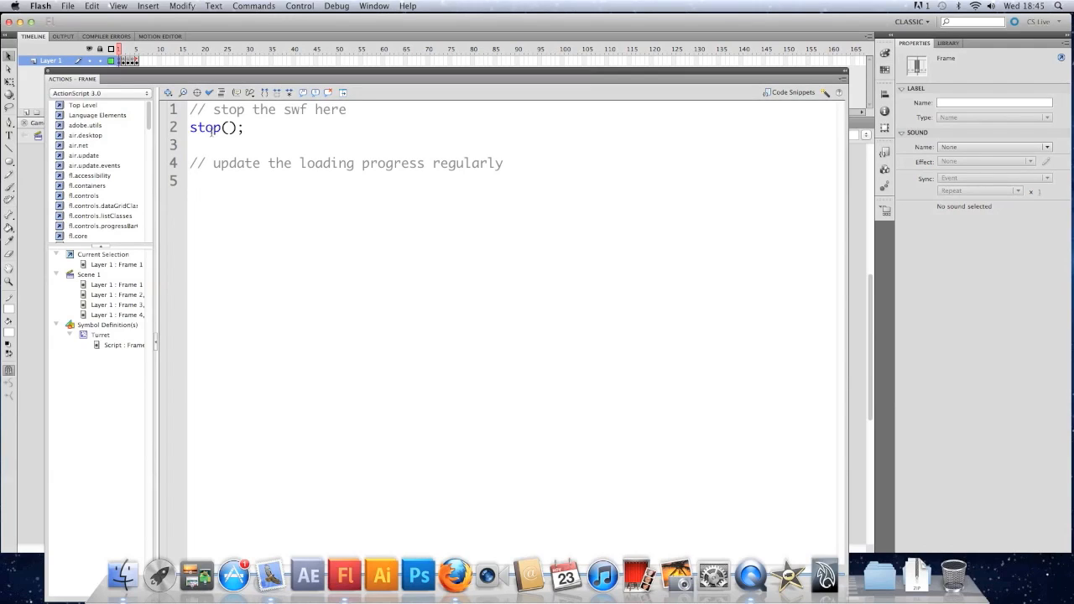
# Step: Add addEventListener(Event.ENTER_FRAME, downloadProgress); to call downloadProgress every frame
pyautogui.write('addEventLi')
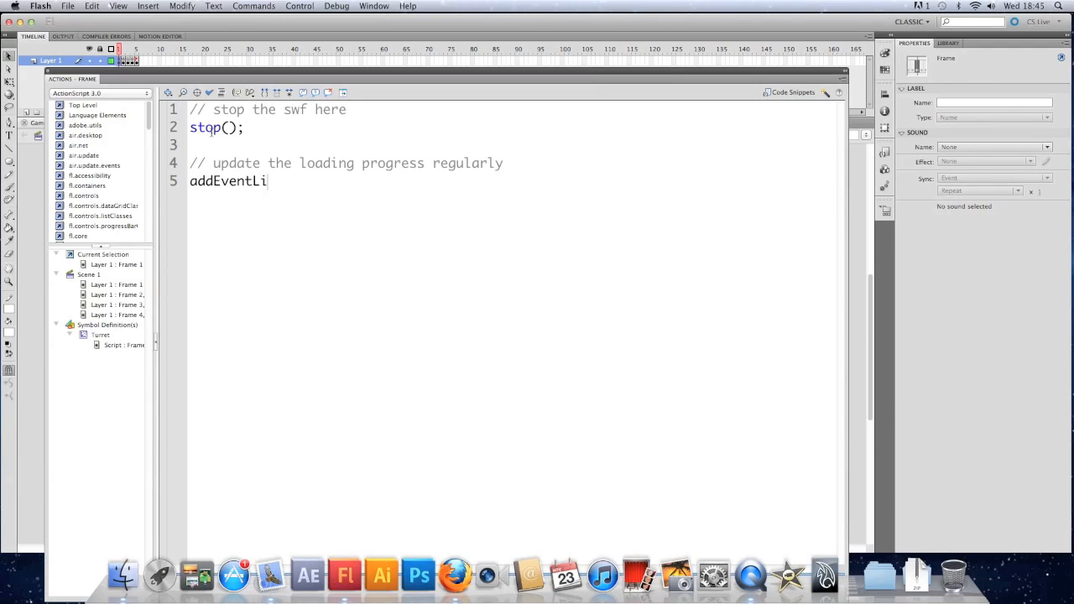
pyautogui.write('stener(Event.ENTER_FRA')
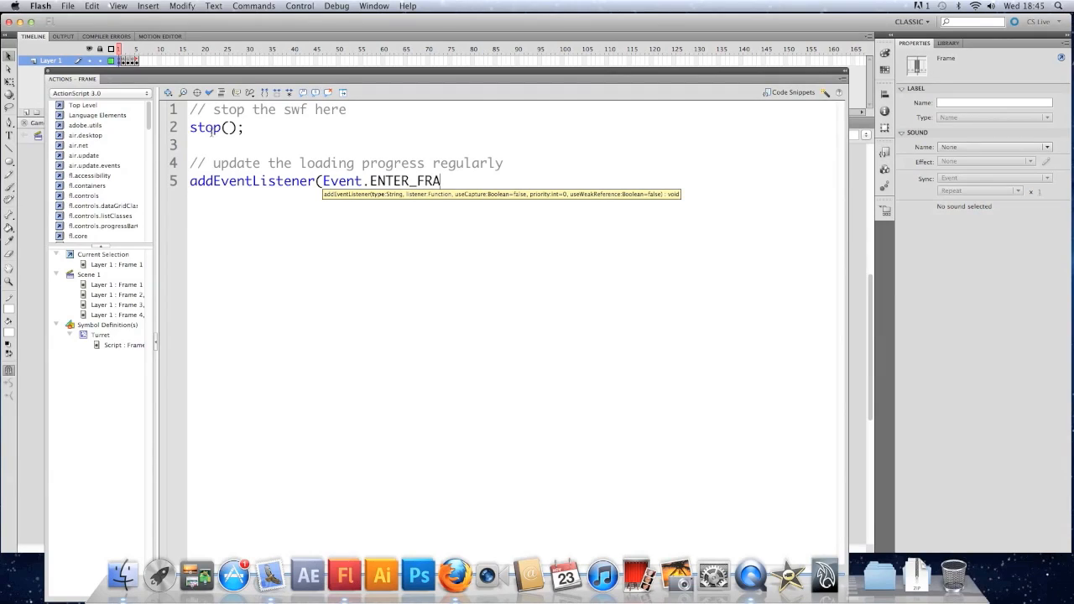
pyautogui.write('ME, d')
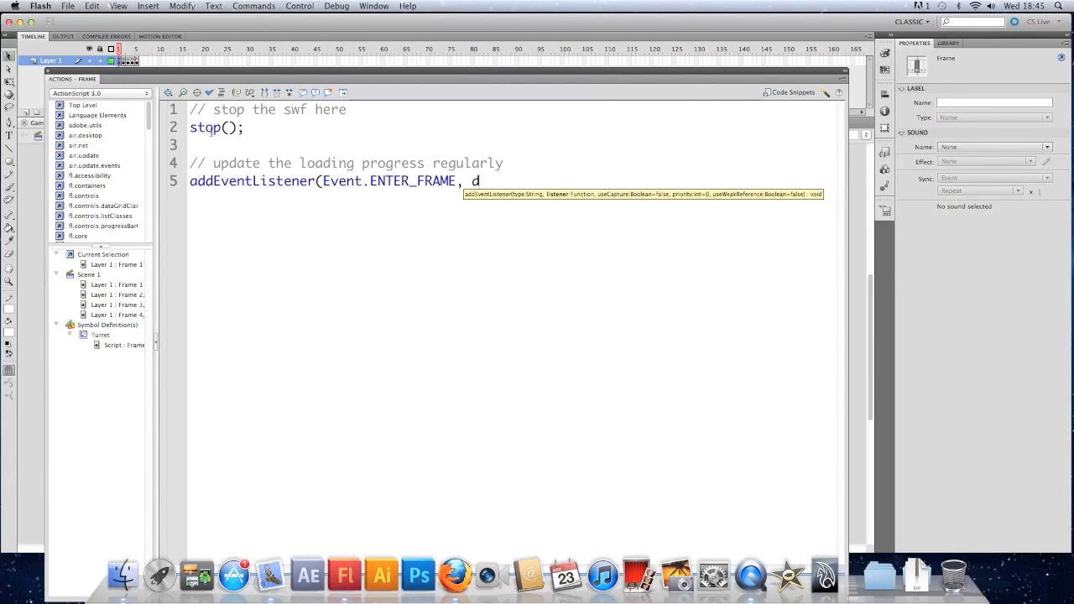
pyautogui.write('ownload')
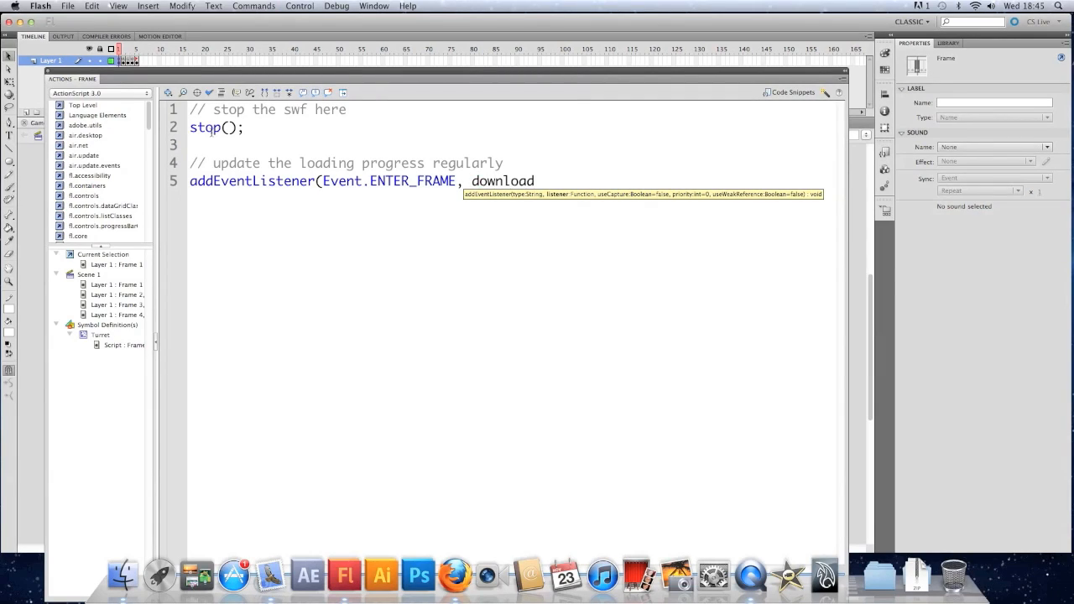
pyautogui.write('Progress);')
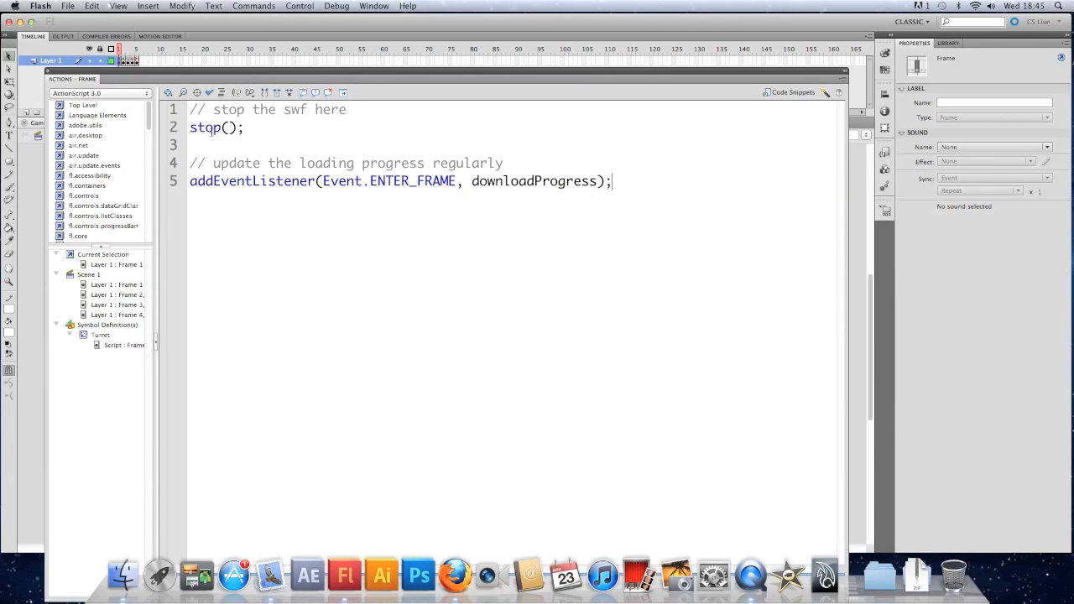
# Step: Declare function downloadProgress(e:Event) { as the listener handler
pyautogui.write('function dow')
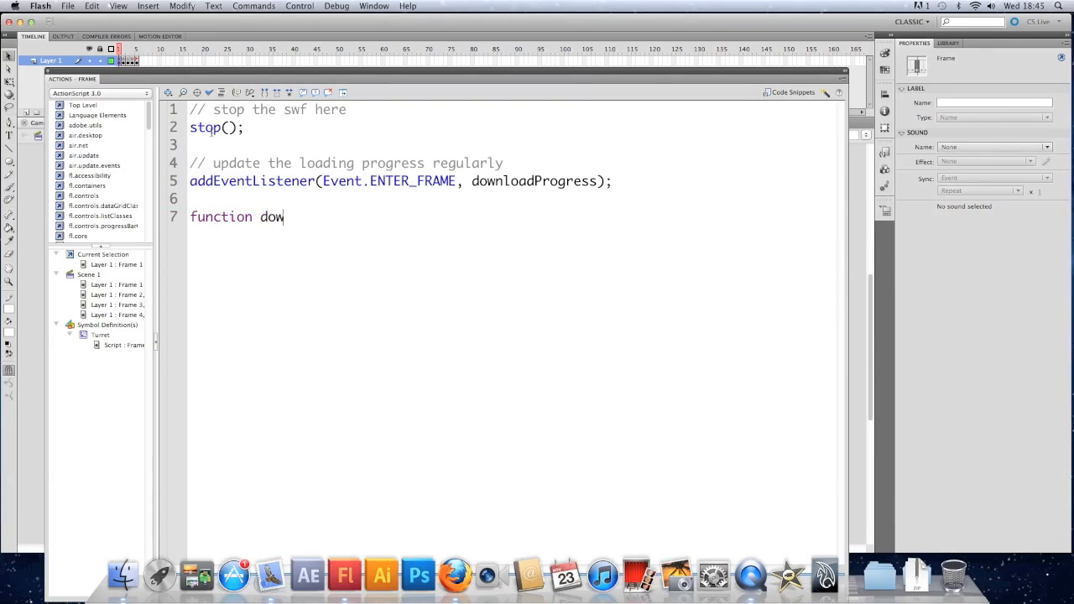
pyautogui.write('nloadPrgre')
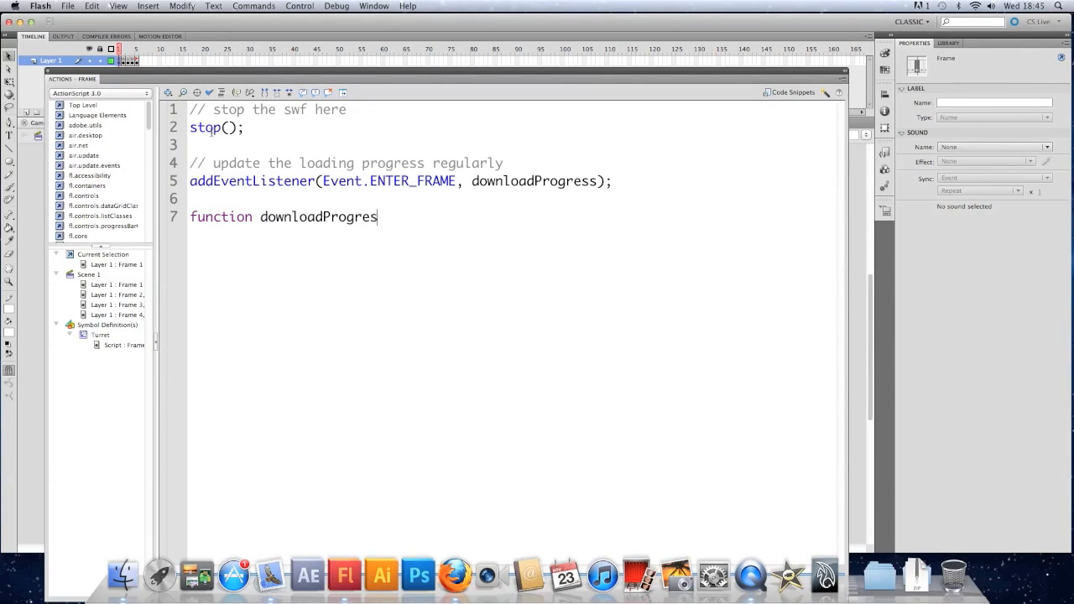
pyautogui.write('s(e')
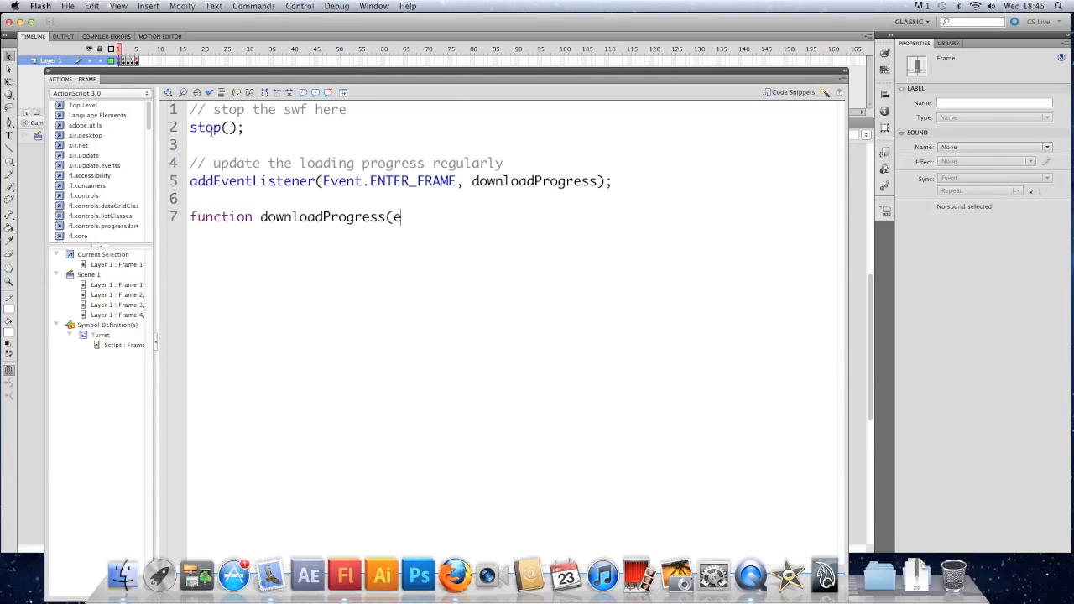
pyautogui.write(':Event) {')
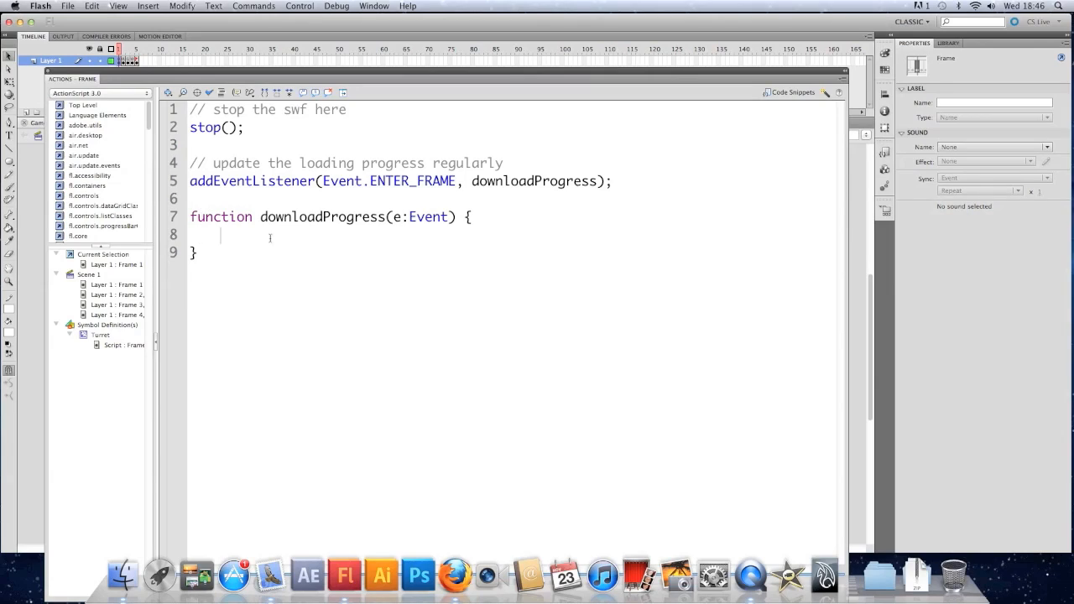
# Step: Comment that we need to know how much has loaded and how much there is to load
pyautogui.write('/')
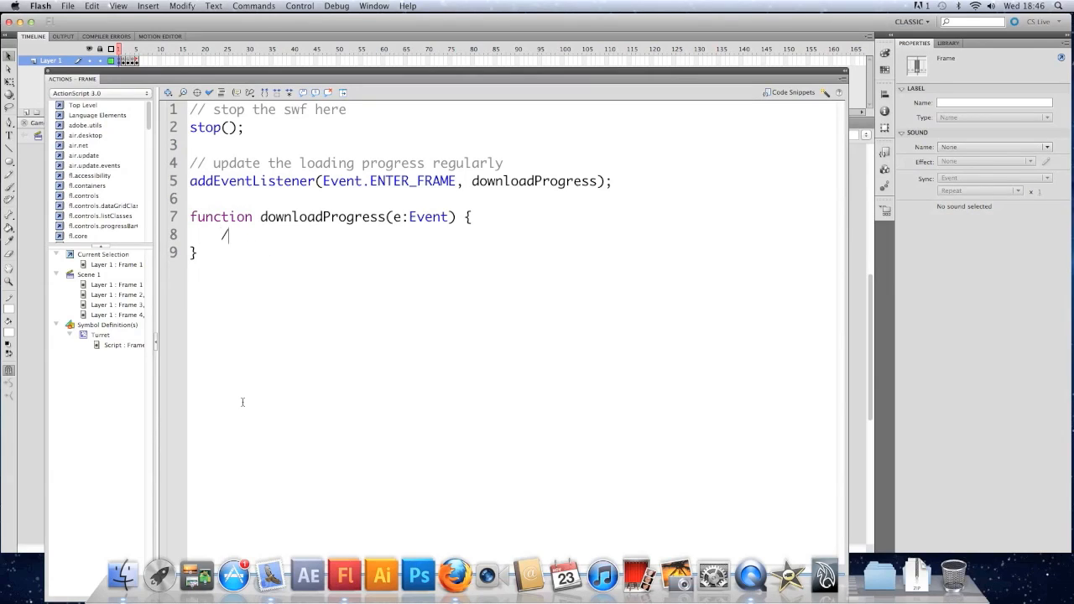
pyautogui.write('/ we ne')
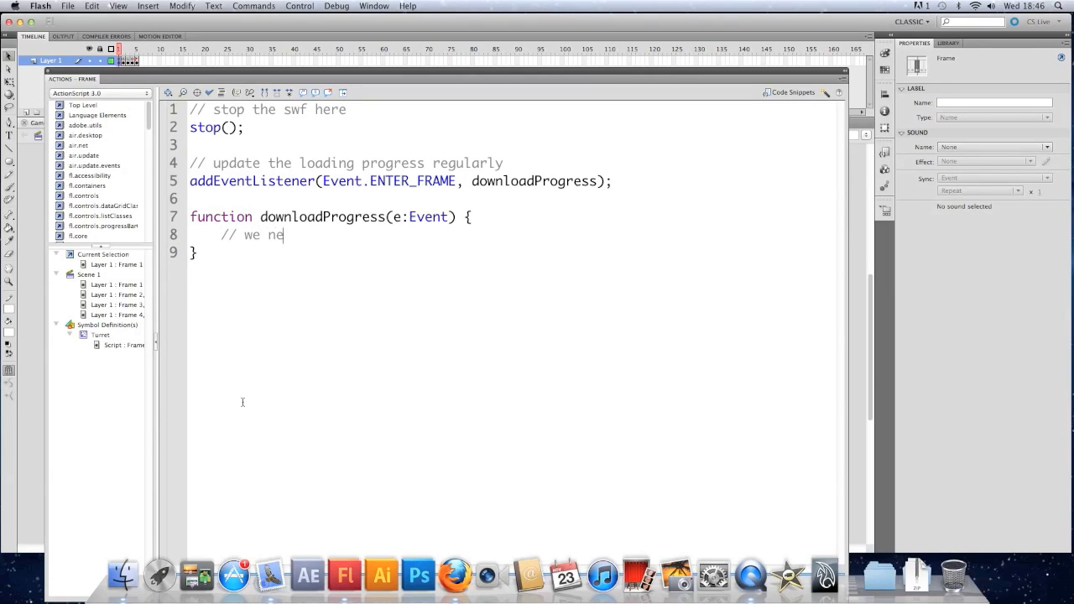
pyautogui.write('ed to know how muc')
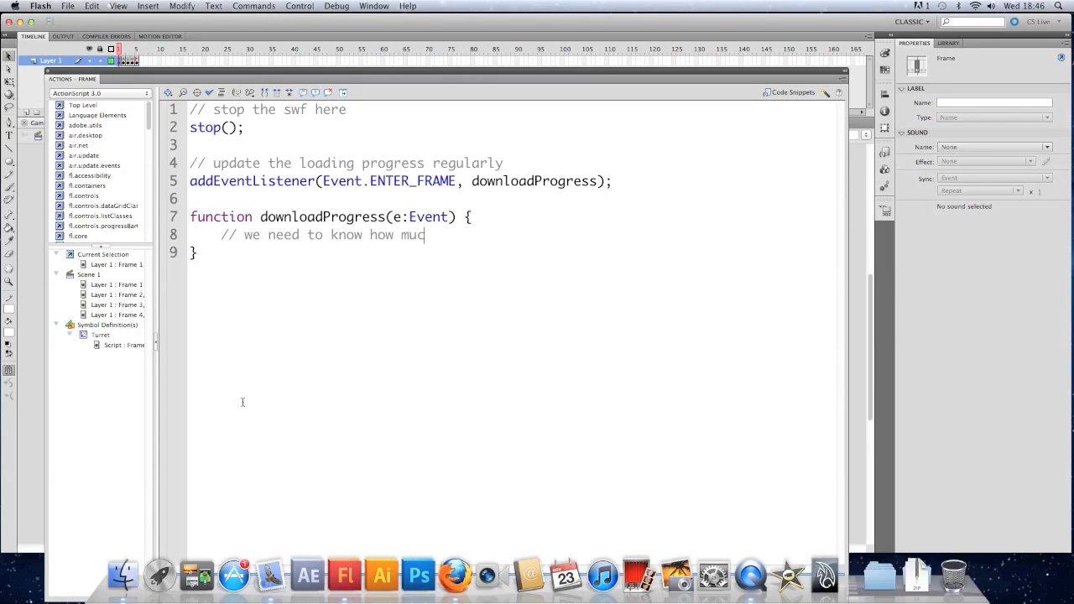
pyautogui.write('h has loaded')
pyautogui.write('//')
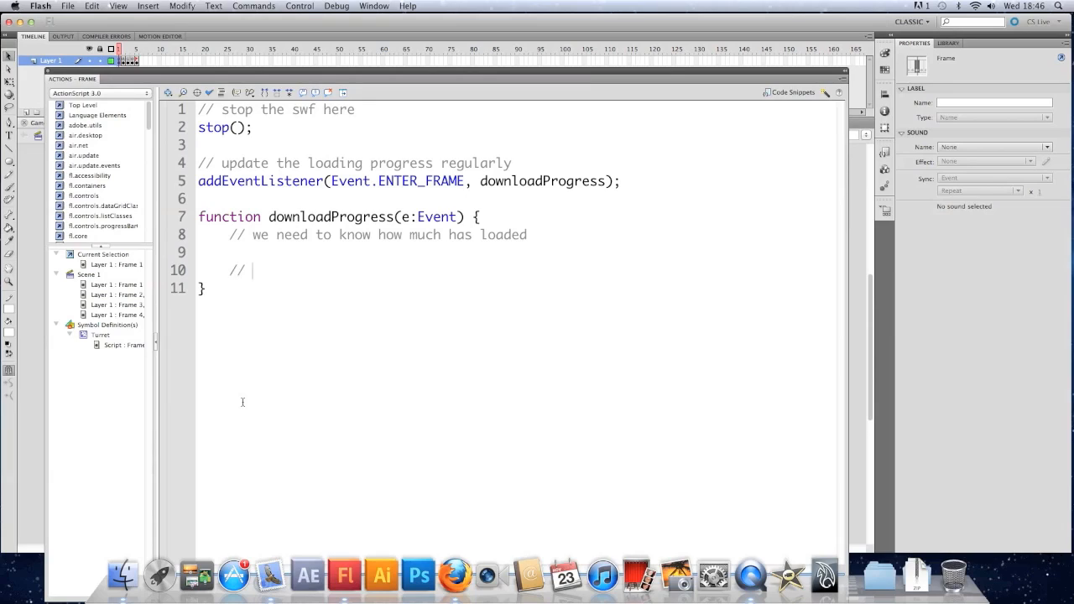
pyautogui.write('we need to know')
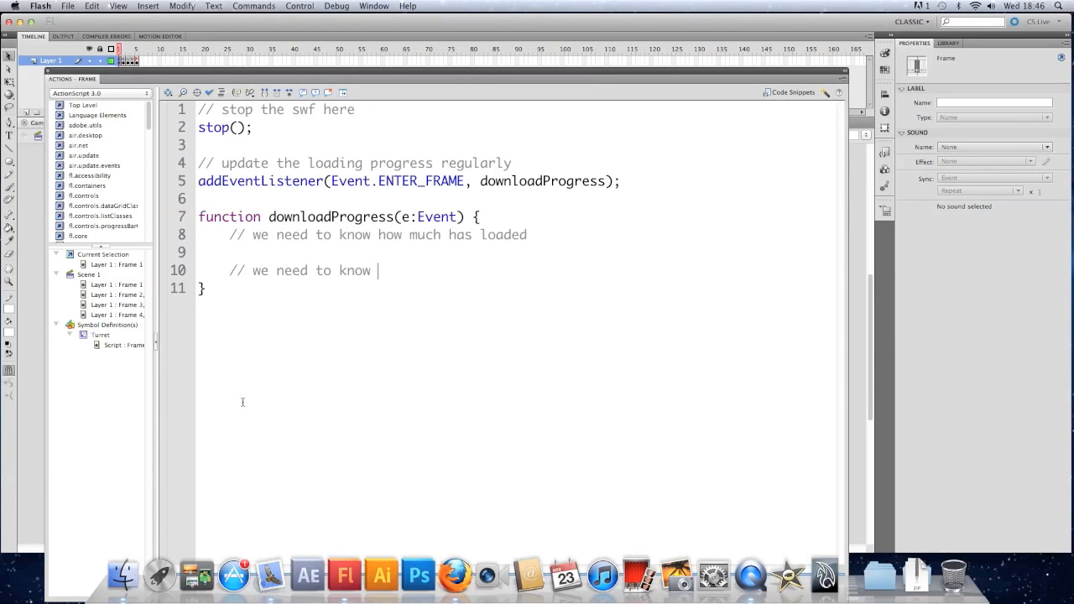
pyautogui.write('how much there')
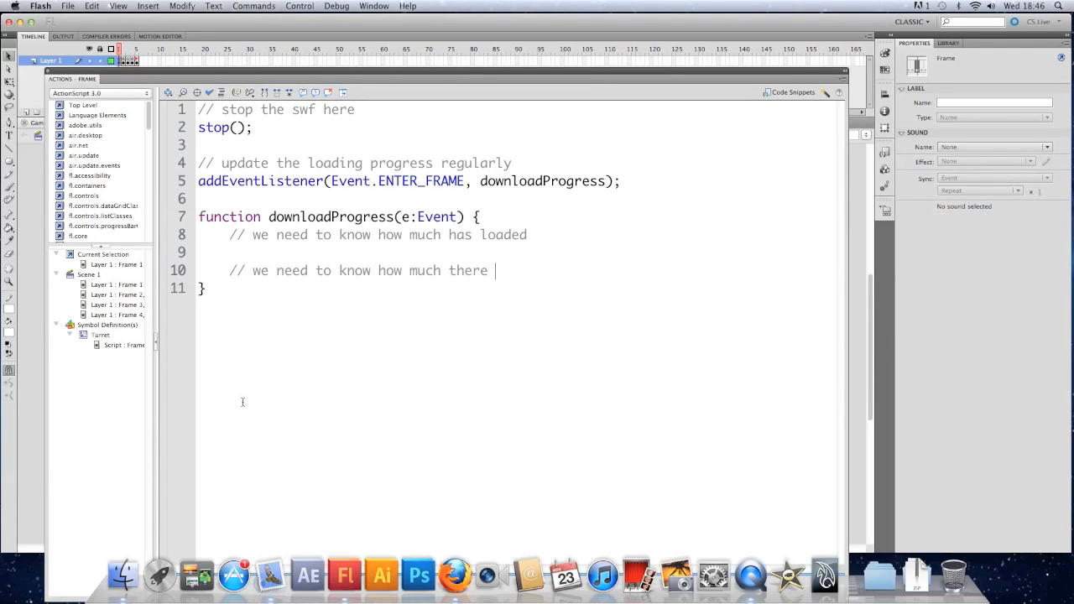
pyautogui.write('is to load in total')
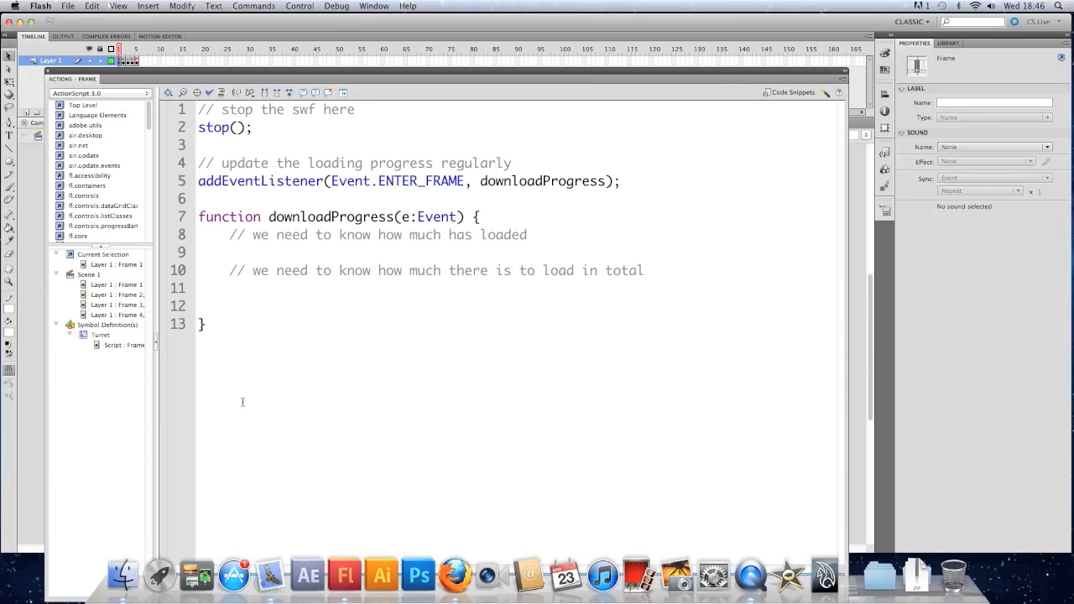
# Step: Comment the remaining steps: calculate a loaded percentage, display it, do something when fully loaded
pyautogui.write('// calu')
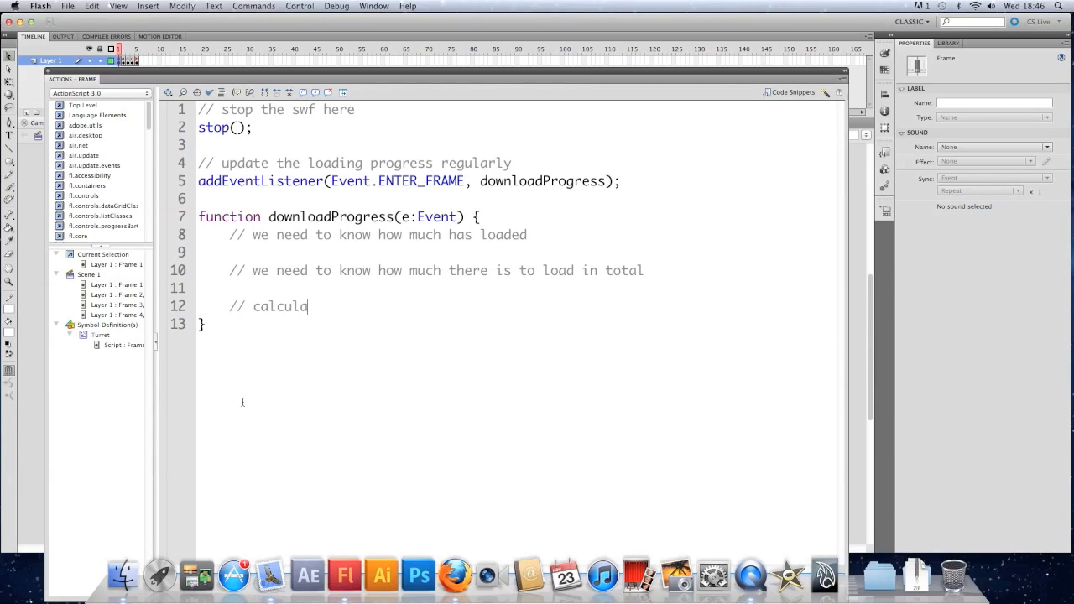
pyautogui.write('te a loaded')
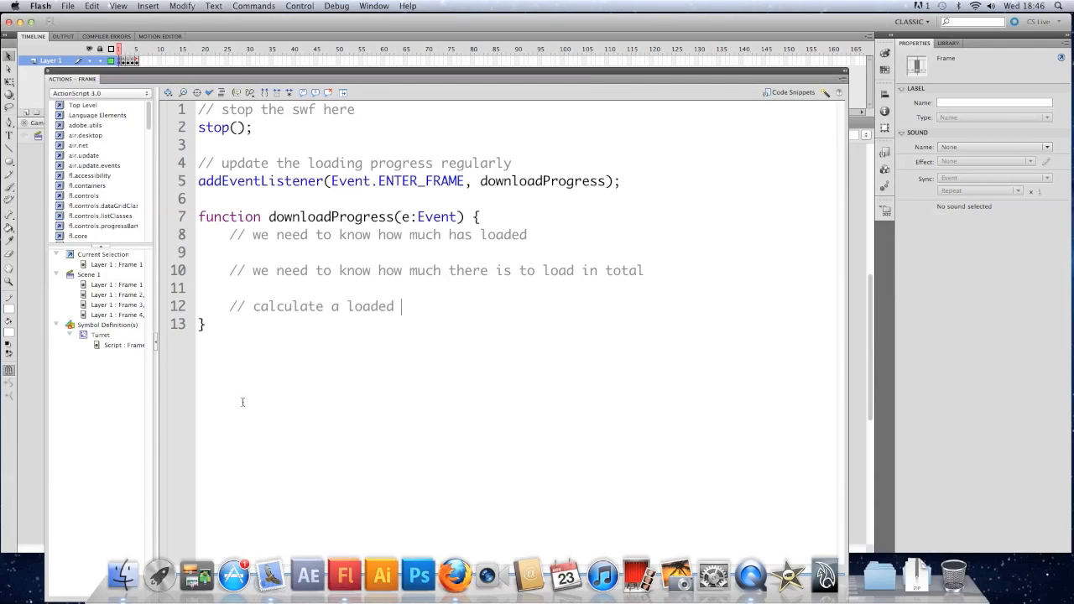
pyautogui.write('percentage')
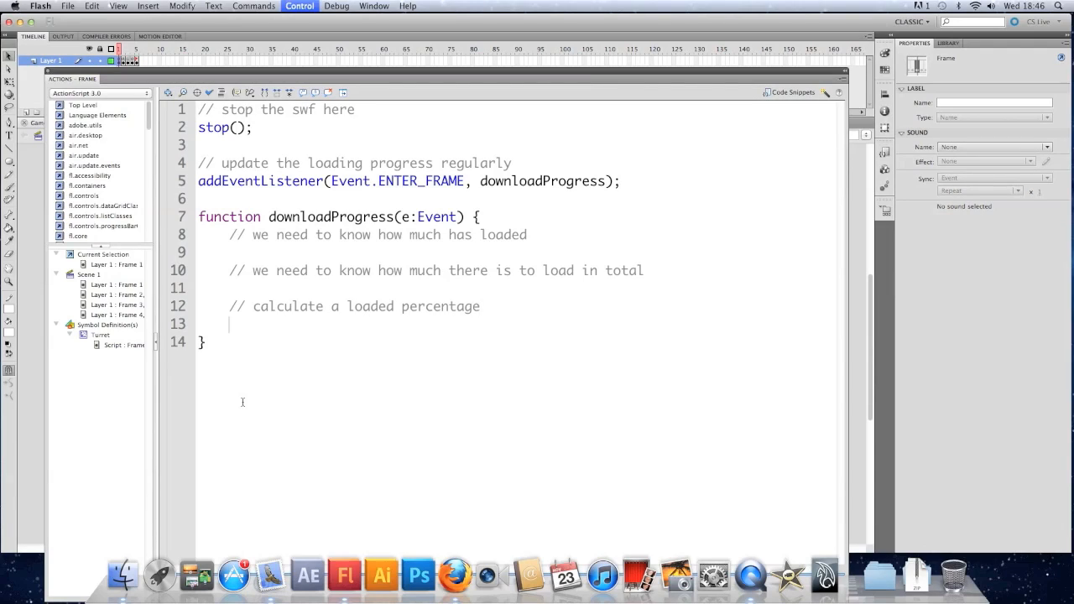
pyautogui.press('Return')
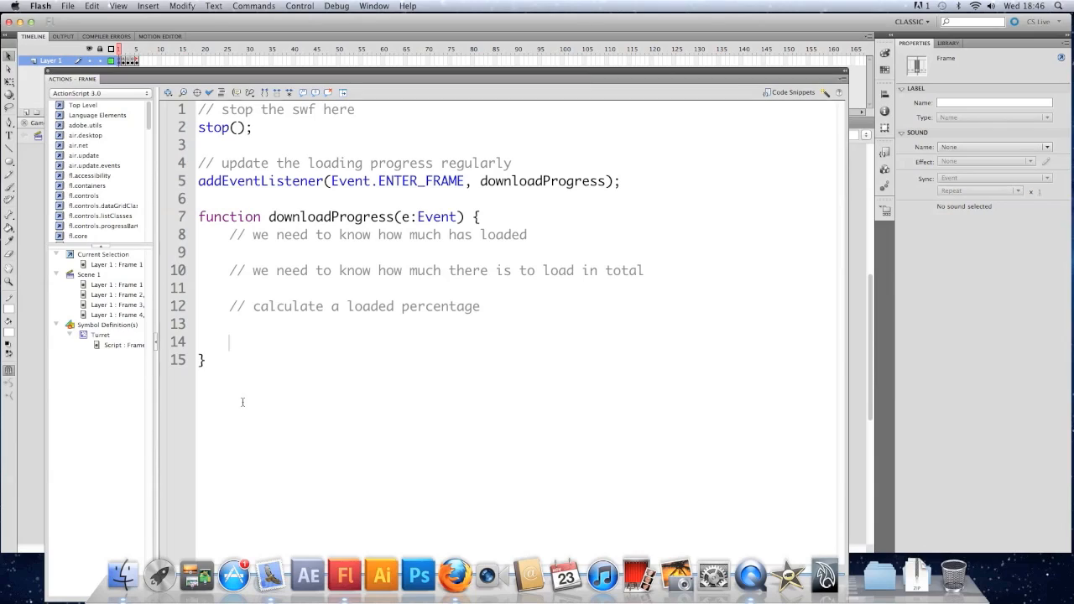
pyautogui.write('// display it')
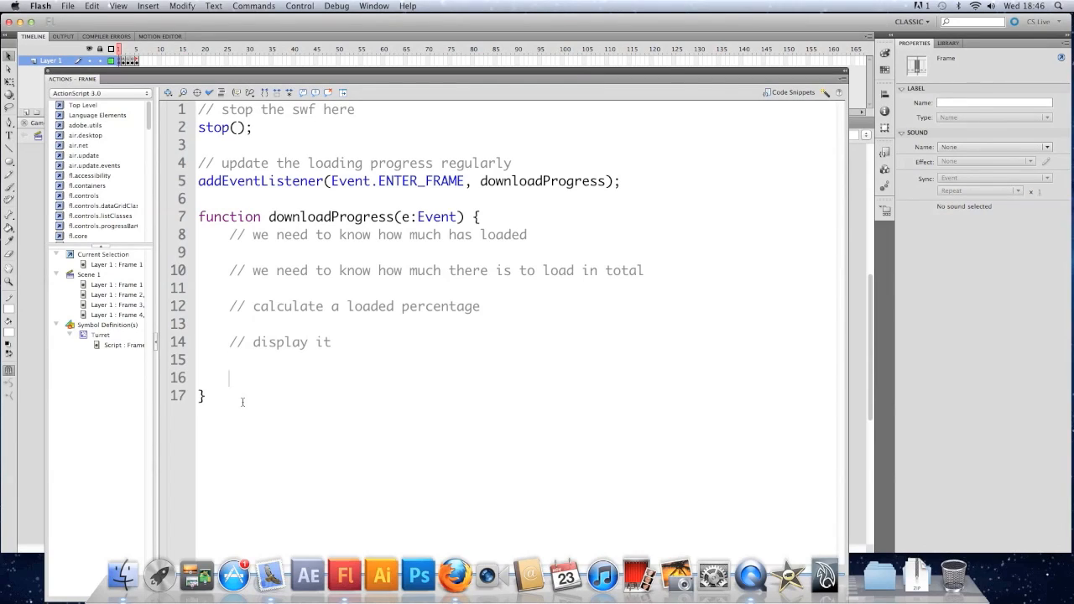
pyautogui.write('// do something')
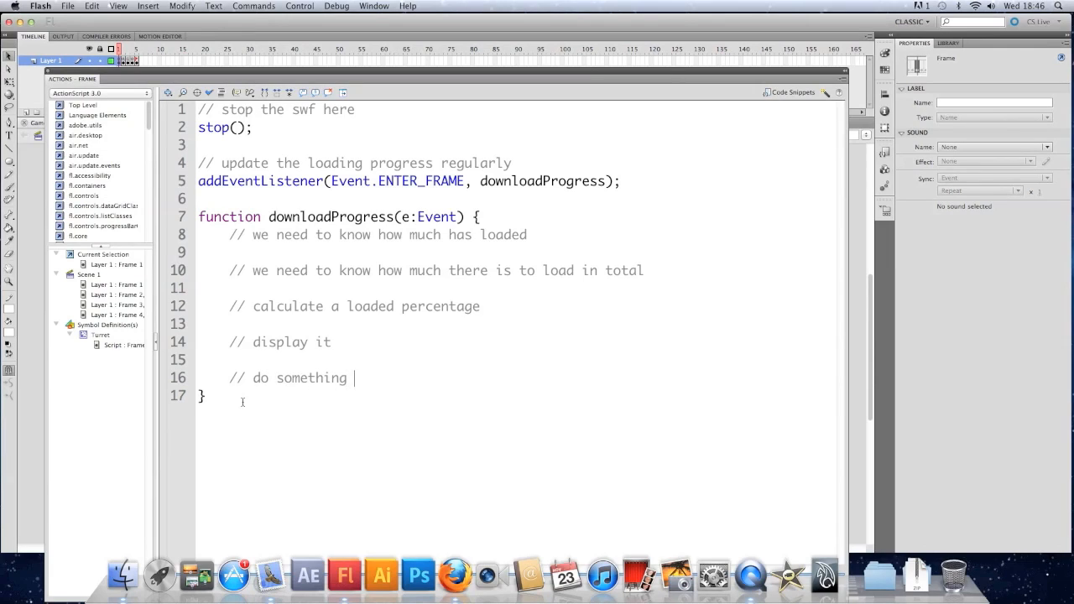
pyautogui.write("when it's fully")
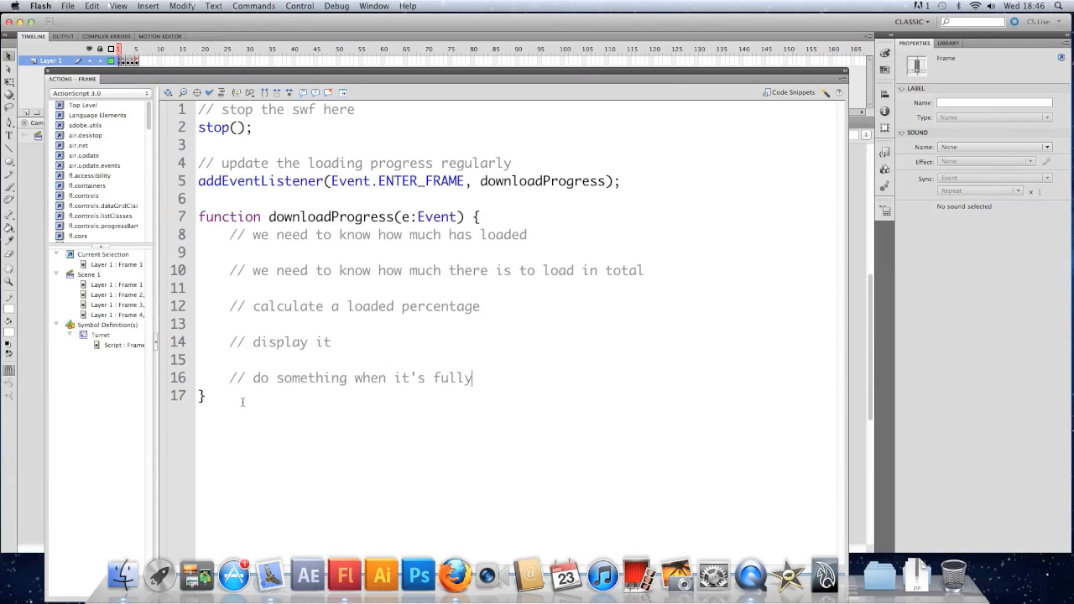
pyautogui.write('loaded')
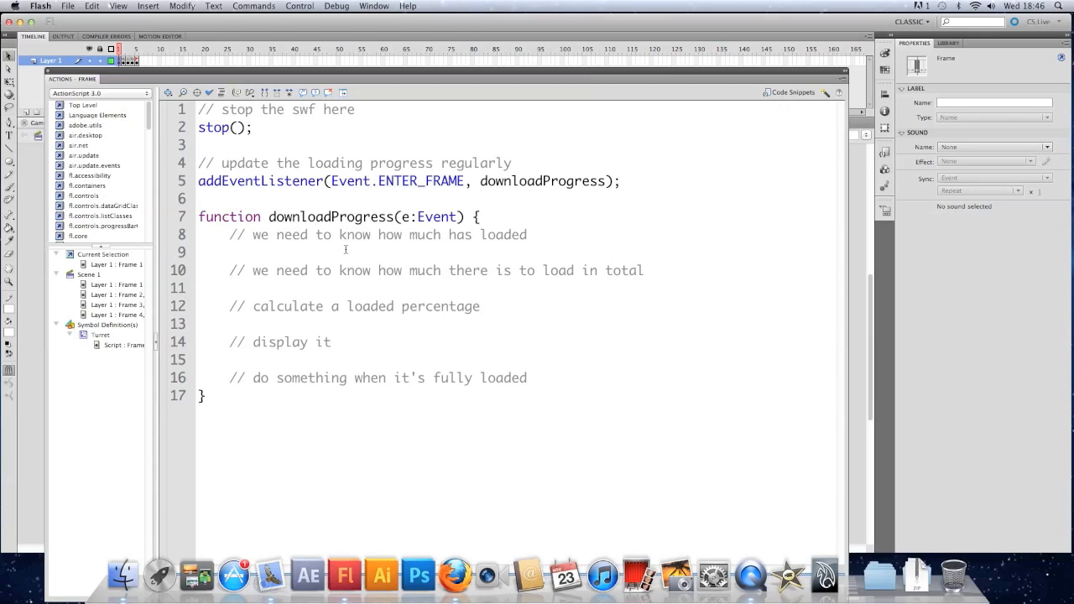
# Step: Write var loaded = stage.loaderInfo.bytesLoaded; under the first comment, then move below the total comment
pyautogui.write('v')
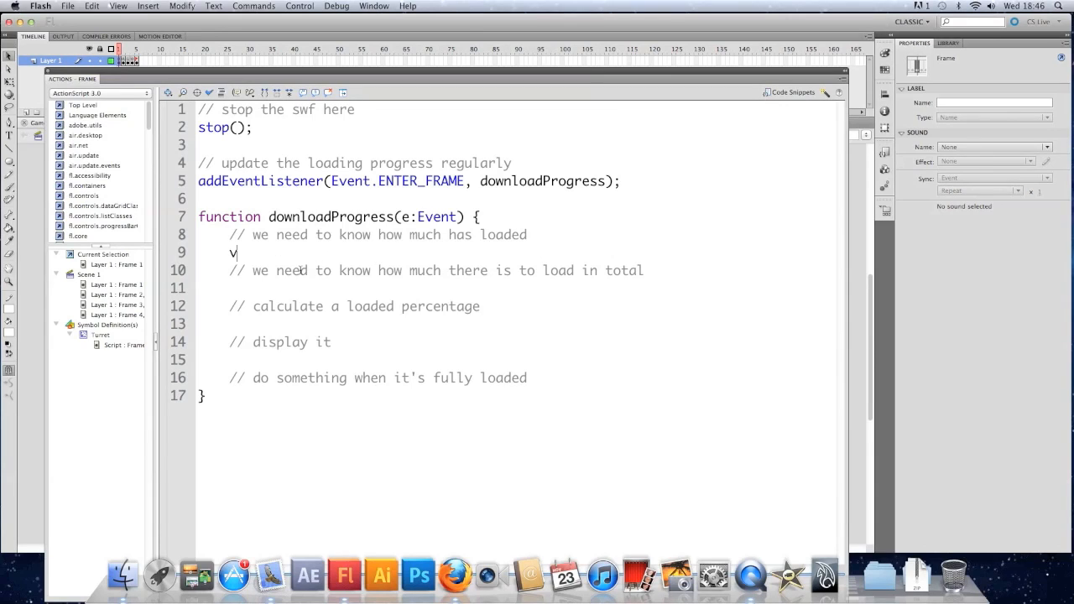
pyautogui.write('ar')
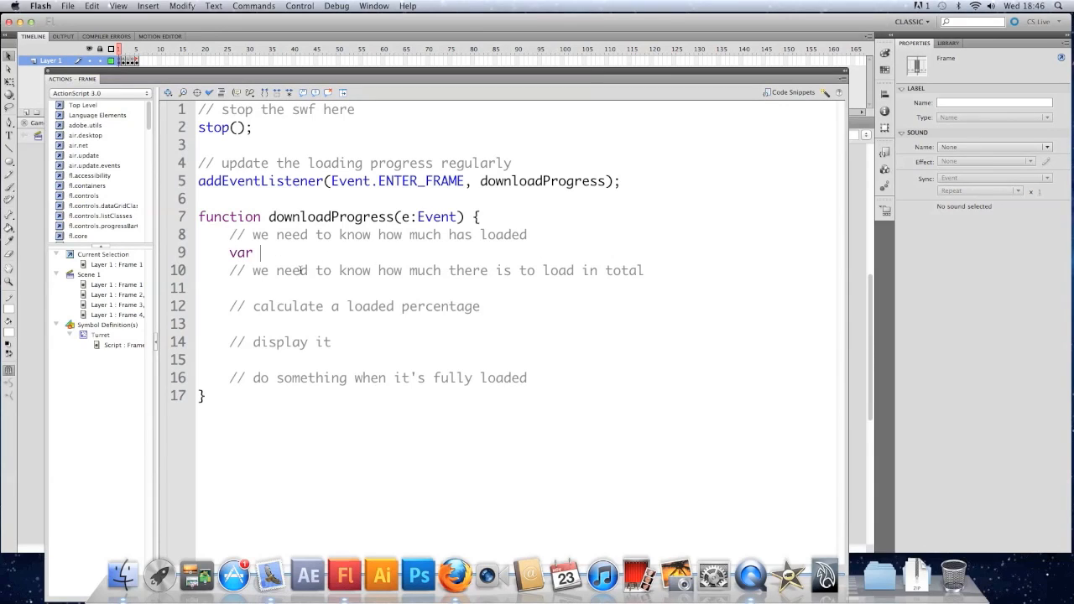
pyautogui.write('loaded')
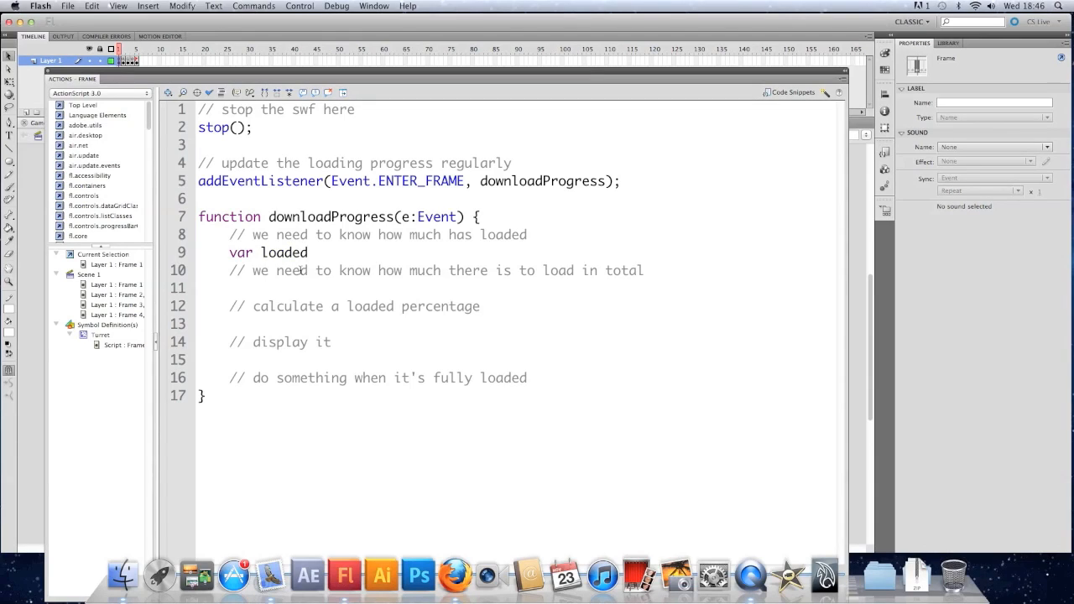
pyautogui.write('=')
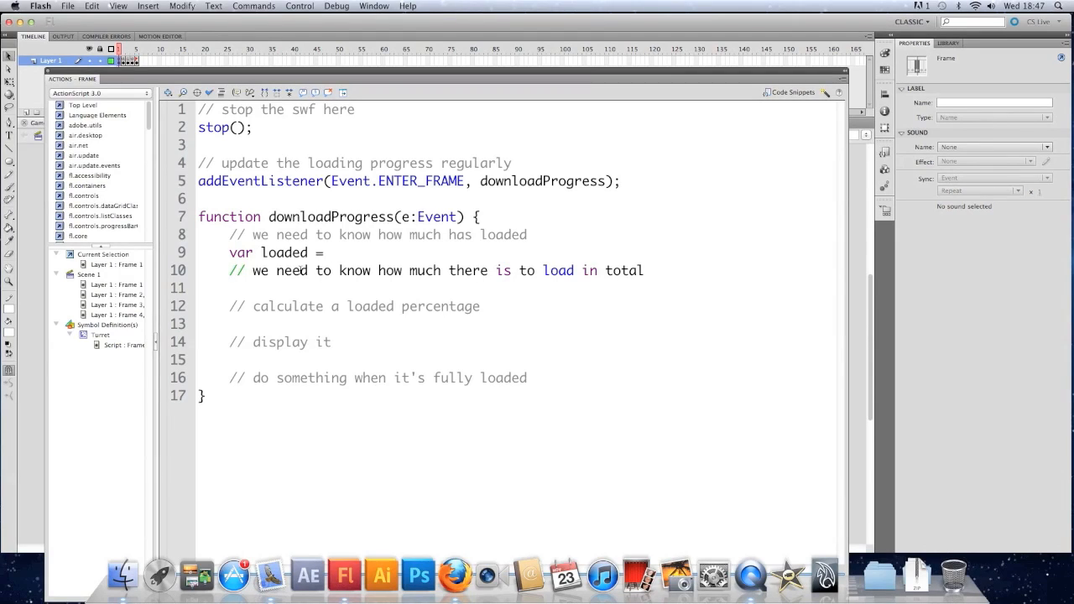
pyautogui.click(329, 251)
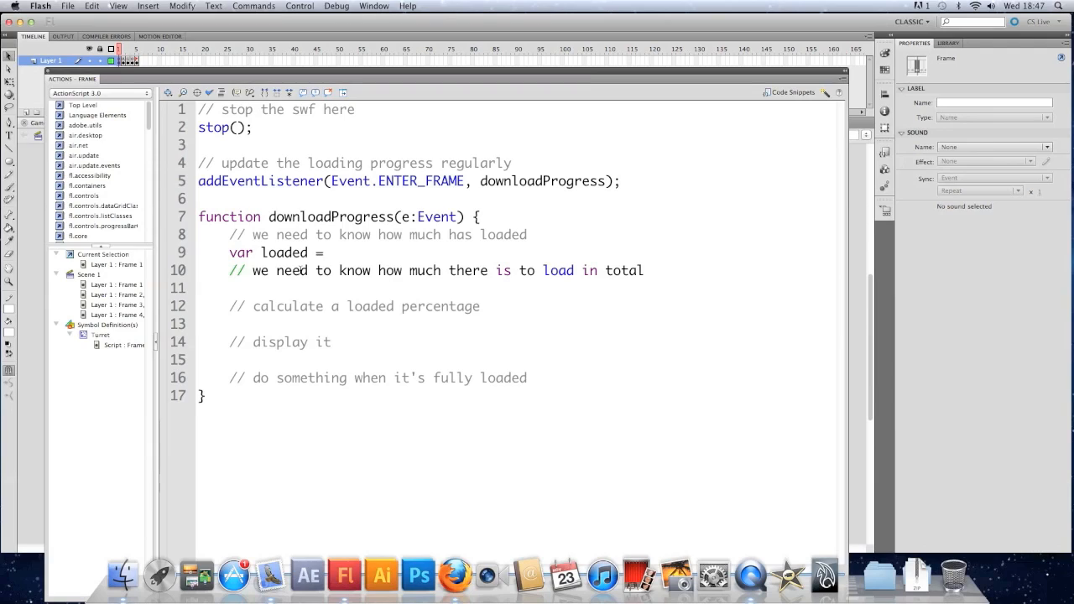
pyautogui.write('stage')
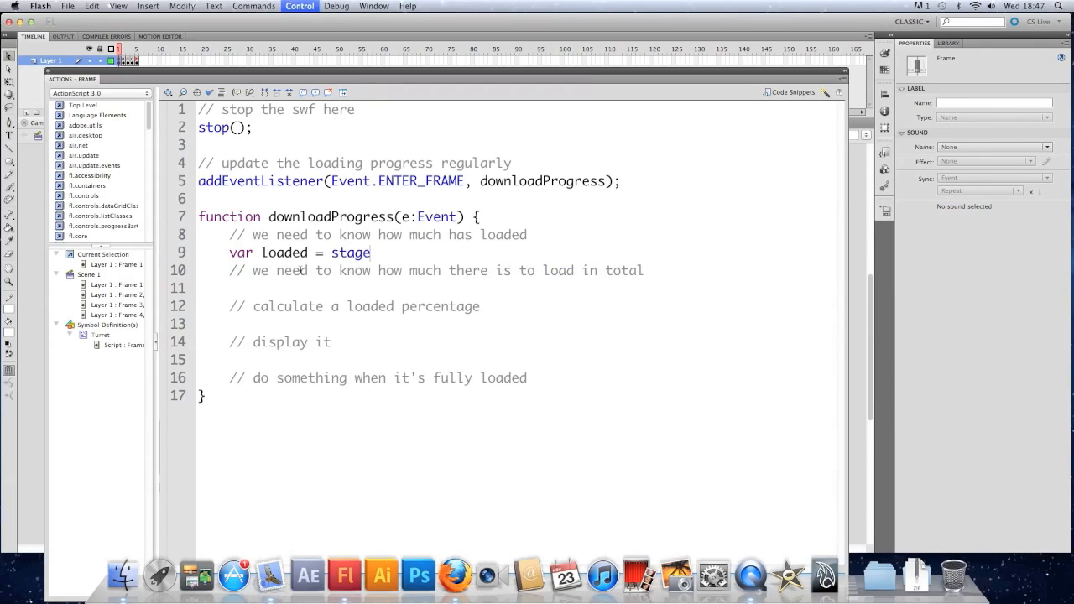
pyautogui.write('.')
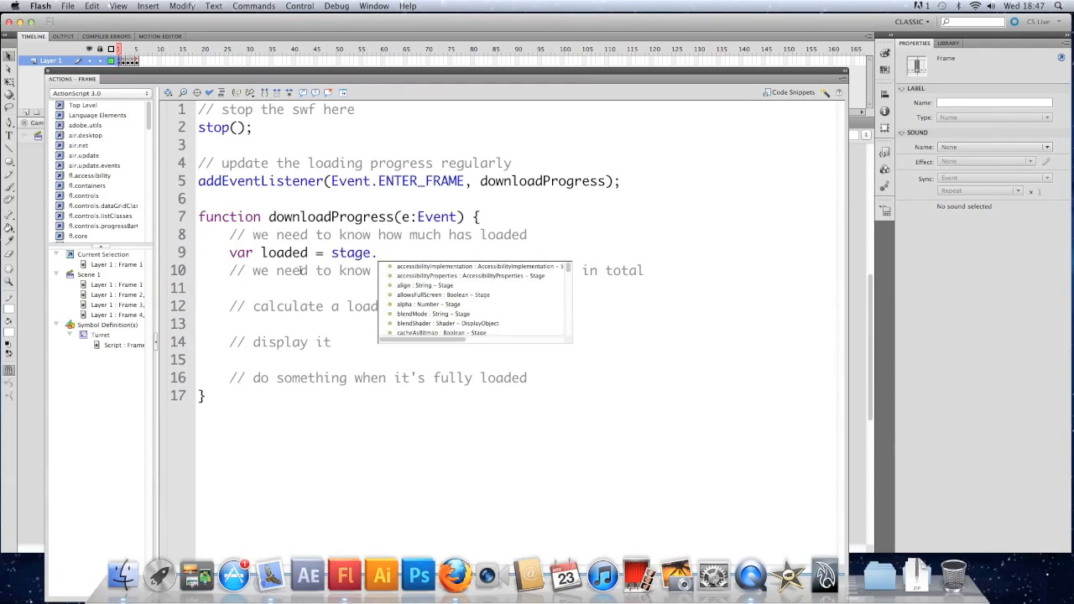
pyautogui.write('loaderIn')
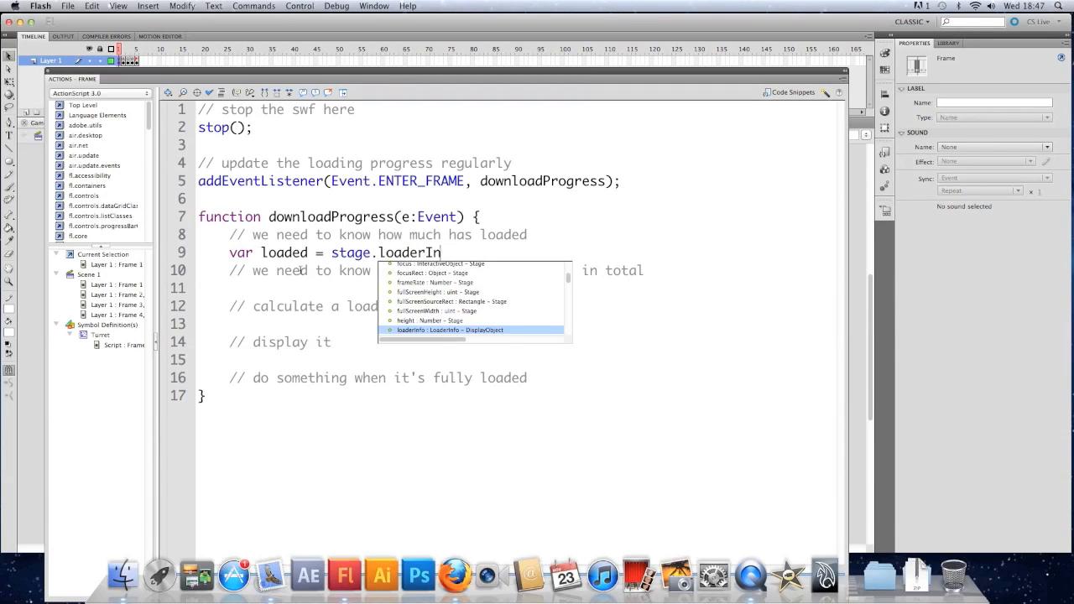
pyautogui.write('fo')
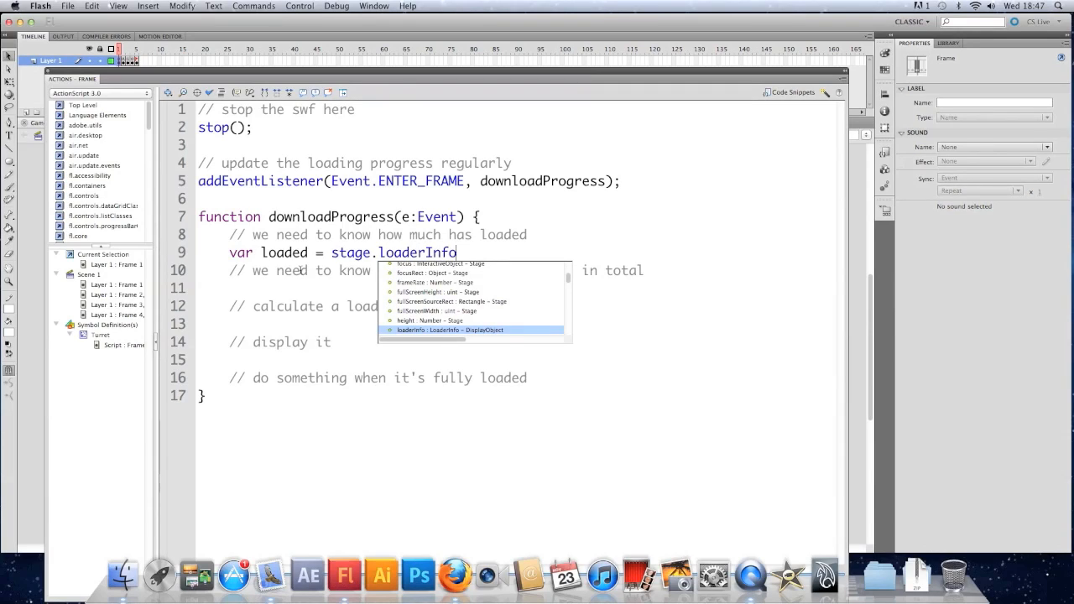
pyautogui.moveTo(447, 275)
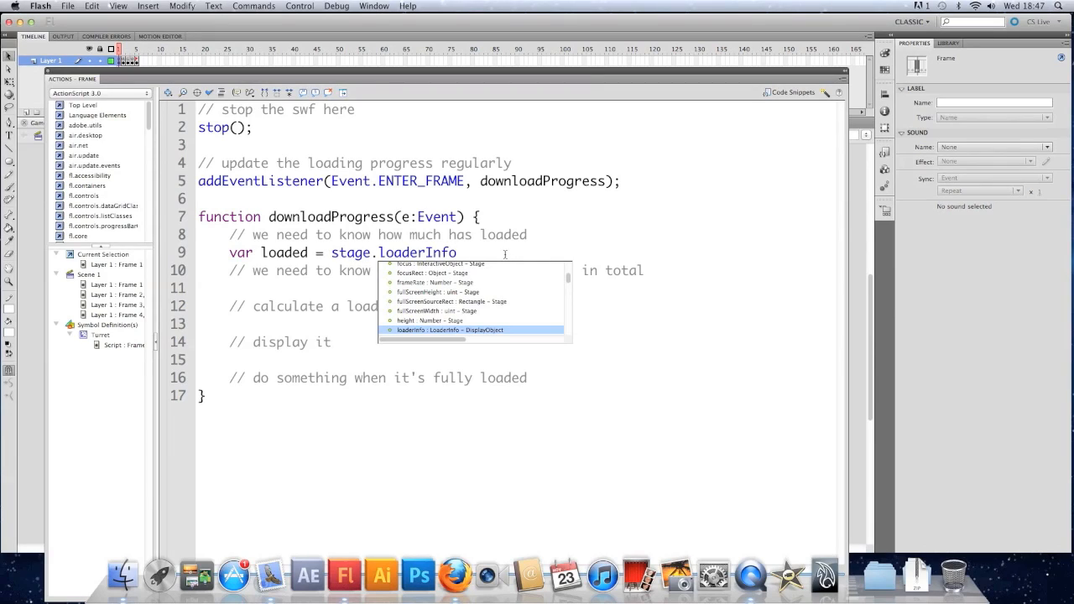
pyautogui.write('.')
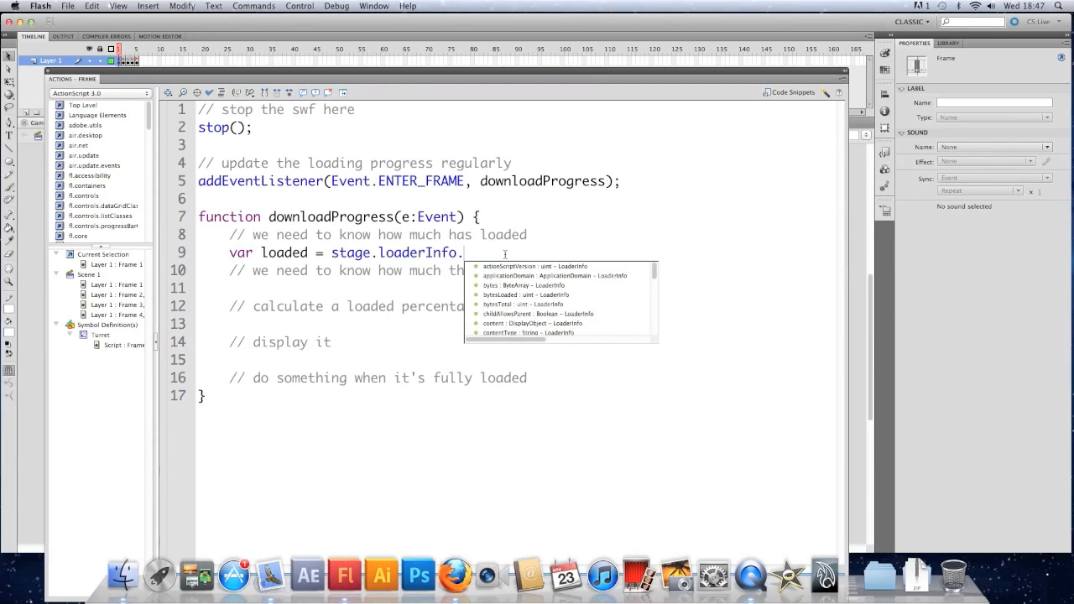
pyautogui.moveTo(507, 309)
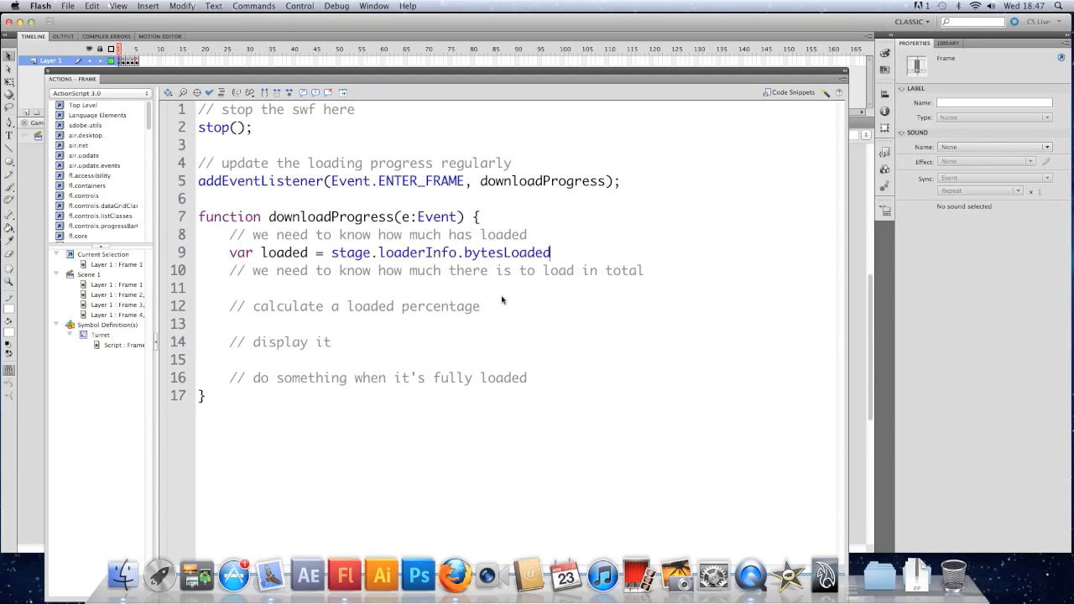
pyautogui.write(';')
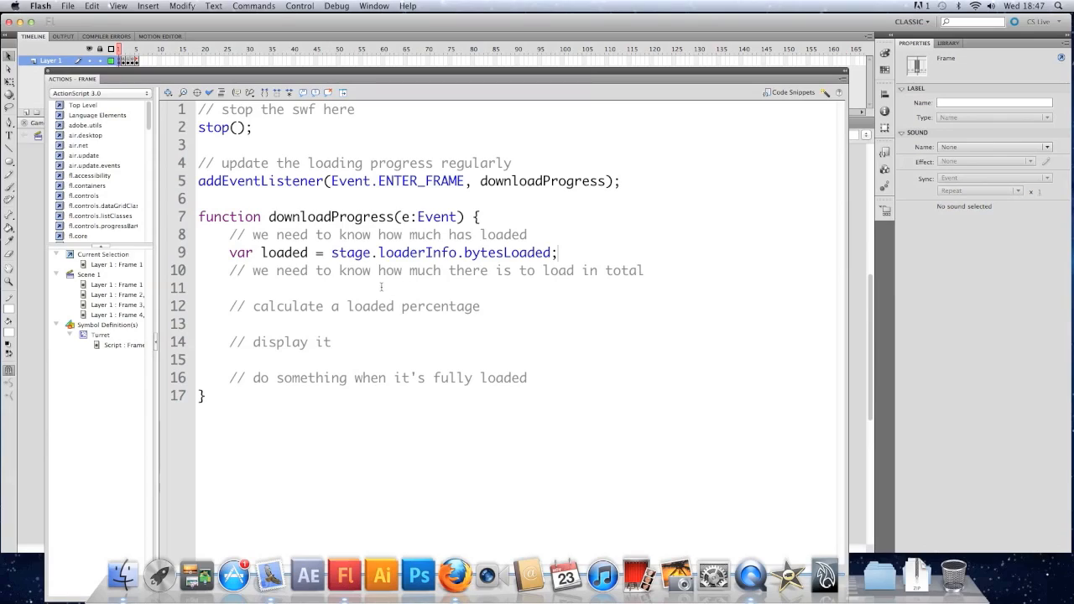
pyautogui.click(228, 289)
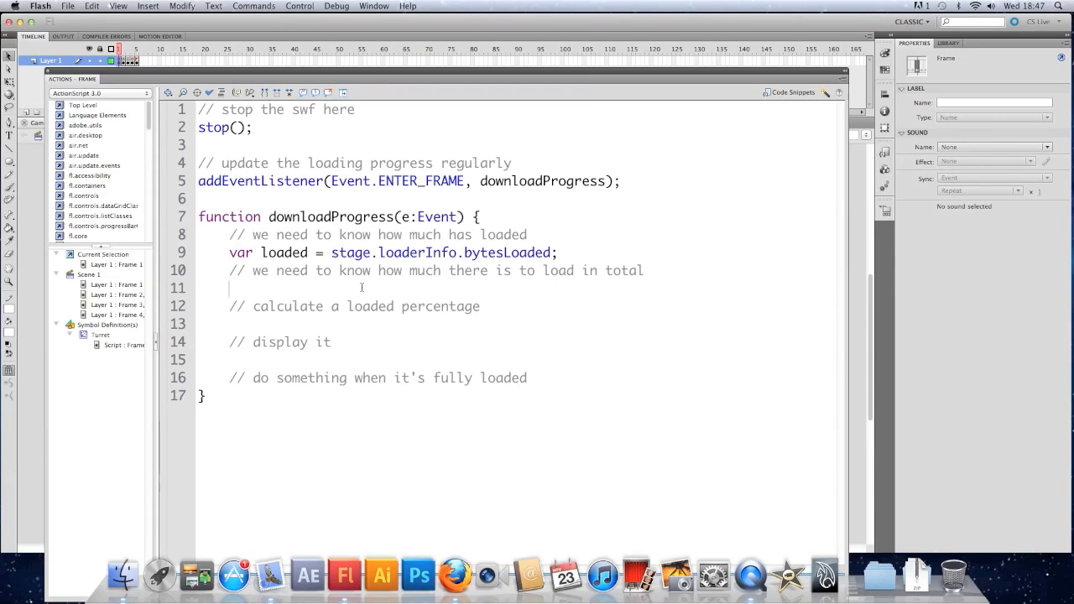
pyautogui.moveTo(417, 295)
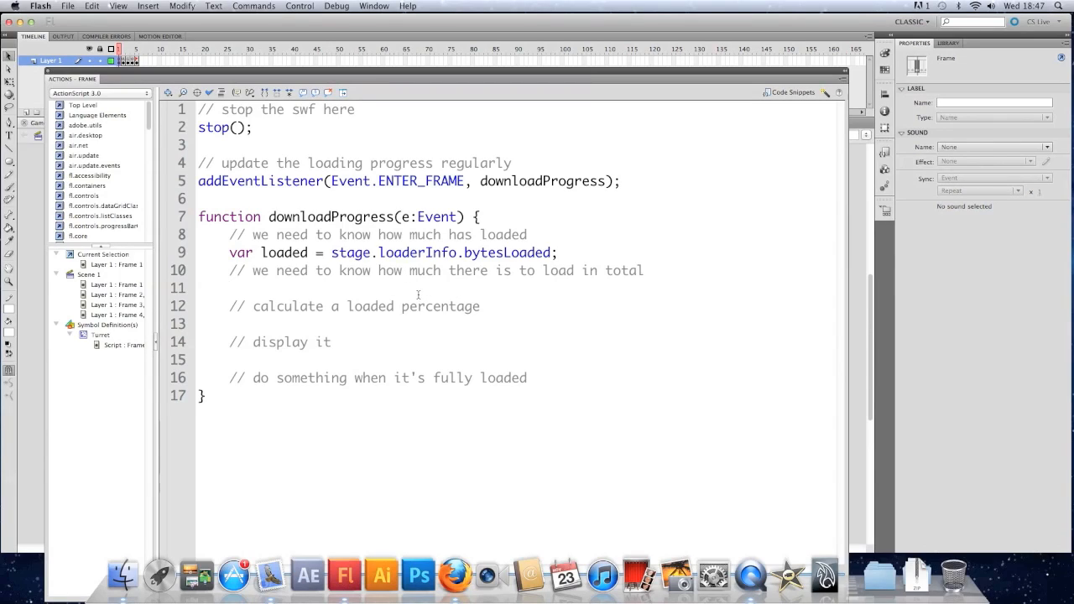
# Step: Write var total = stage.loaderInfo.bytesTotal; under the total comment
pyautogui.write('var total = stage.loaderInfo.')
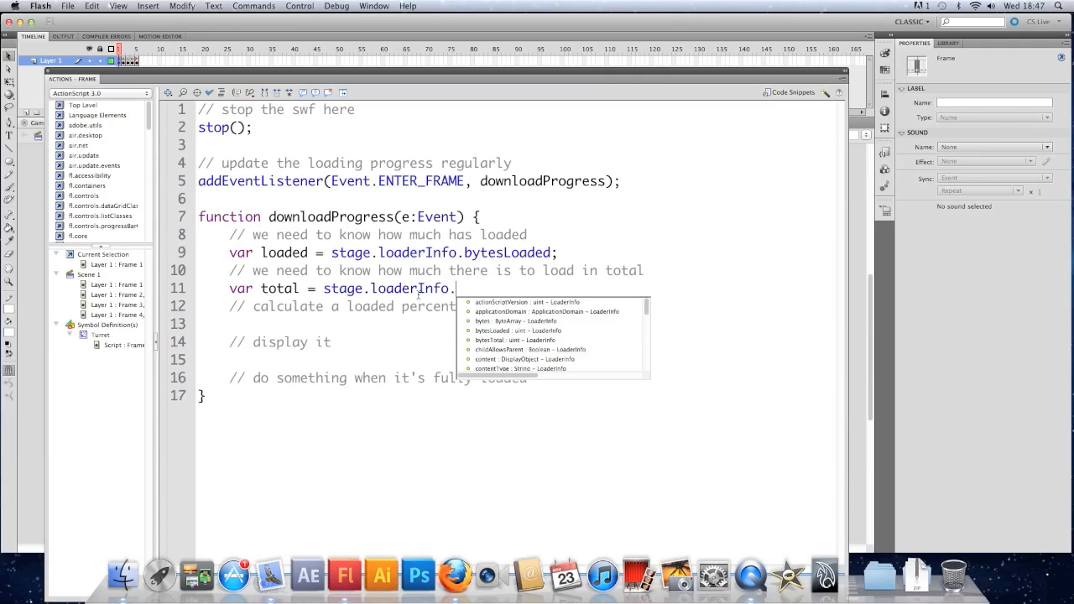
pyautogui.write('bytesTotal;')
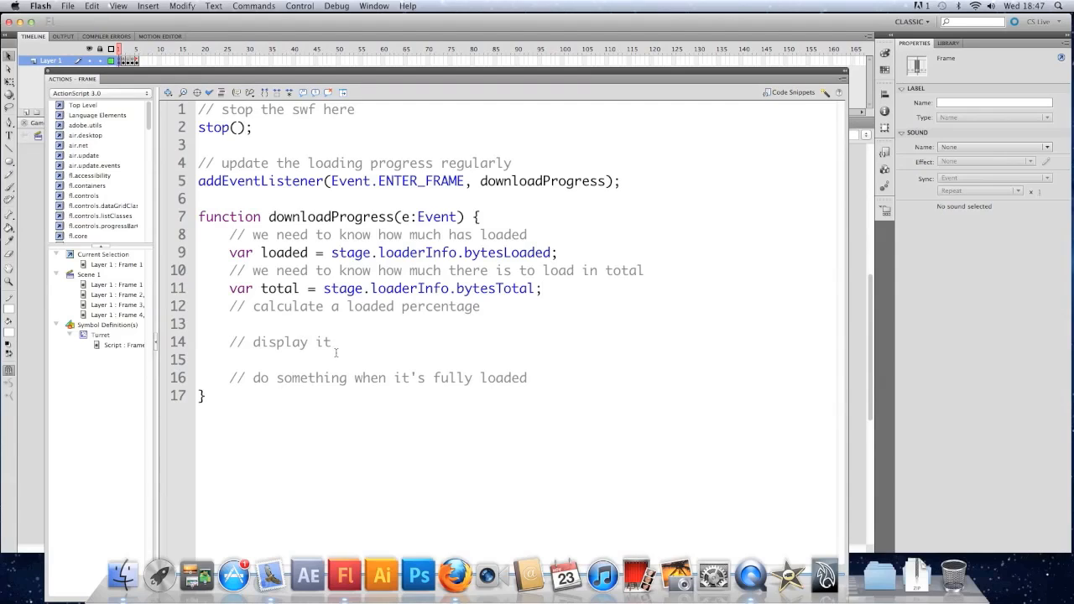
# Step: Write var percentage:int = 100*loaded/total; under the percentage comment
pyautogui.write('var p')
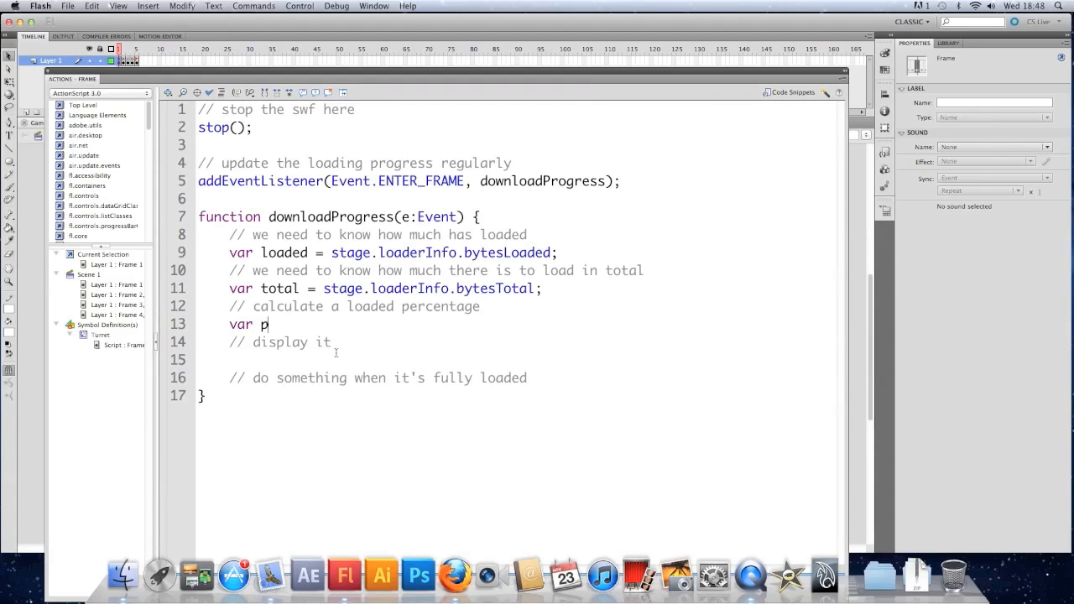
pyautogui.write('ercentage:int')
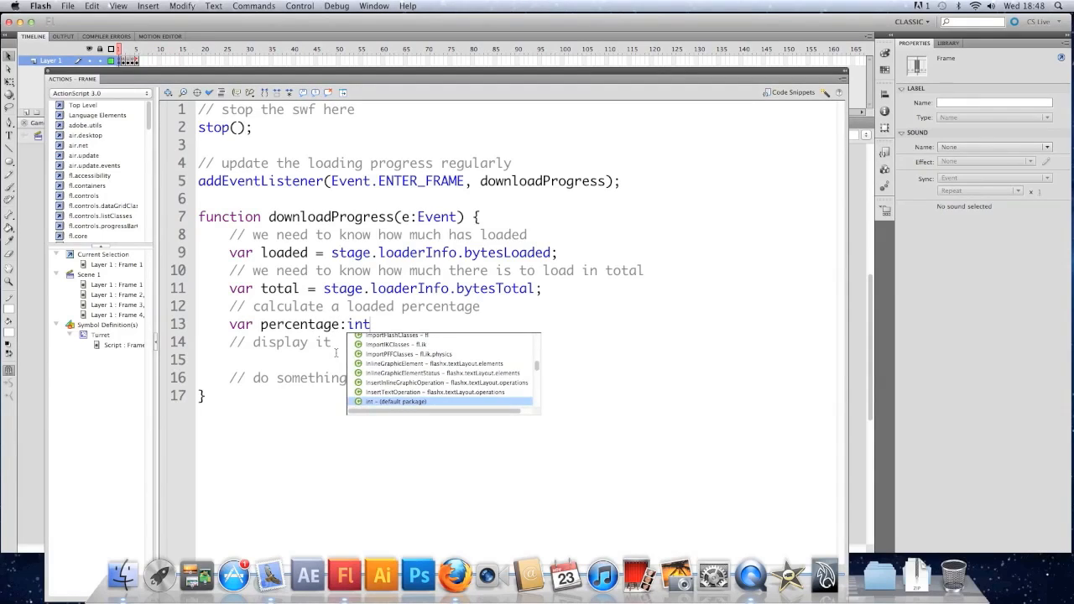
pyautogui.write('=')
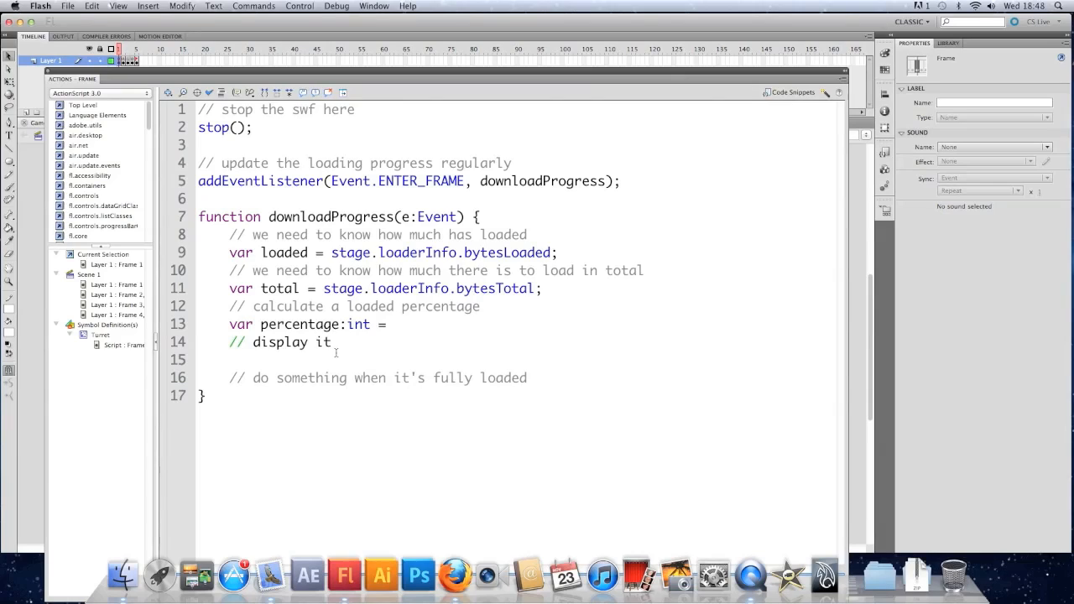
pyautogui.write('100*')
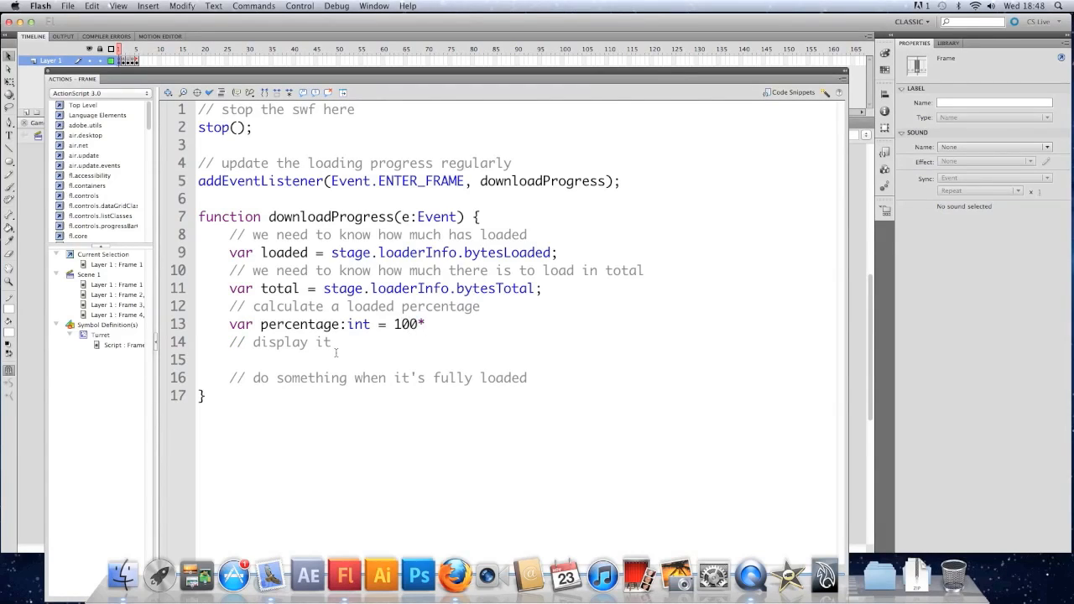
pyautogui.write('loaded/')
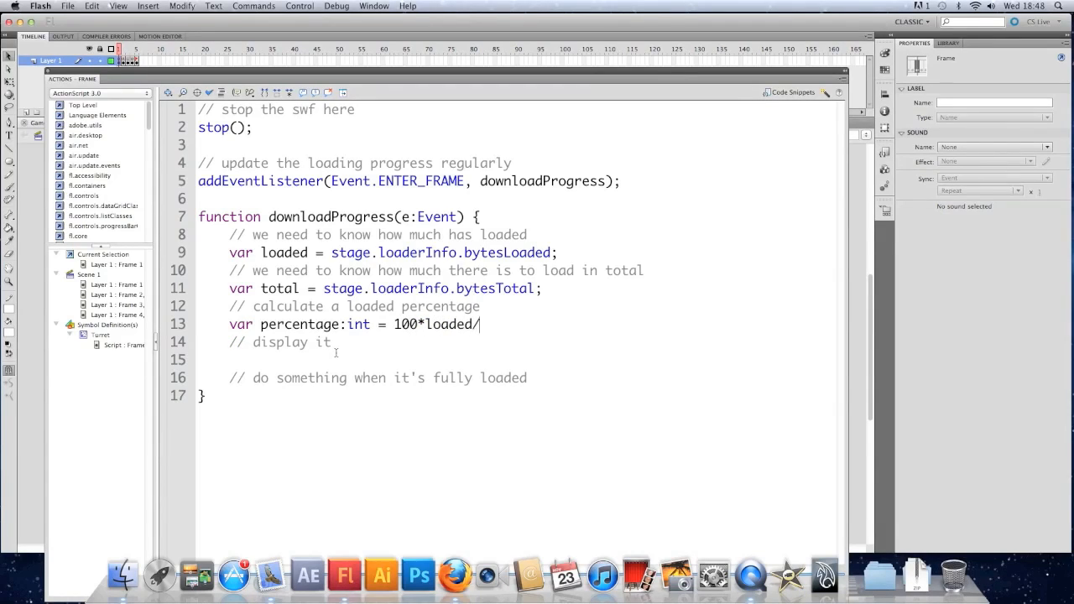
pyautogui.write('total')
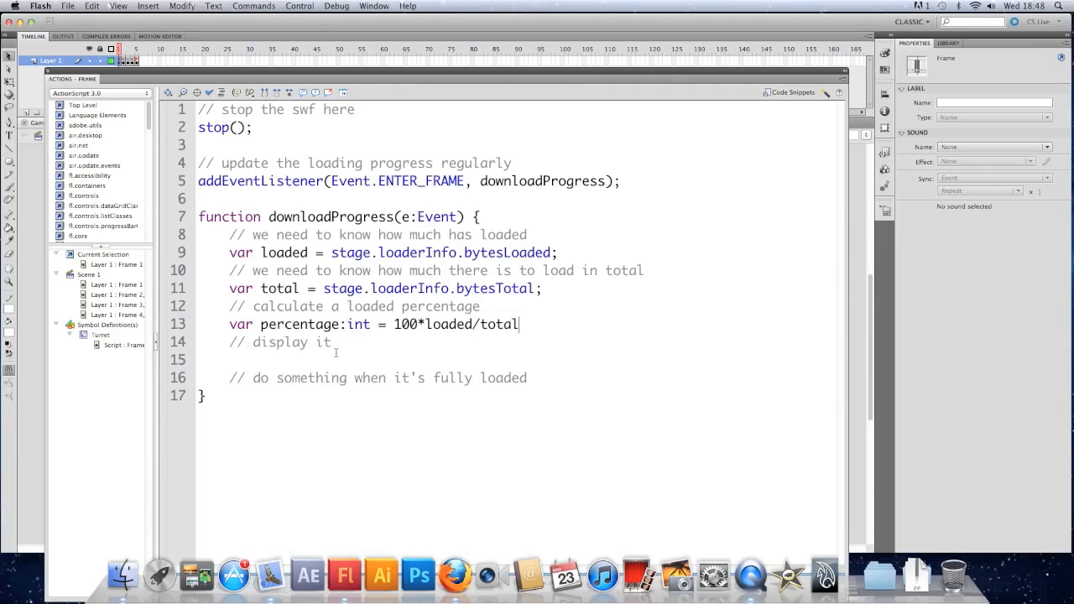
pyautogui.write(';')
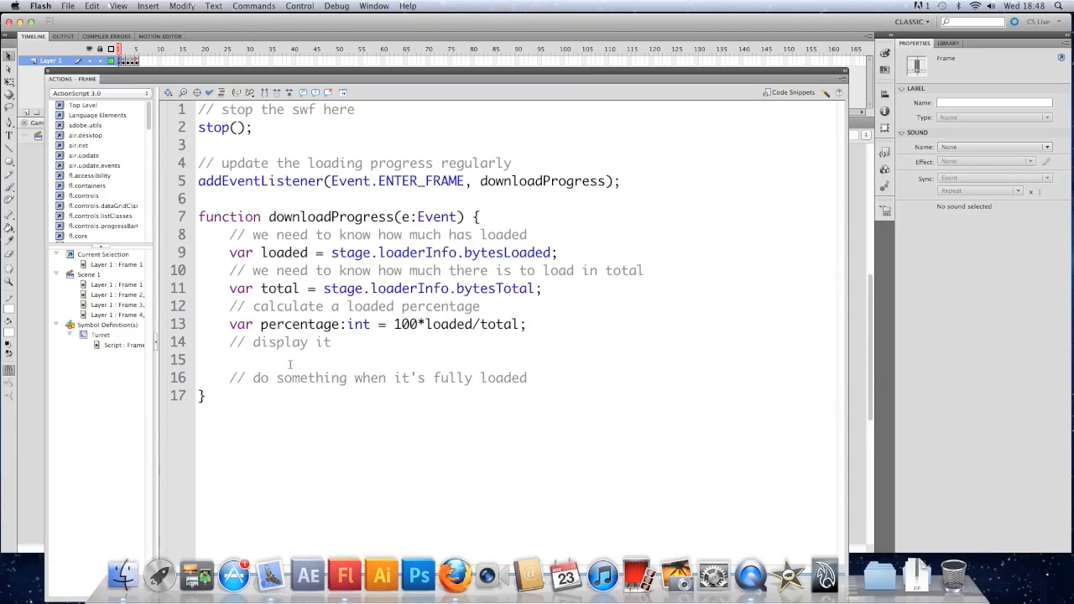
# Step: Add trace(percentage); and open an if (loaded == total) { block for the fully loaded case
pyautogui.write('trace')
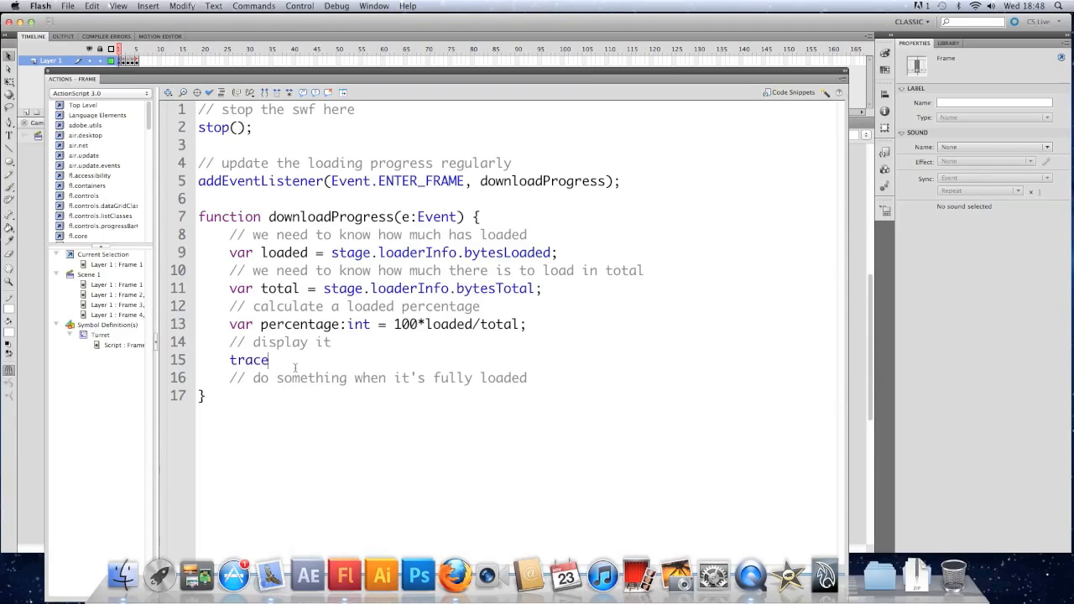
pyautogui.write('(percen')
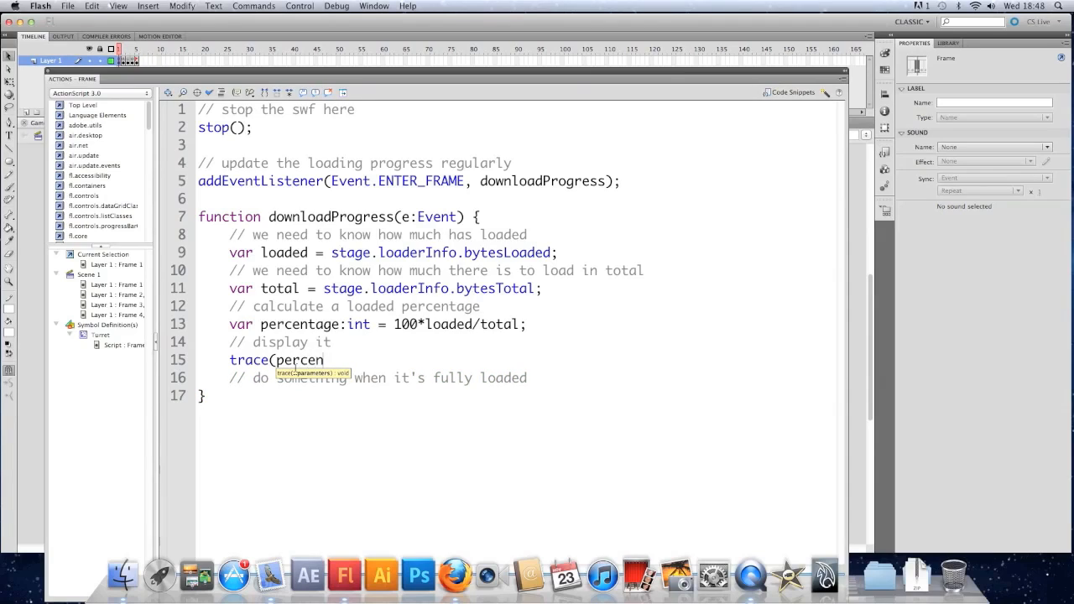
pyautogui.write('tage);')
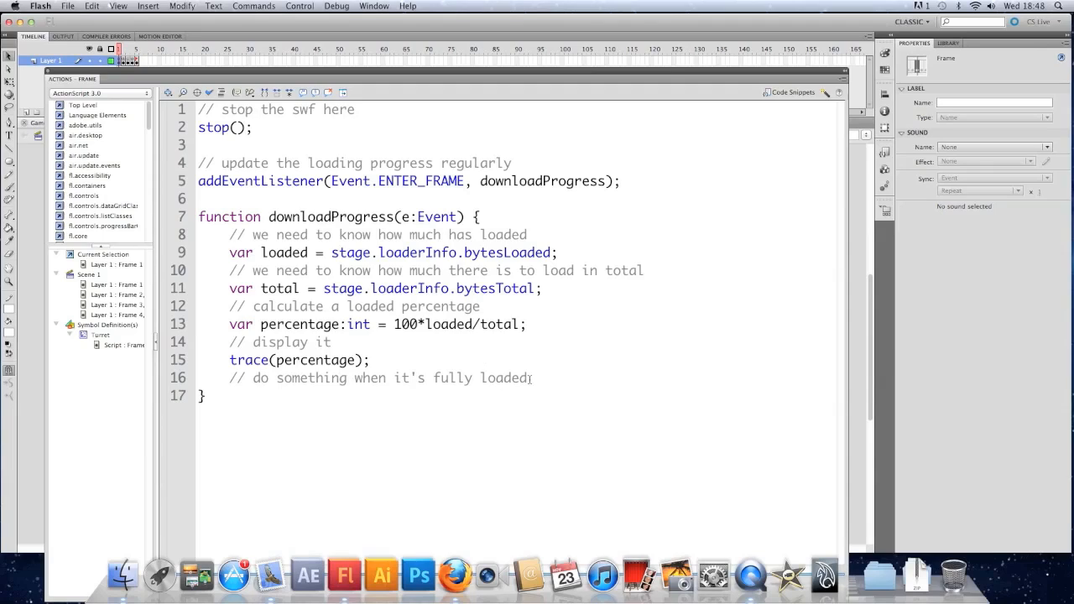
pyautogui.write('i')
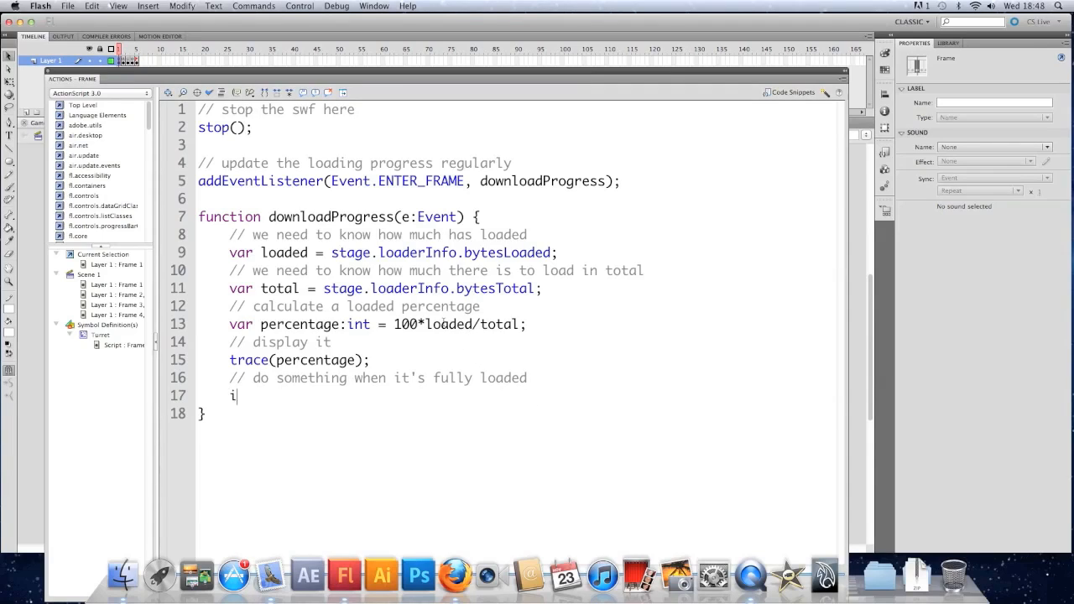
pyautogui.write('f (loa')
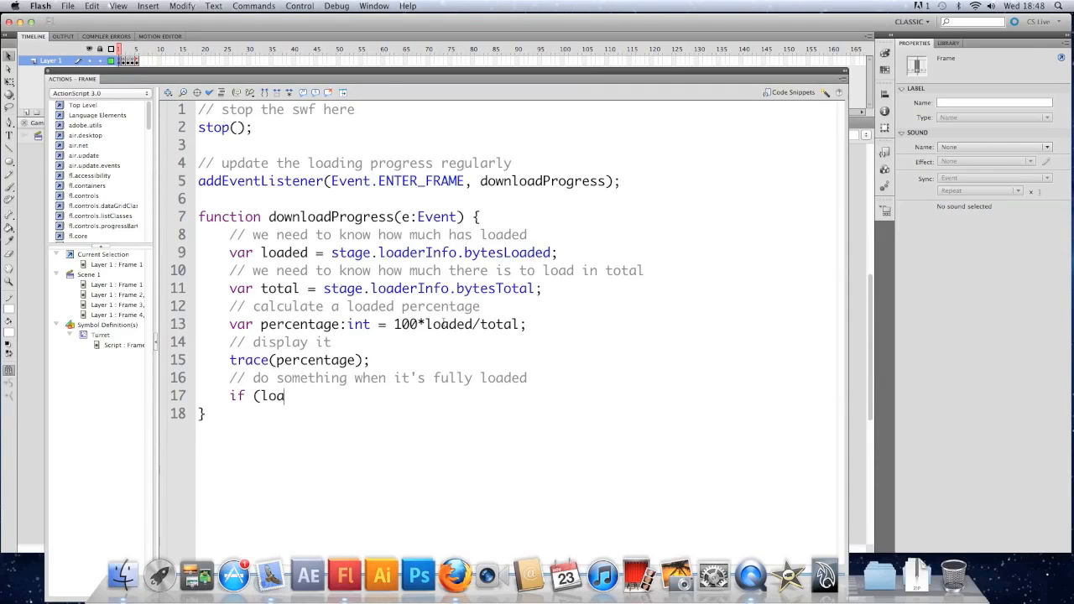
pyautogui.write('ded == tot')
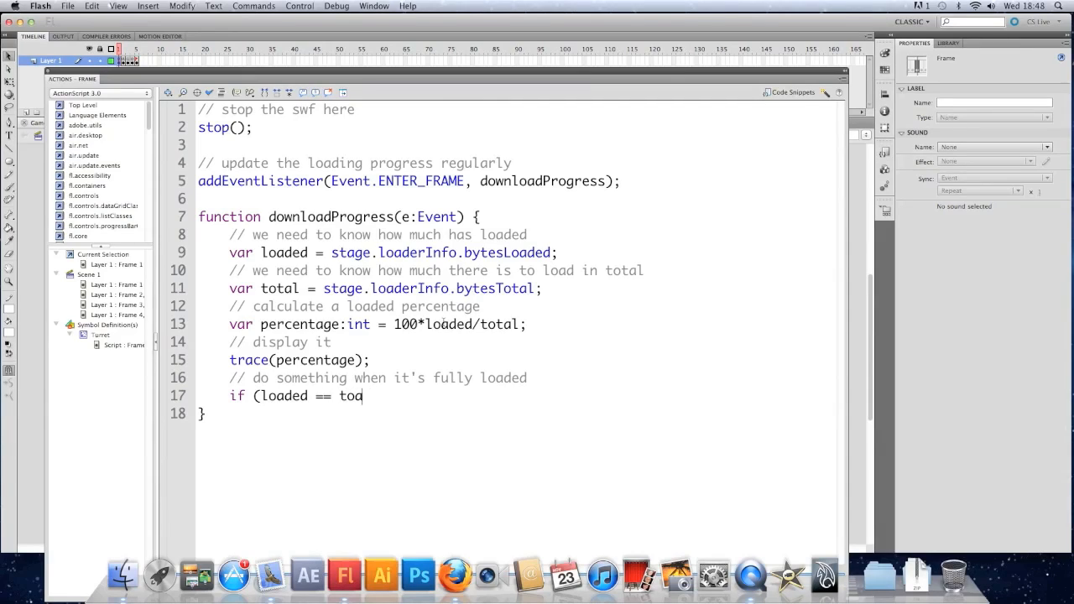
pyautogui.write('al) {')
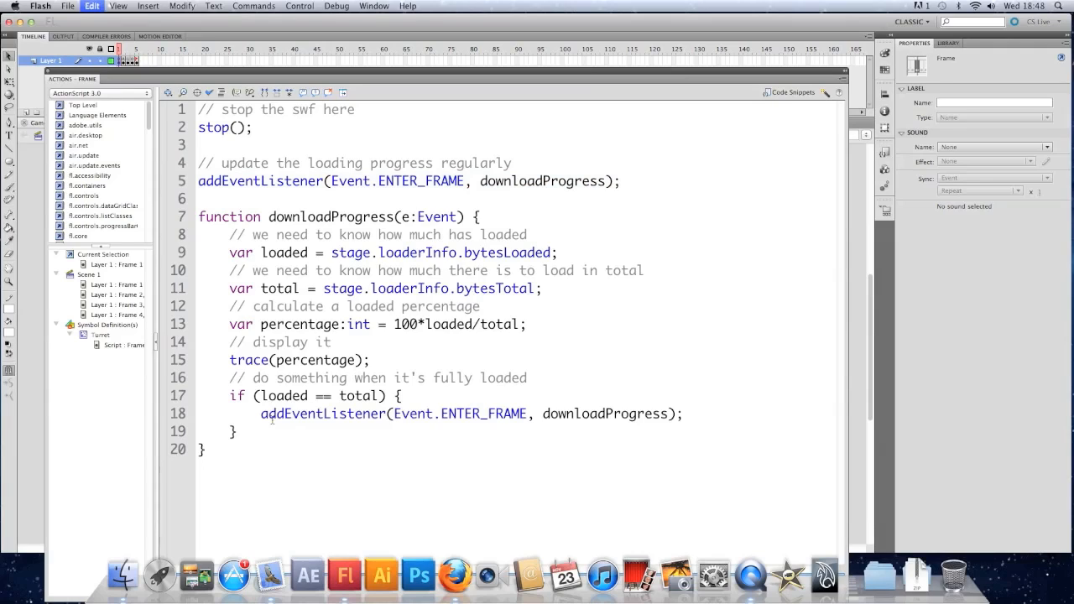
# Step: Inside the if, change the copied call to removeEventListener and add trace("Finished!");
pyautogui.doubleClick(322, 413)
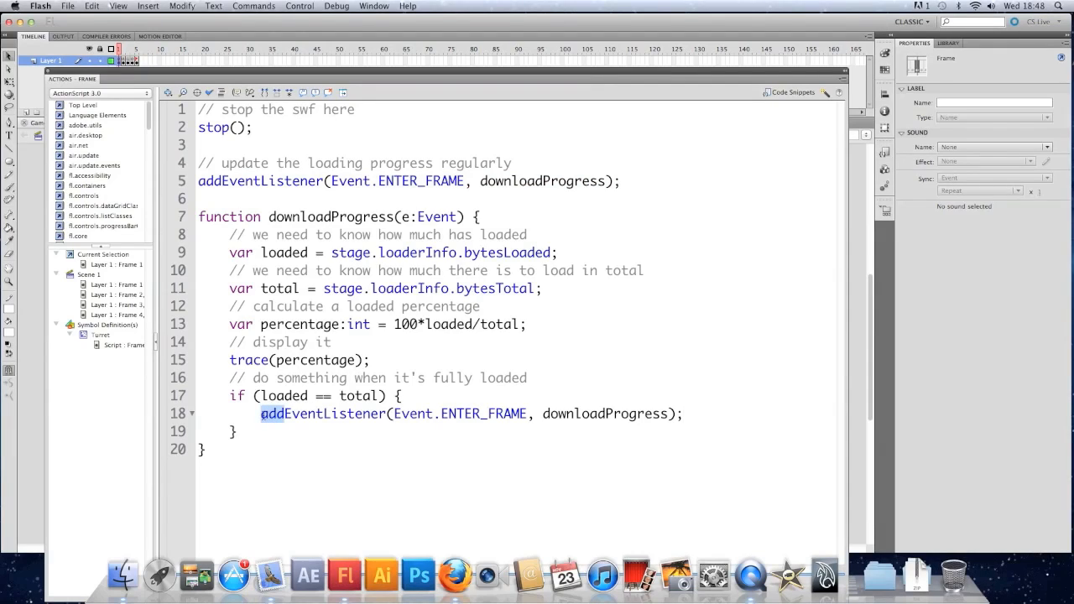
pyautogui.write('removeEventListener')
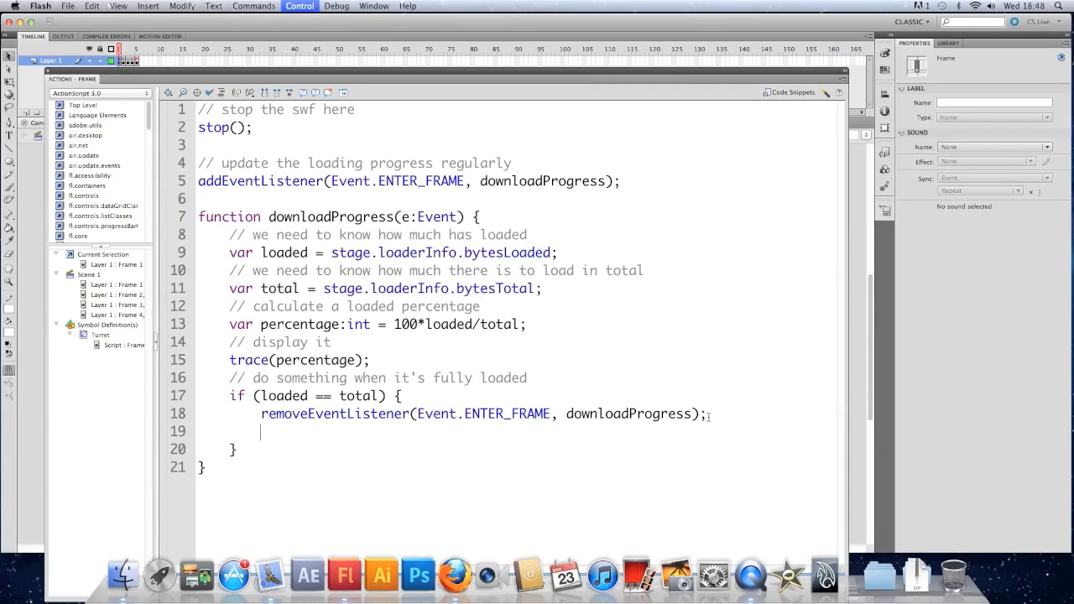
pyautogui.write('trace("')
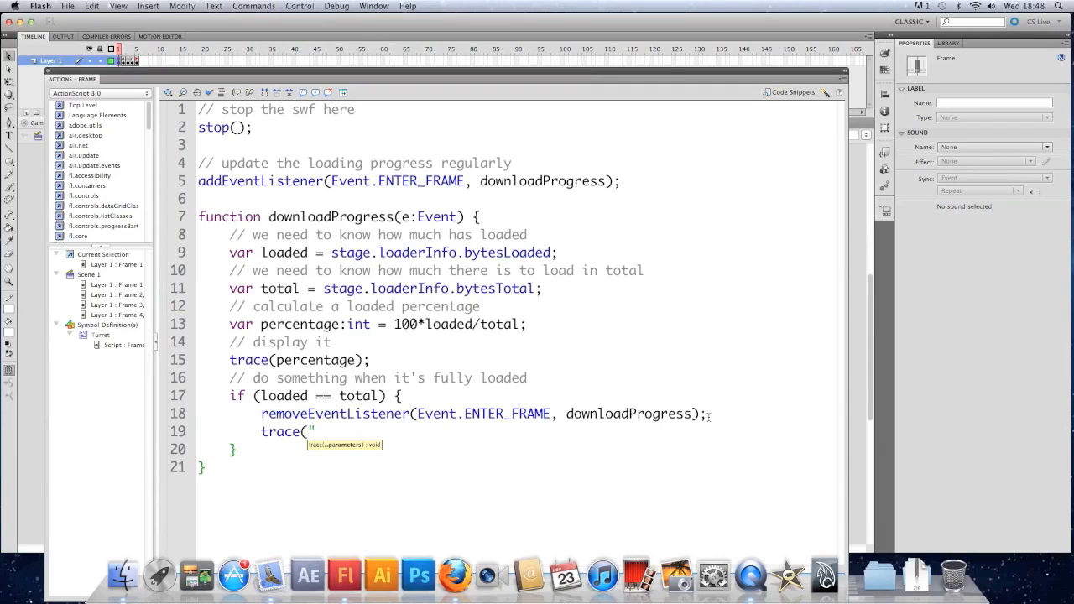
pyautogui.write('Finished!')
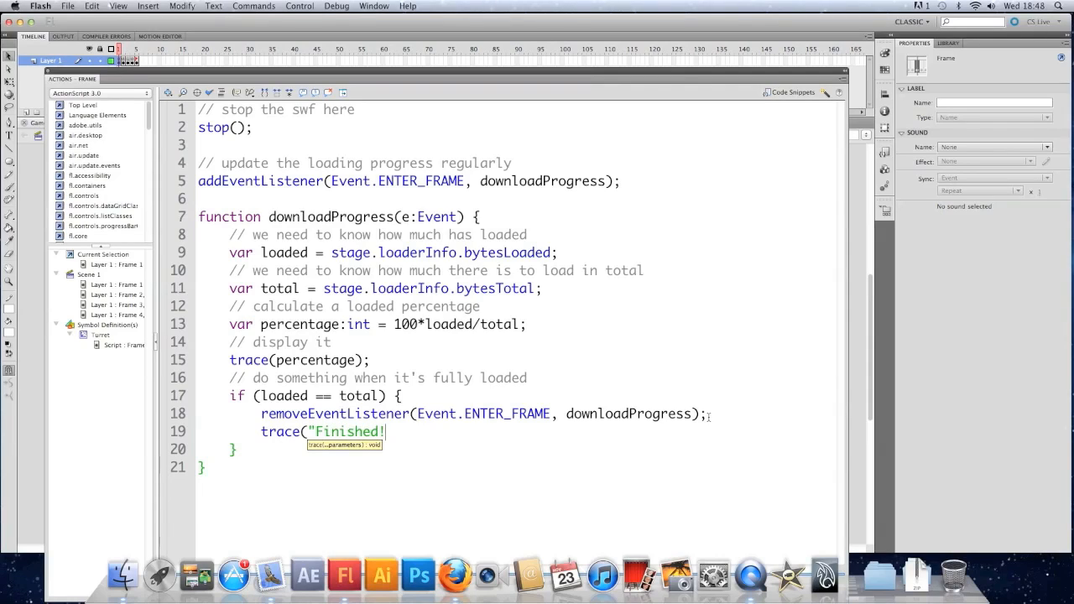
pyautogui.write('");')
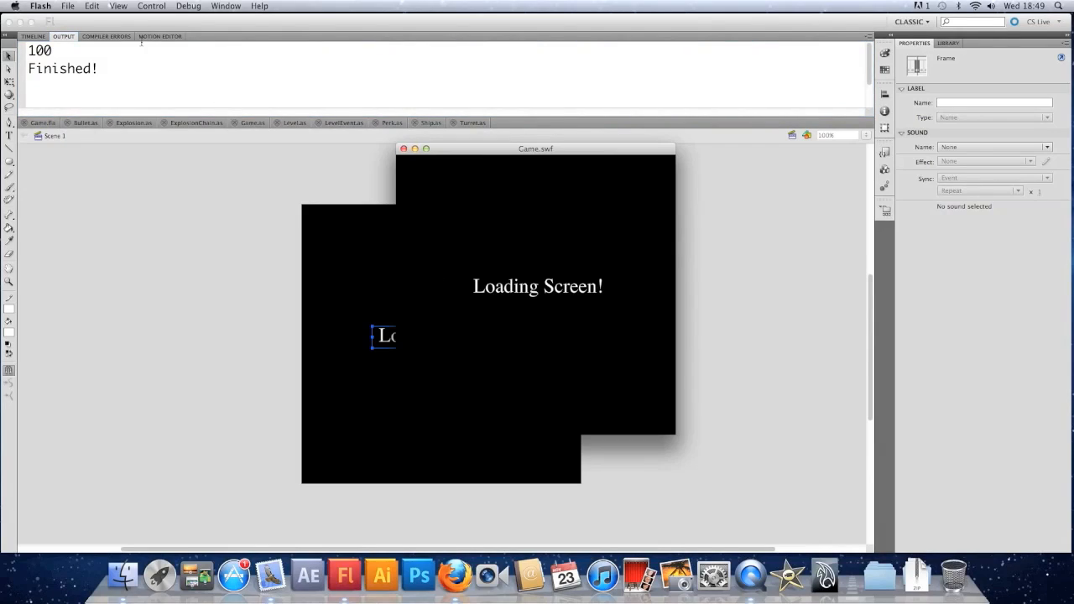
# Step: Use the test window's View menu to pick the 28.8 (2.3 KB/s) download setting
pyautogui.click(117, 7)
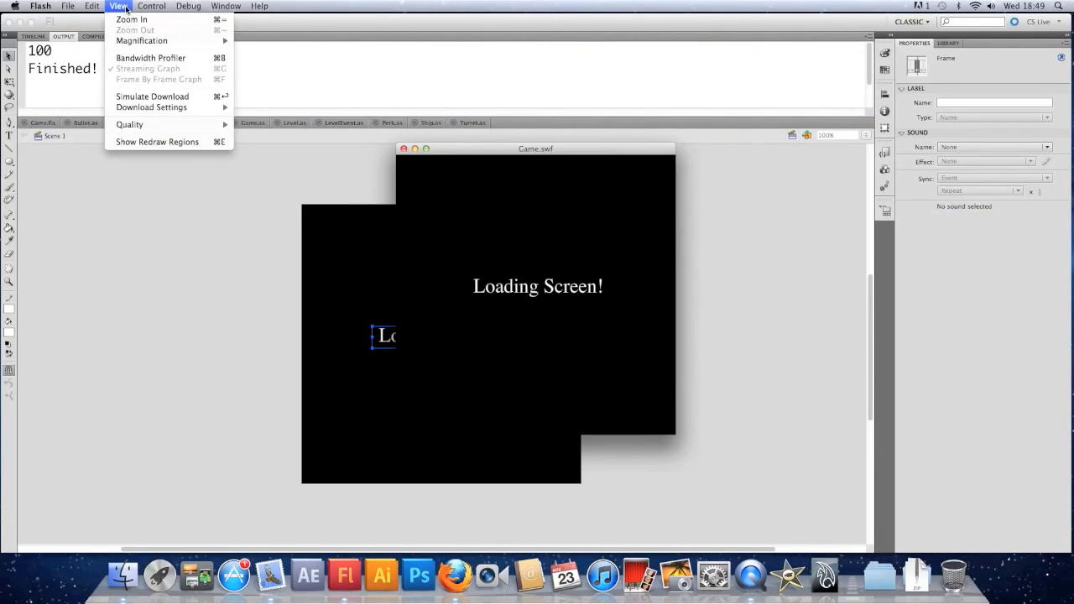
pyautogui.moveTo(151, 95)
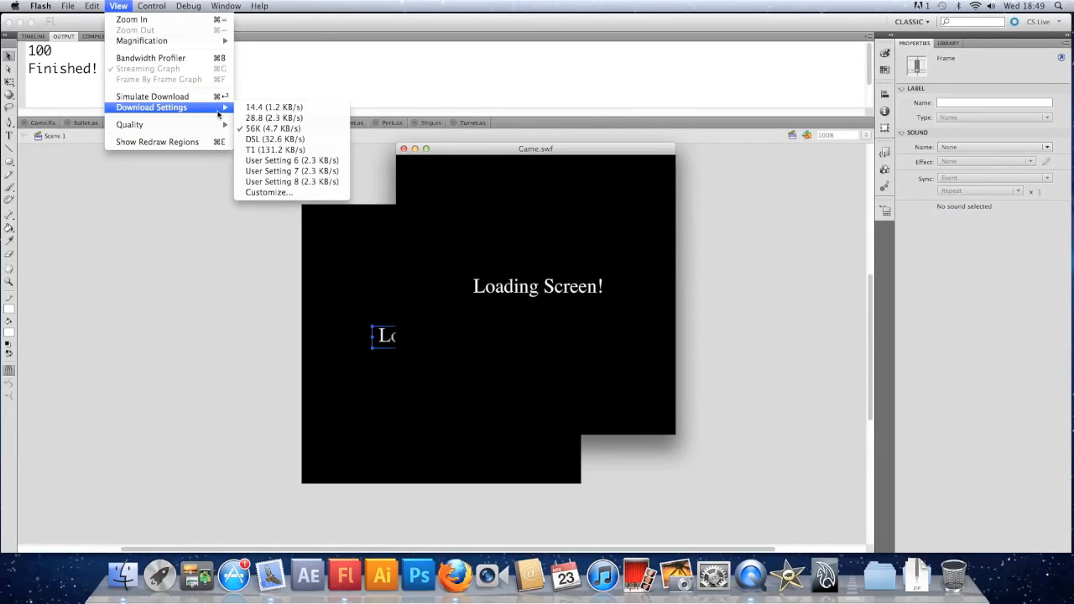
pyautogui.moveTo(275, 149)
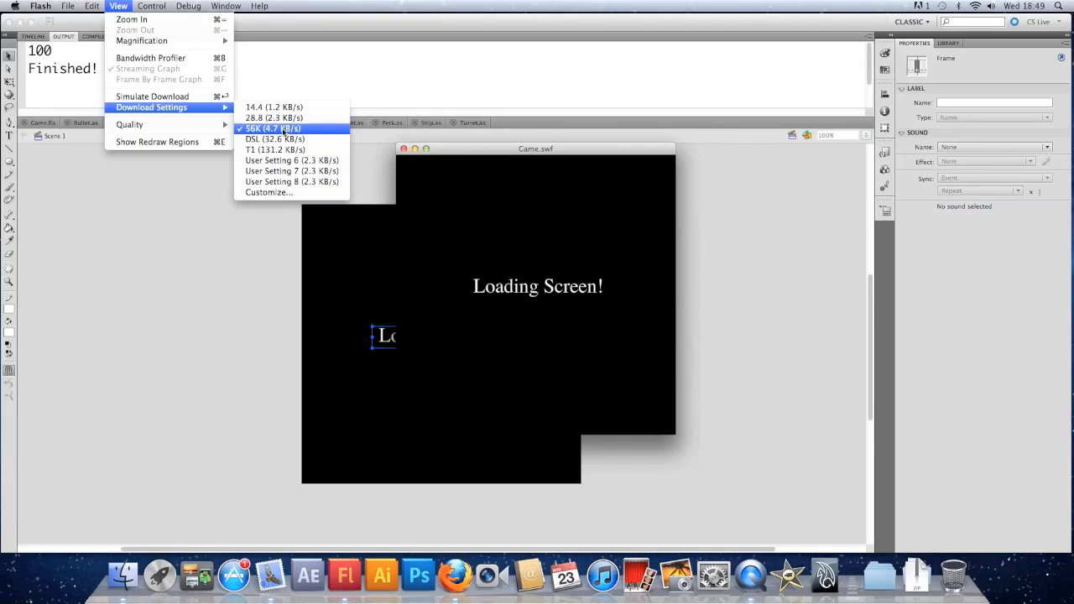
pyautogui.moveTo(272, 117)
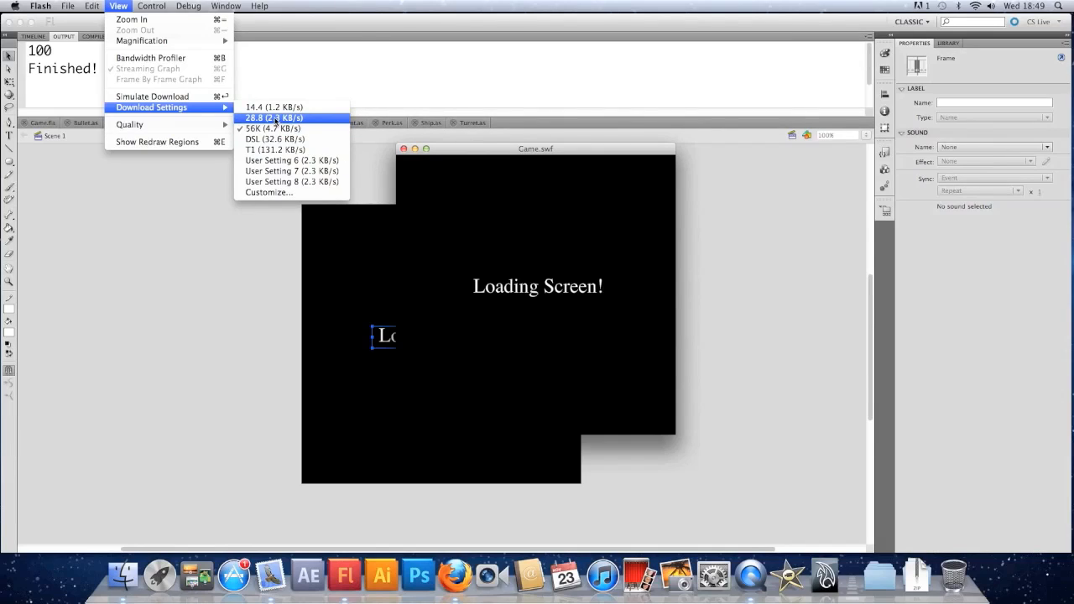
pyautogui.moveTo(272, 128)
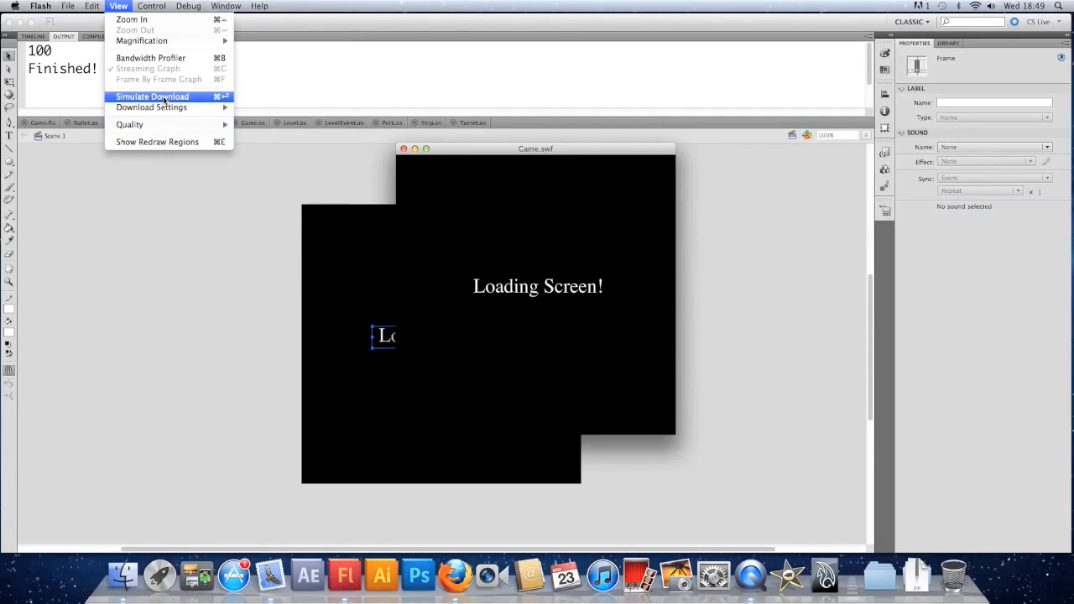
# Step: Run Simulate Download on Game.swf and review the traced percentages in the output
pyautogui.click(151, 96)
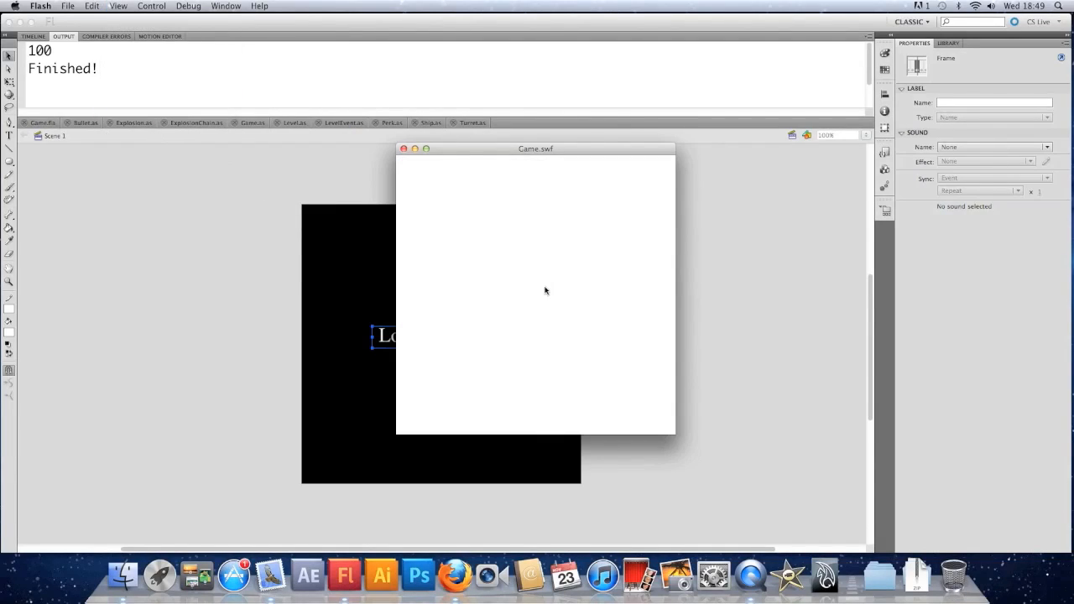
pyautogui.moveTo(458, 317)
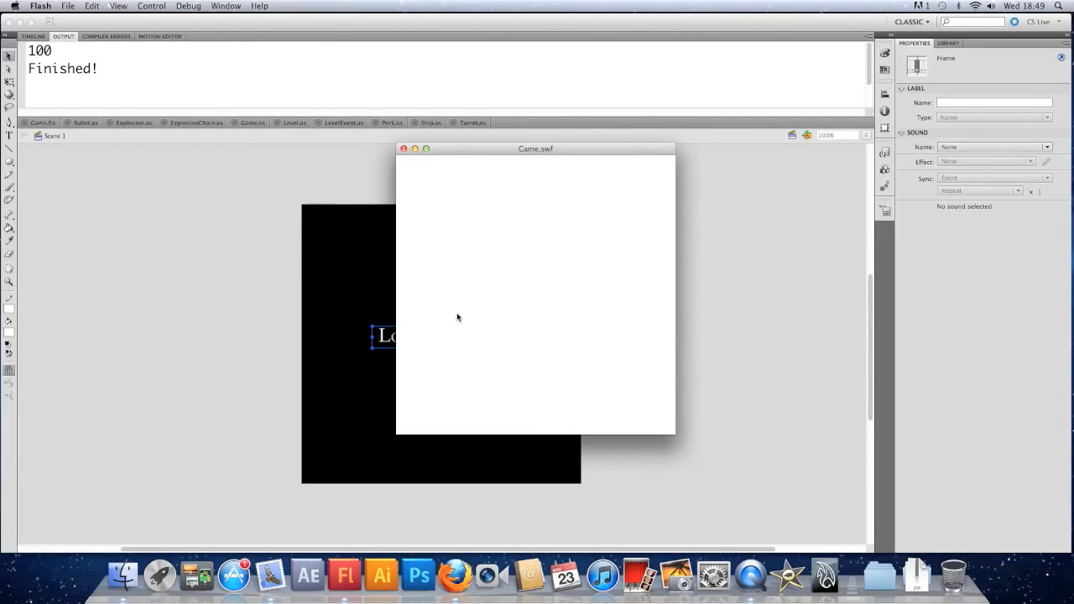
pyautogui.moveTo(484, 280)
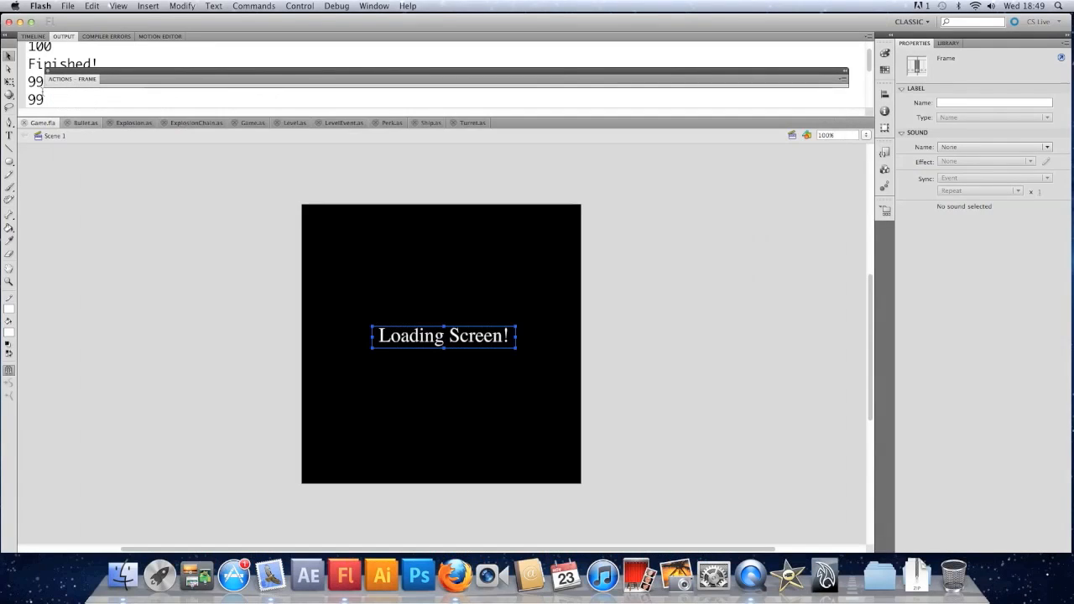
pyautogui.scroll(-3)
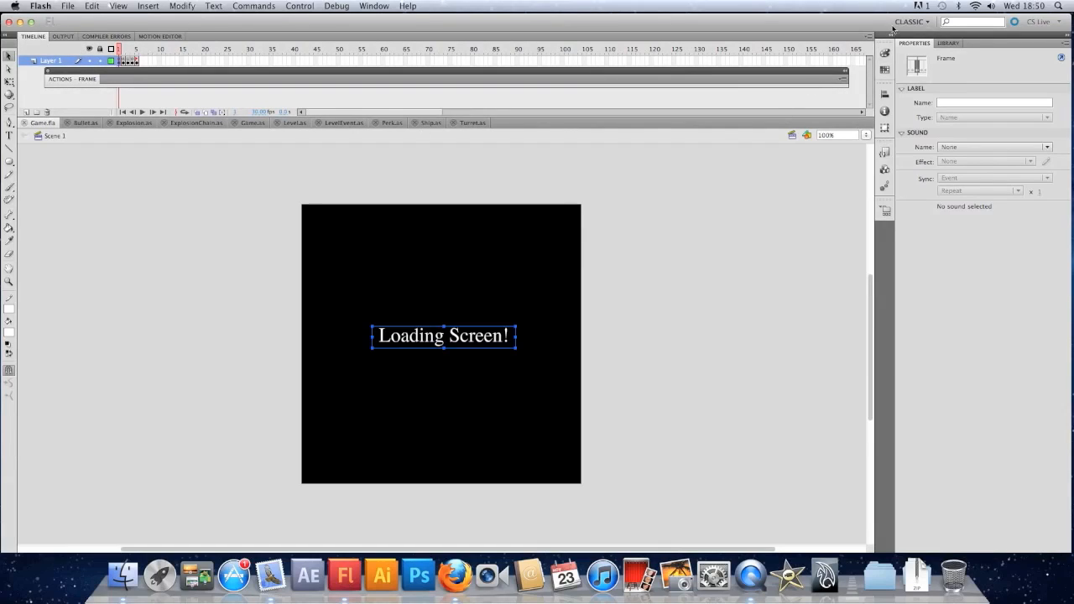
# Step: Review the Level library symbol's properties, exported for ActionScript as class Level, and confirm
pyautogui.click(946, 44)
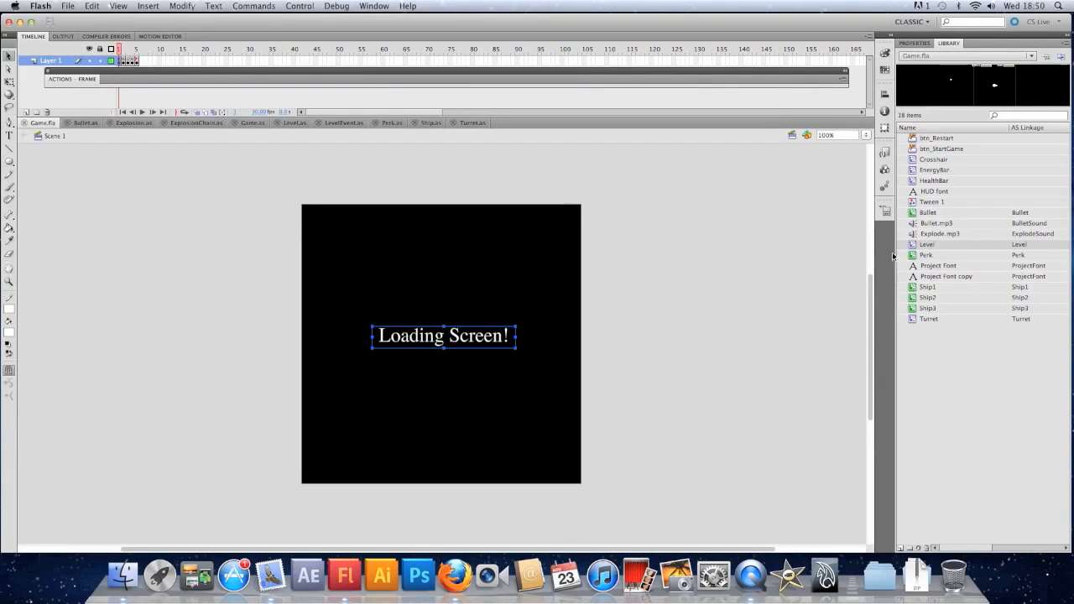
pyautogui.moveTo(997, 243)
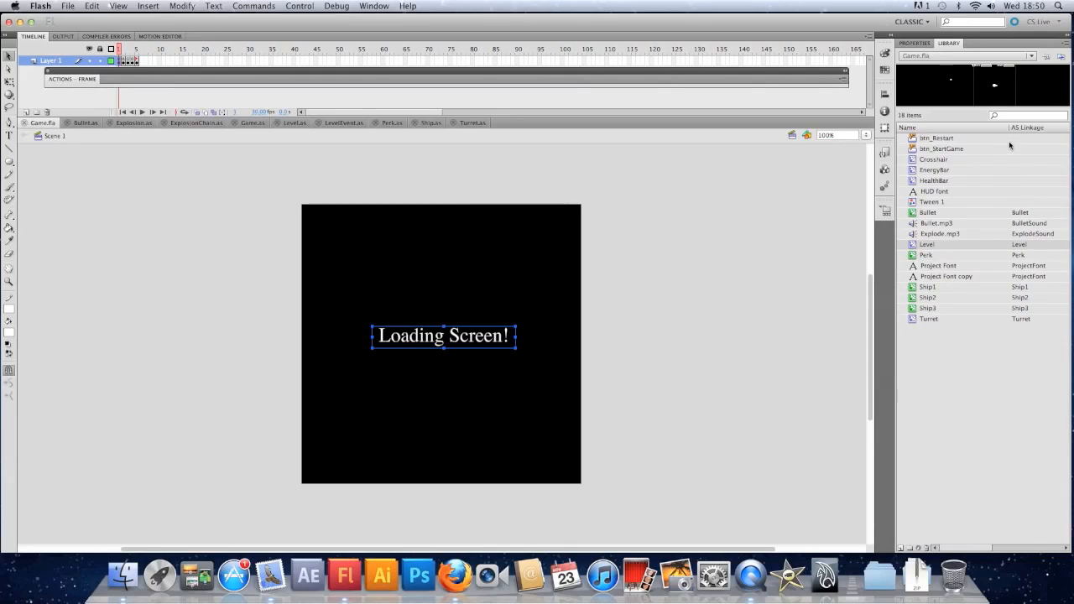
pyautogui.rightClick(926, 245)
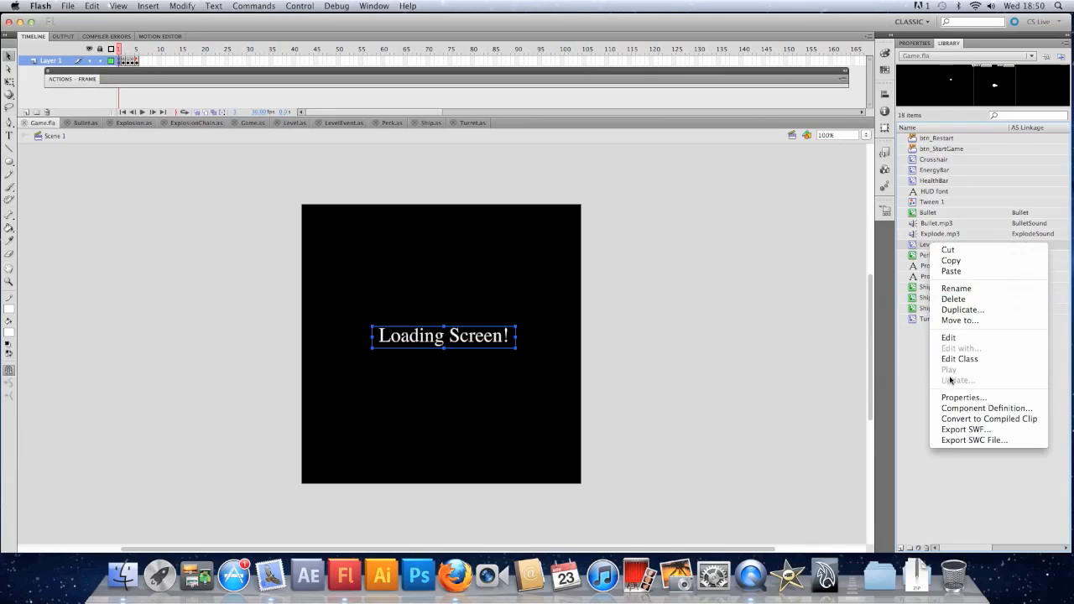
pyautogui.click(963, 396)
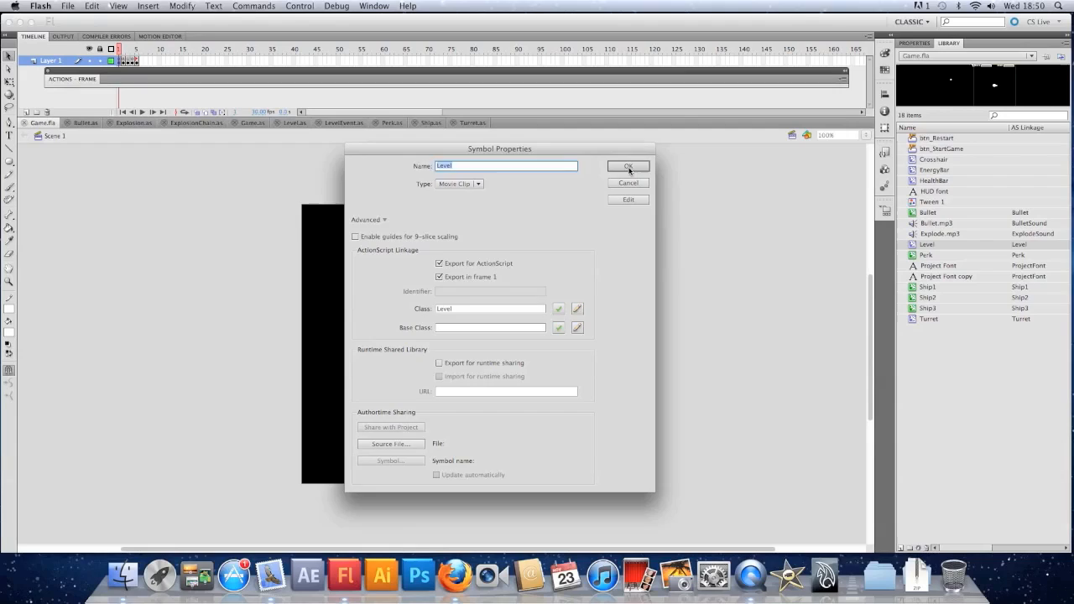
pyautogui.click(627, 166)
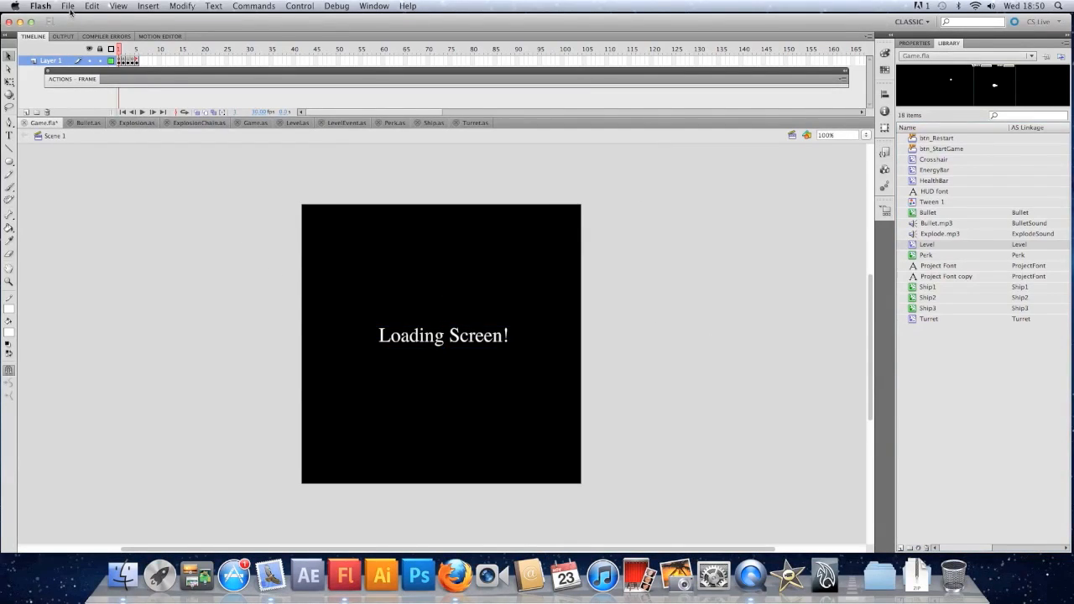
# Step: In ActionScript Settings, export the document's classes in frame 2 instead of frame 1
pyautogui.click(67, 7)
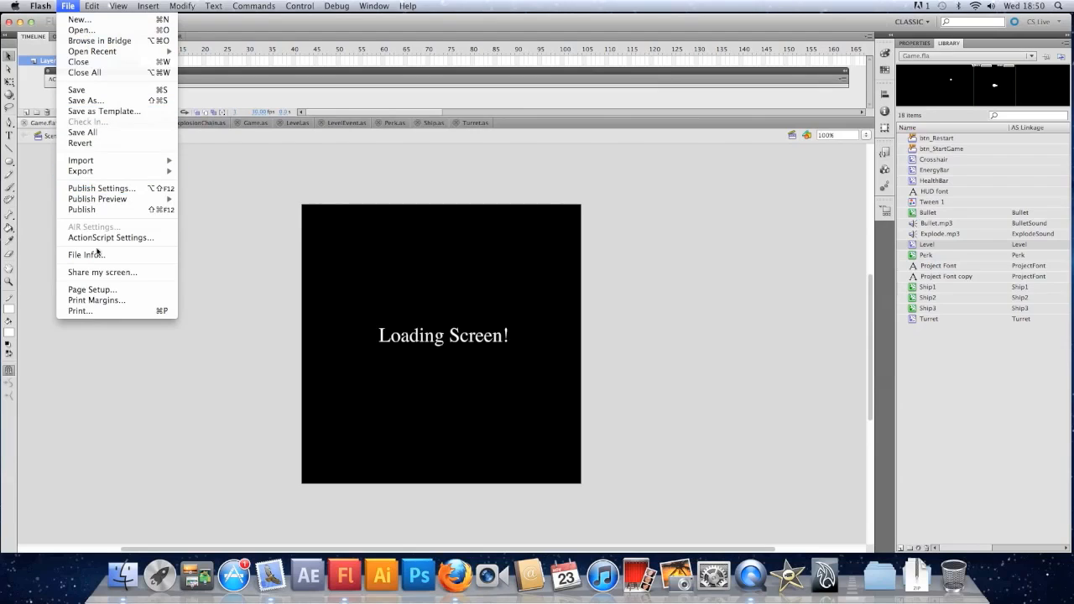
pyautogui.click(111, 238)
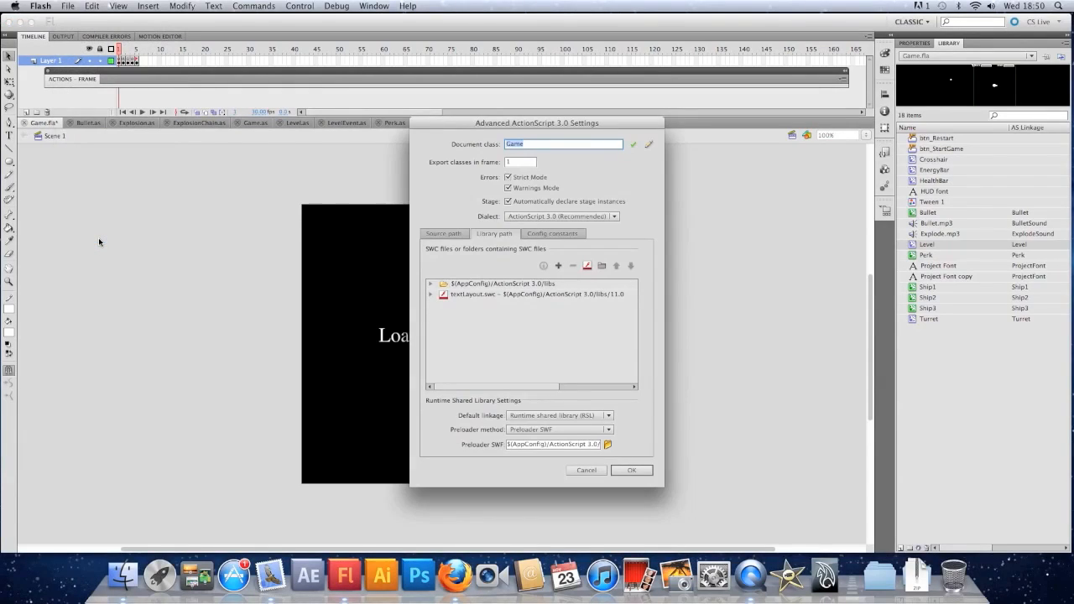
pyautogui.moveTo(475, 201)
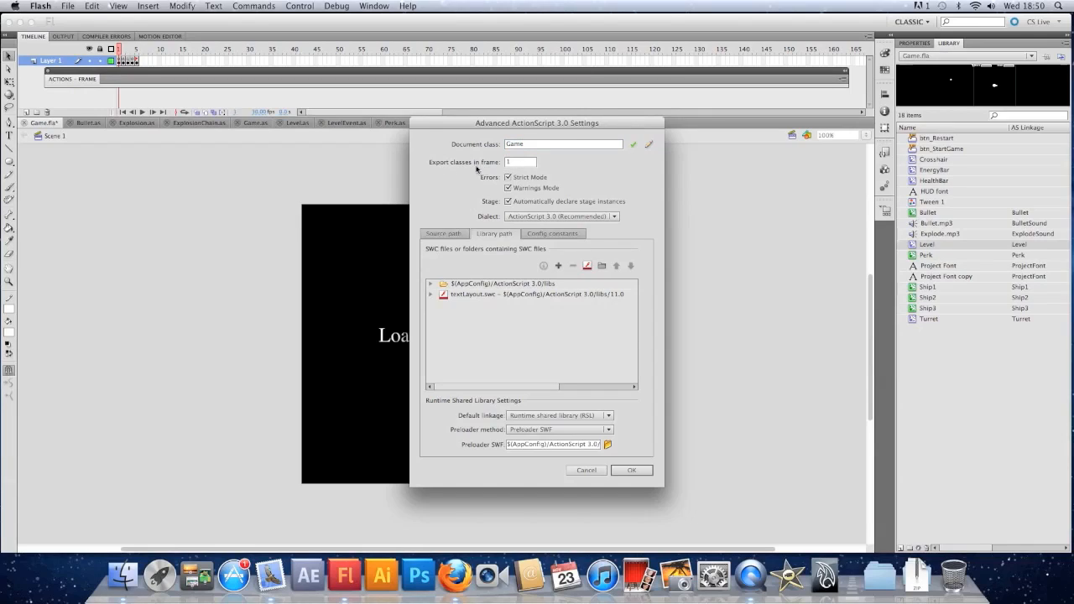
pyautogui.moveTo(472, 164)
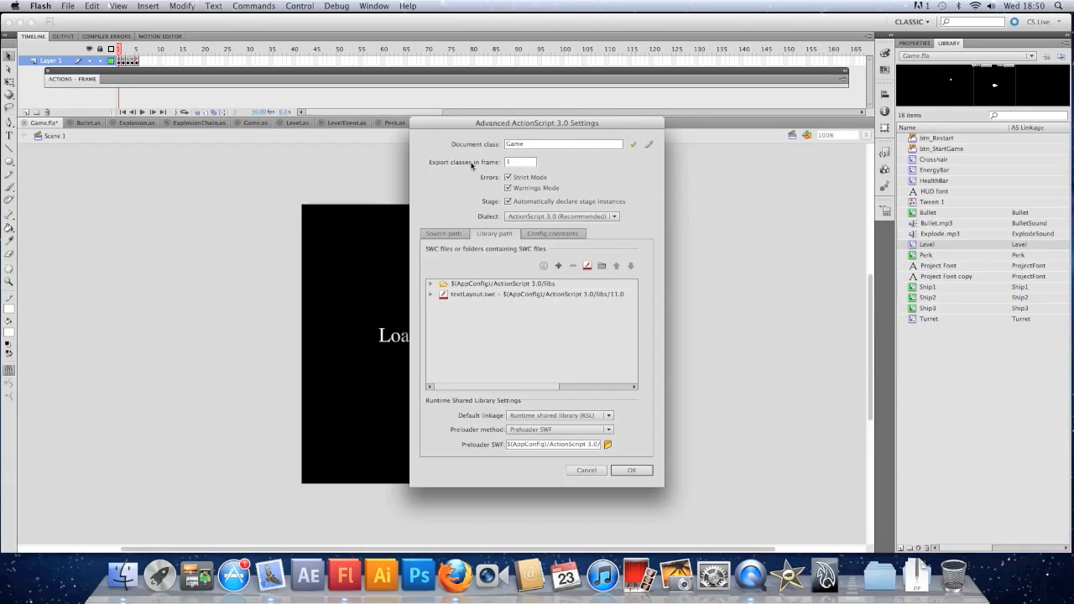
pyautogui.click(520, 161)
pyautogui.write('2')
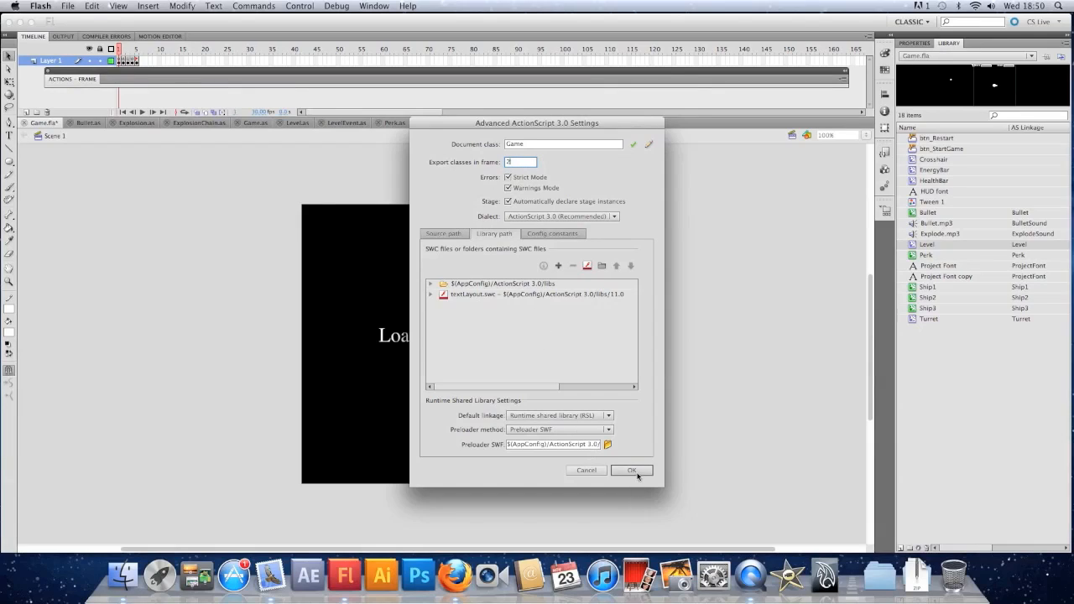
pyautogui.click(631, 470)
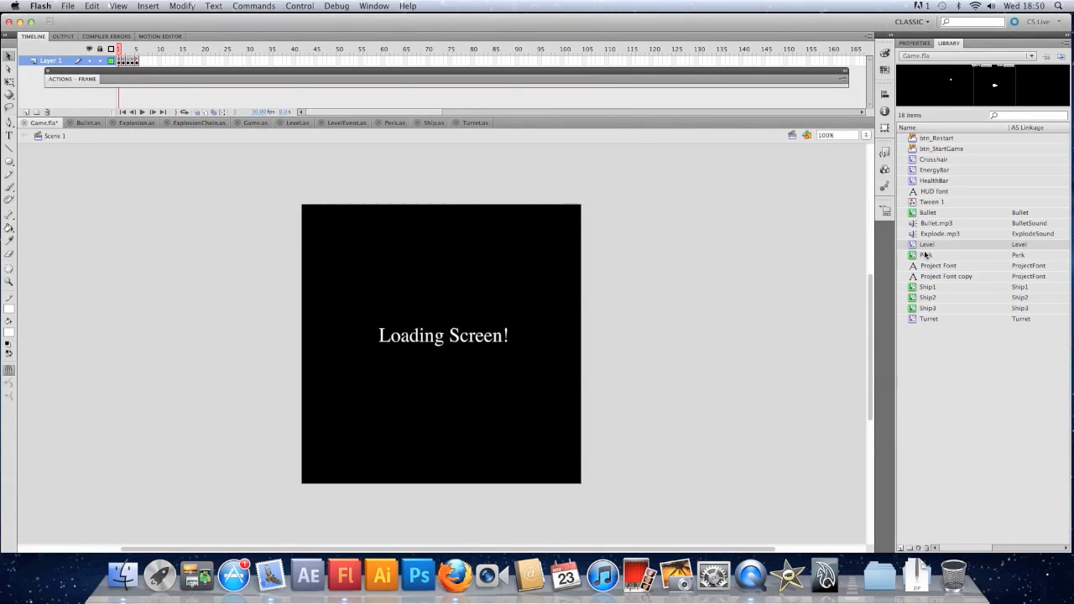
# Step: Adjust the Level symbol's 'Export in frame' option in its properties and confirm
pyautogui.rightClick(927, 255)
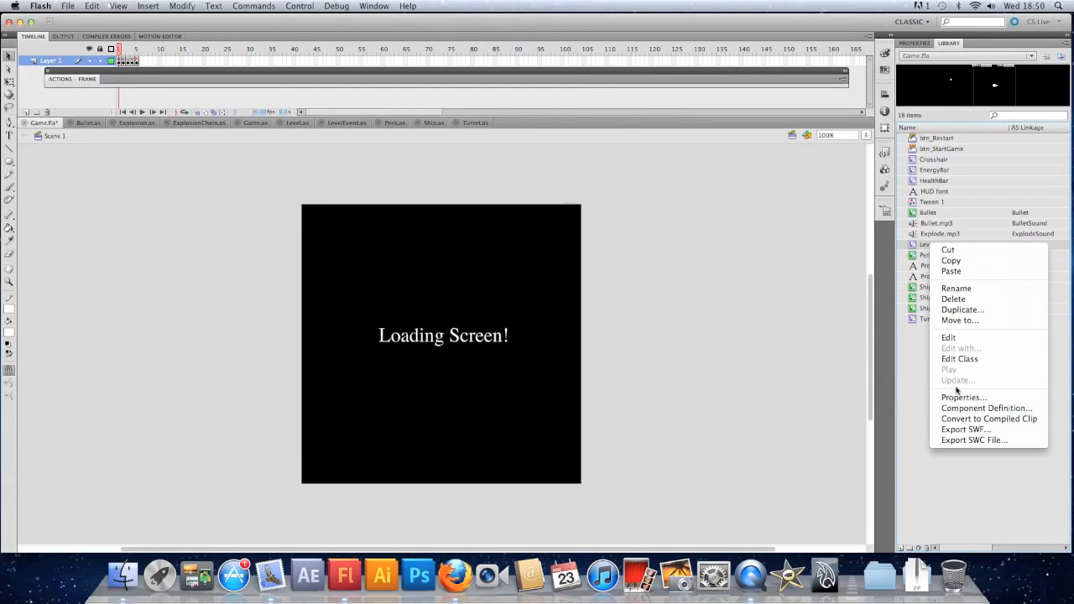
pyautogui.click(963, 396)
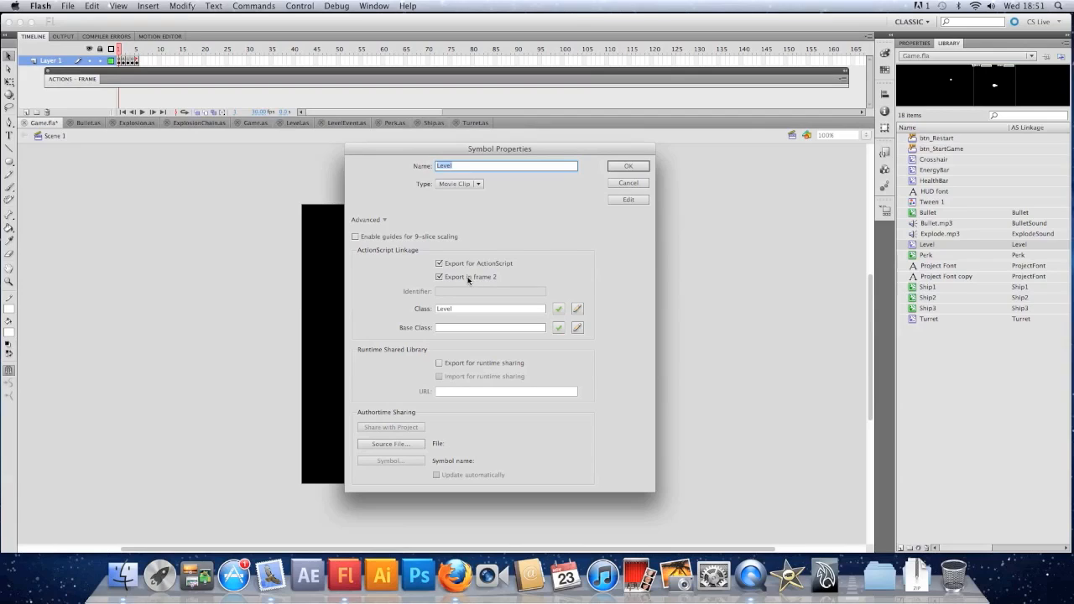
pyautogui.click(628, 166)
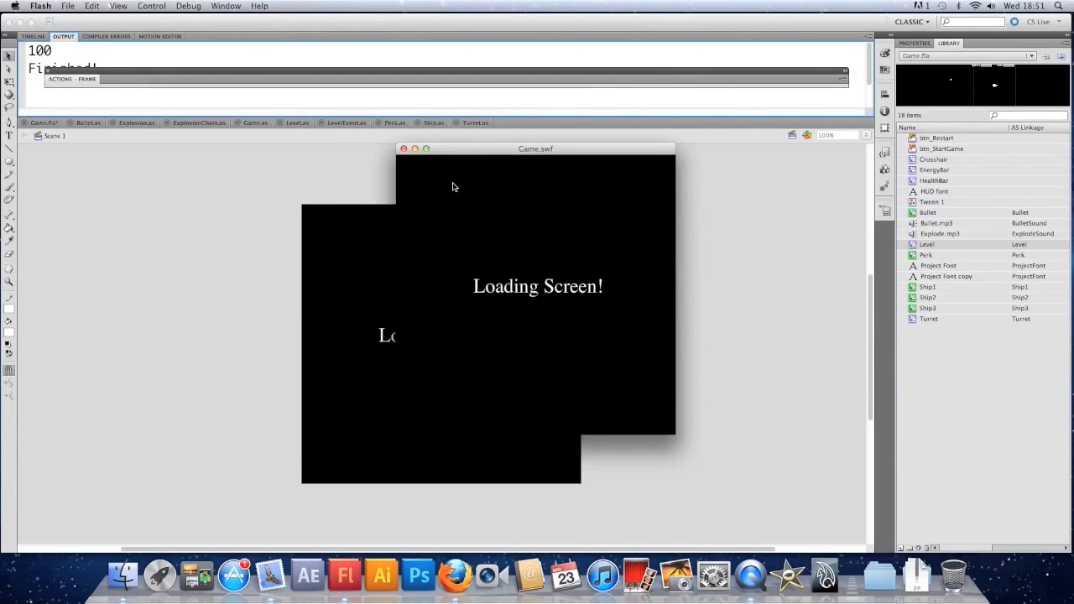
# Step: Replay Game.swf with Simulate Download to trace loading percentages, then close the test window
pyautogui.click(117, 7)
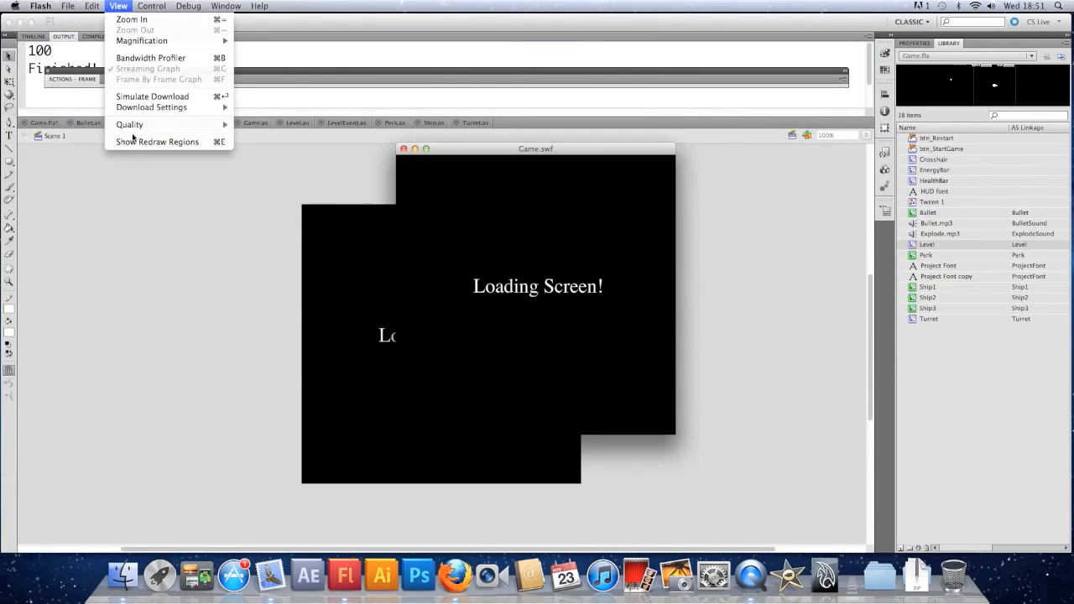
pyautogui.moveTo(151, 95)
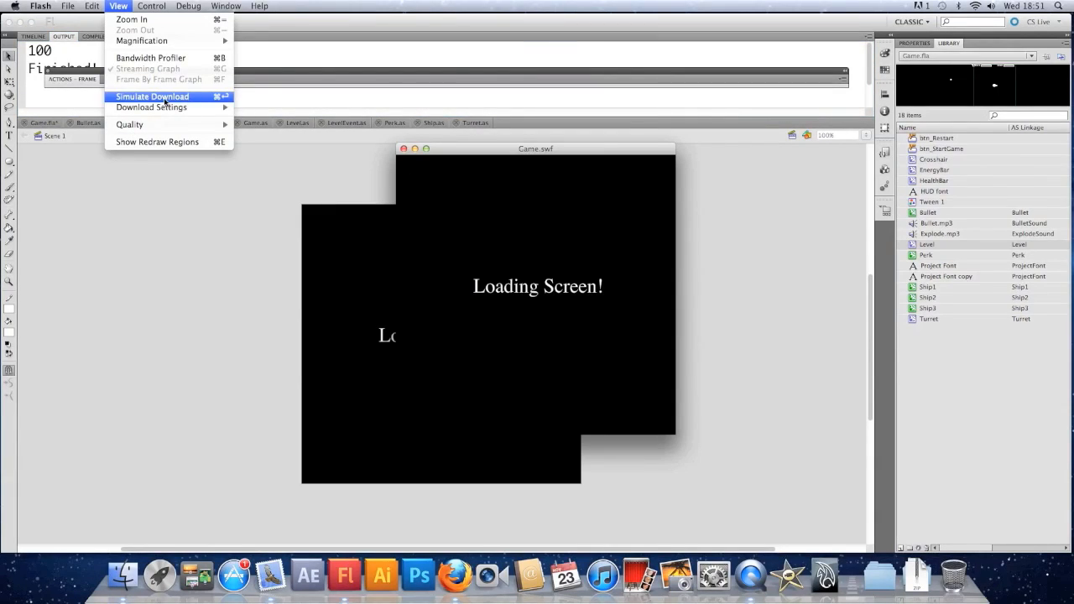
pyautogui.click(151, 96)
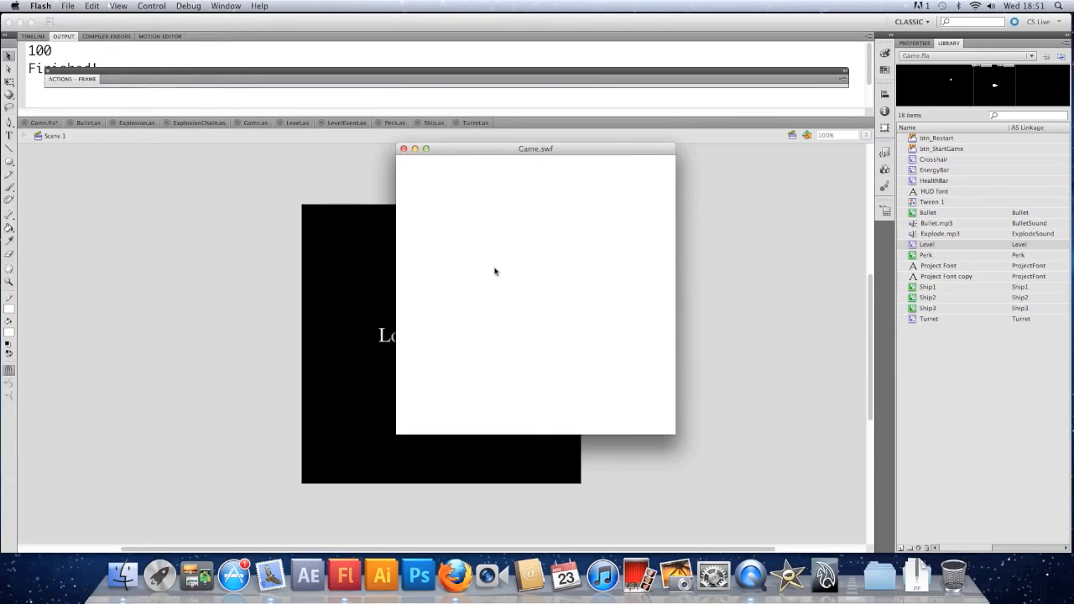
pyautogui.moveTo(559, 314)
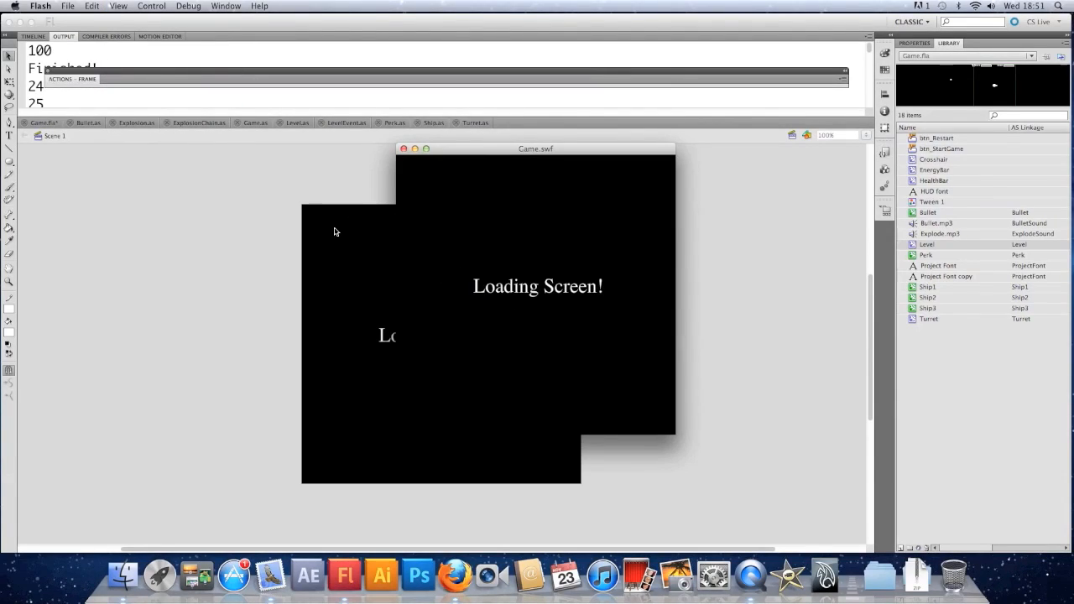
pyautogui.moveTo(577, 310)
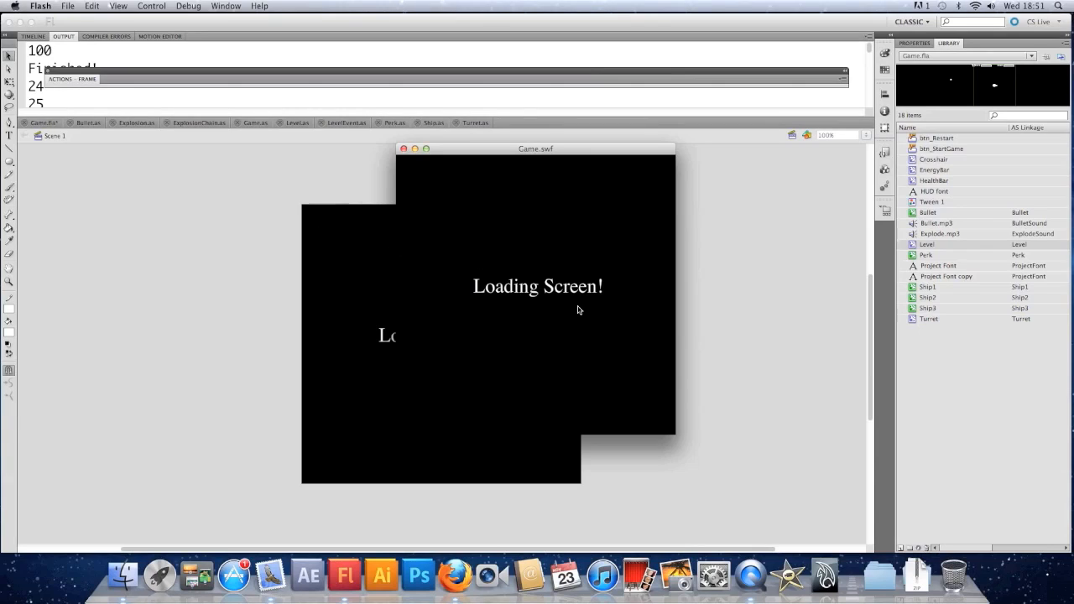
pyautogui.moveTo(503, 253)
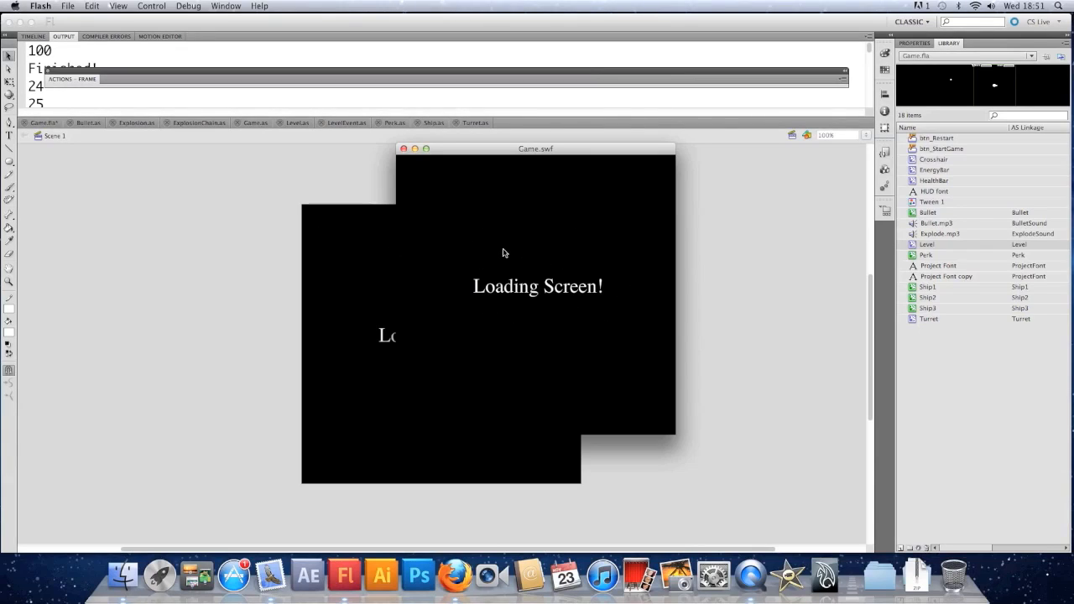
pyautogui.moveTo(470, 245)
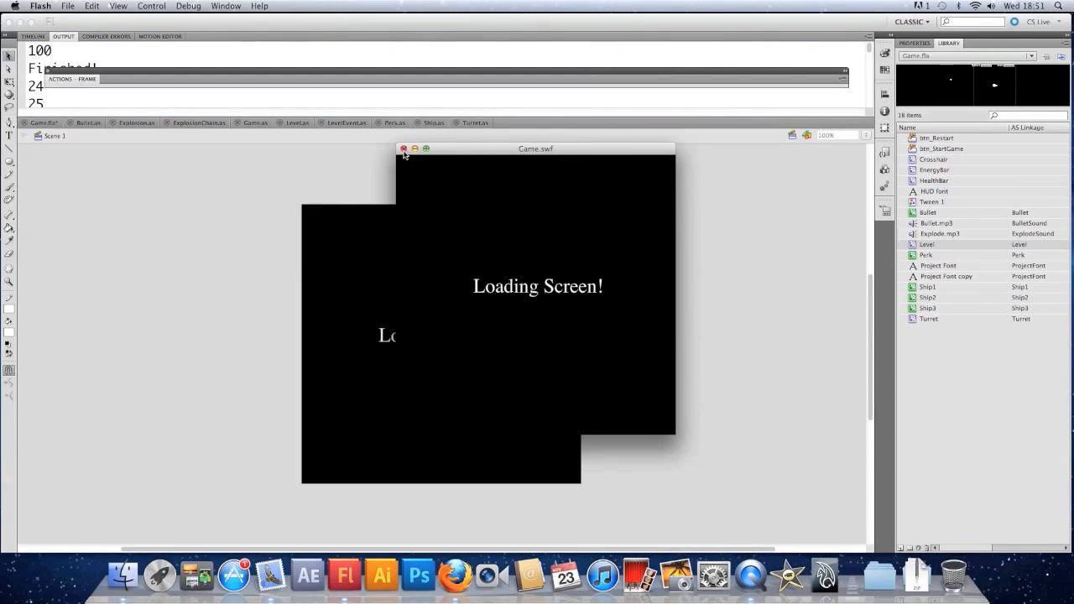
pyautogui.moveTo(255, 122)
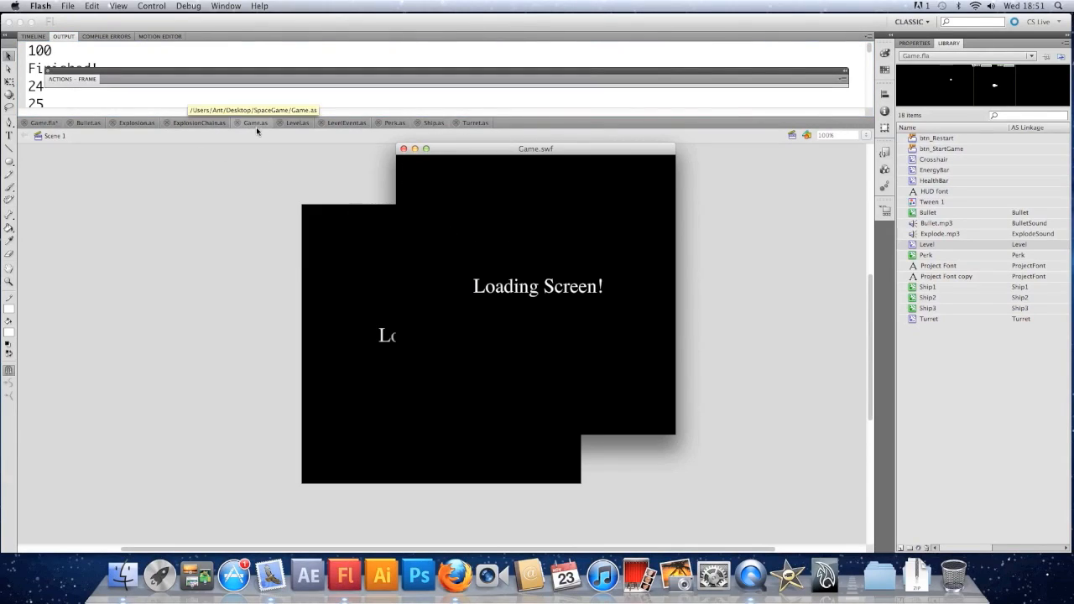
pyautogui.moveTo(517, 326)
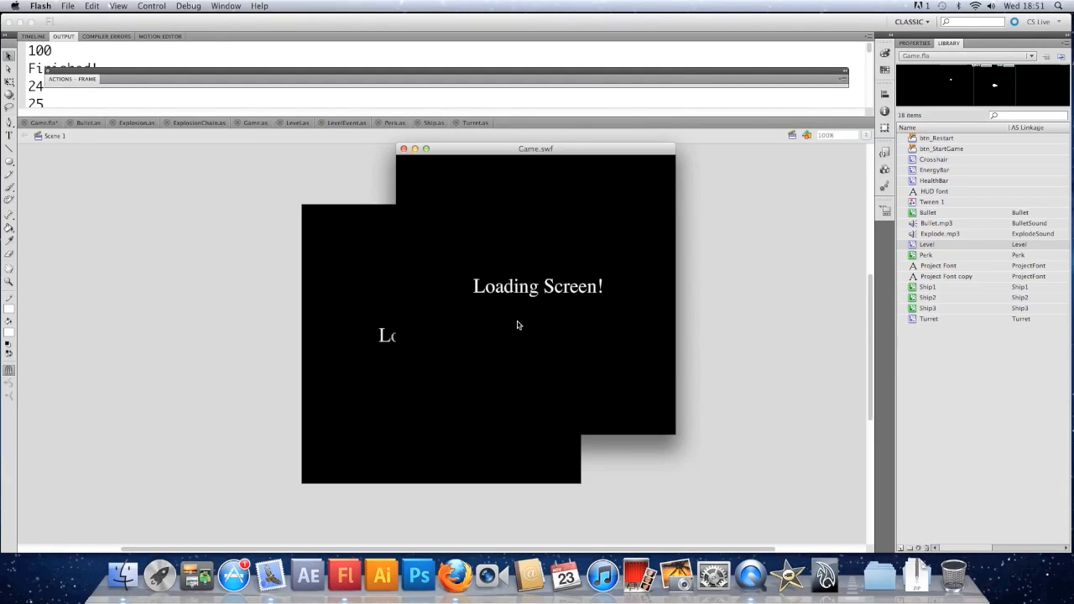
pyautogui.moveTo(480, 259)
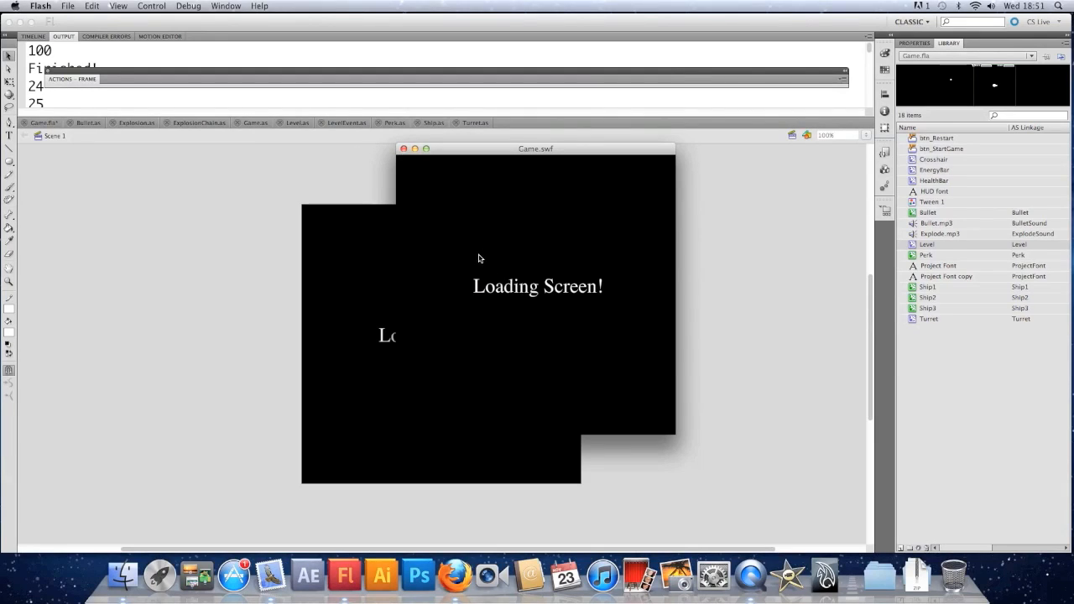
pyautogui.moveTo(512, 243)
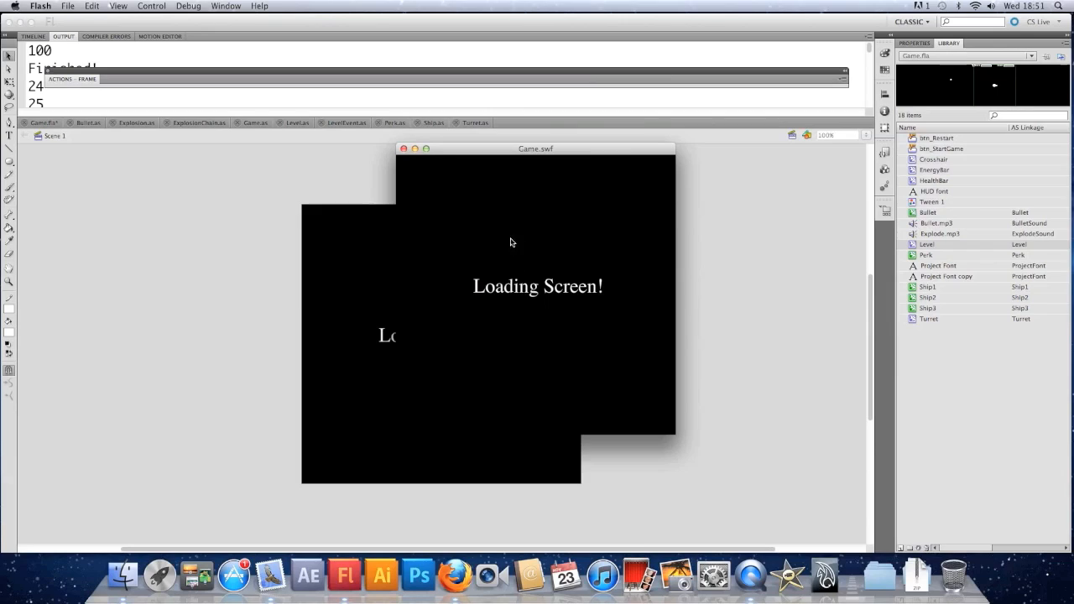
pyautogui.moveTo(406, 151)
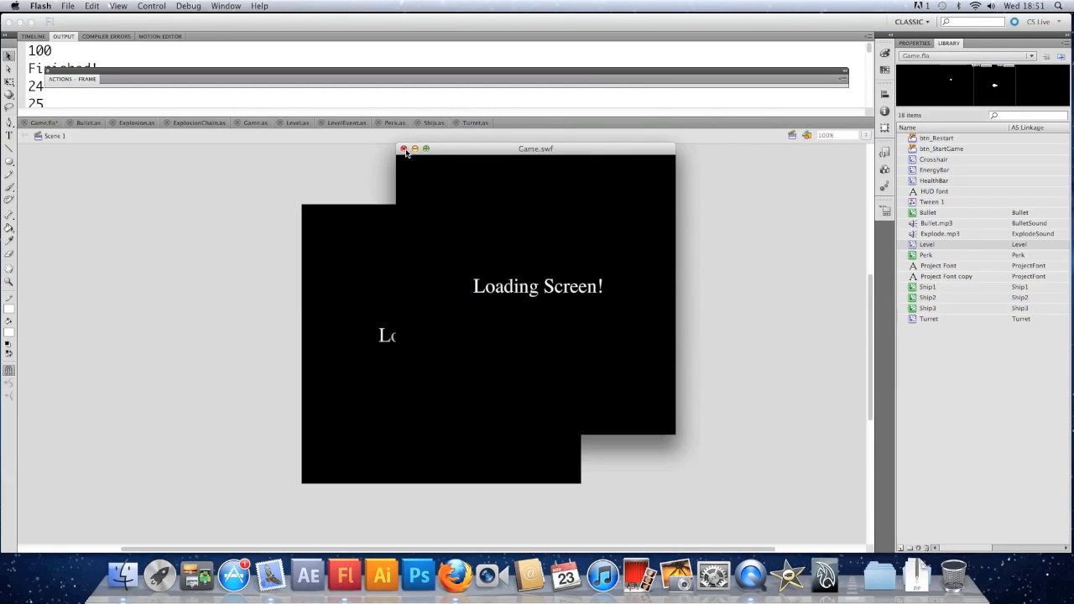
pyautogui.click(403, 148)
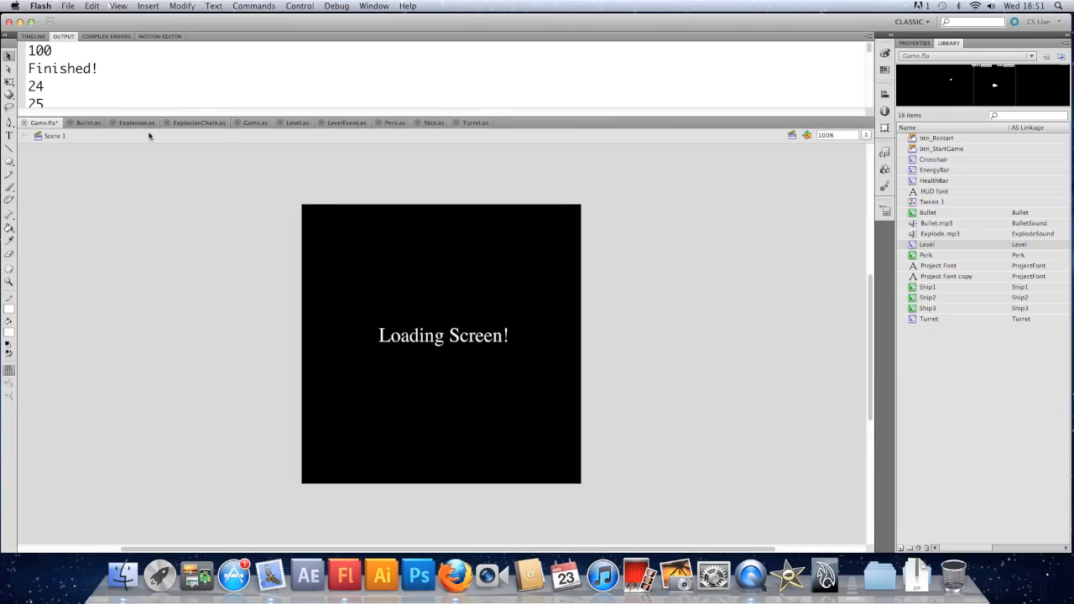
pyautogui.moveTo(135, 123)
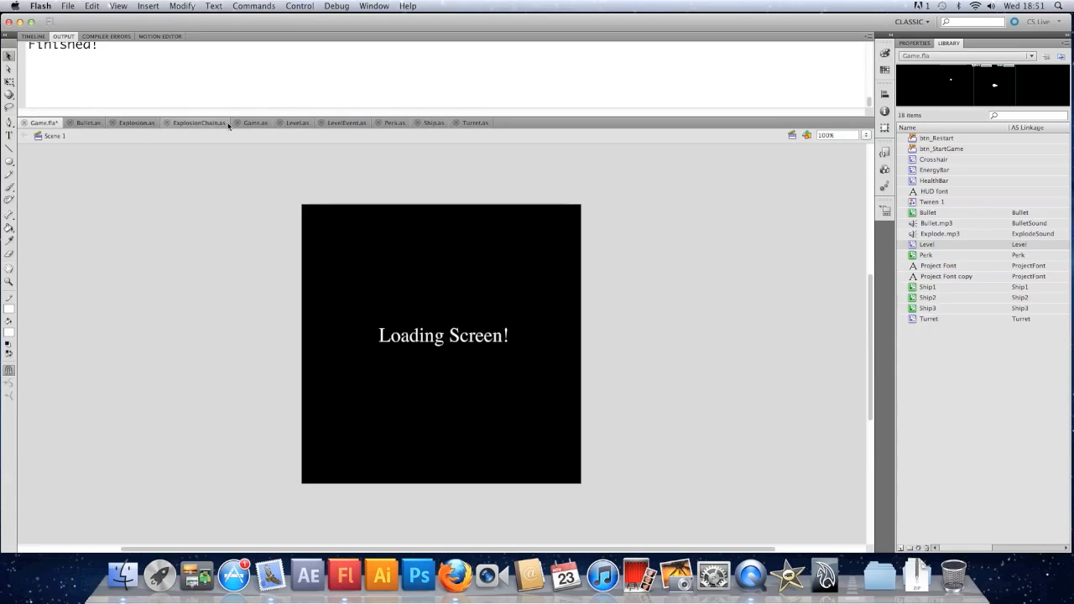
pyautogui.click(255, 122)
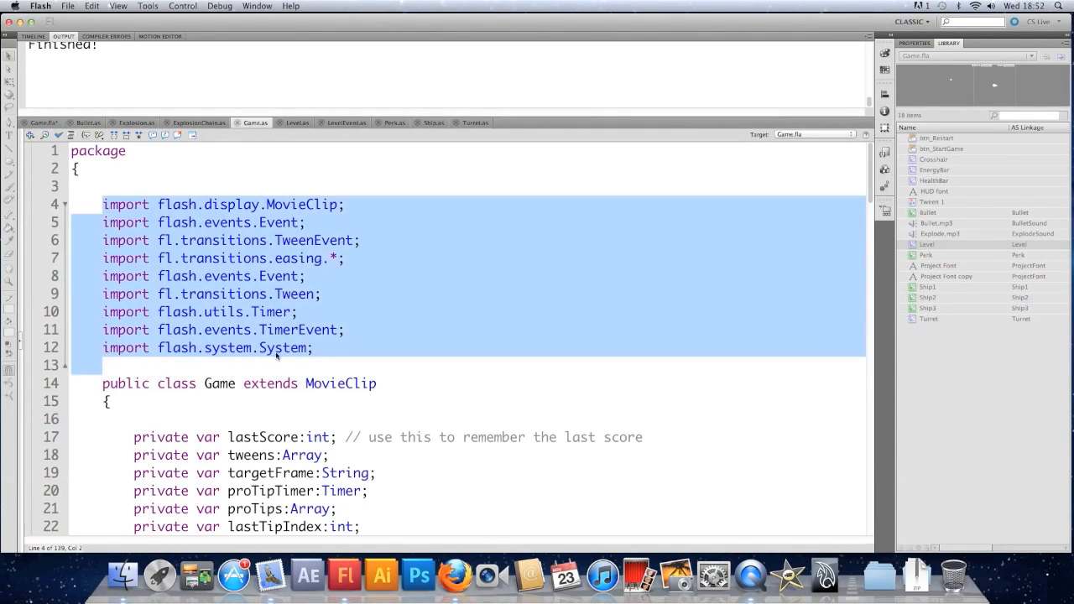
pyautogui.scroll(-3)
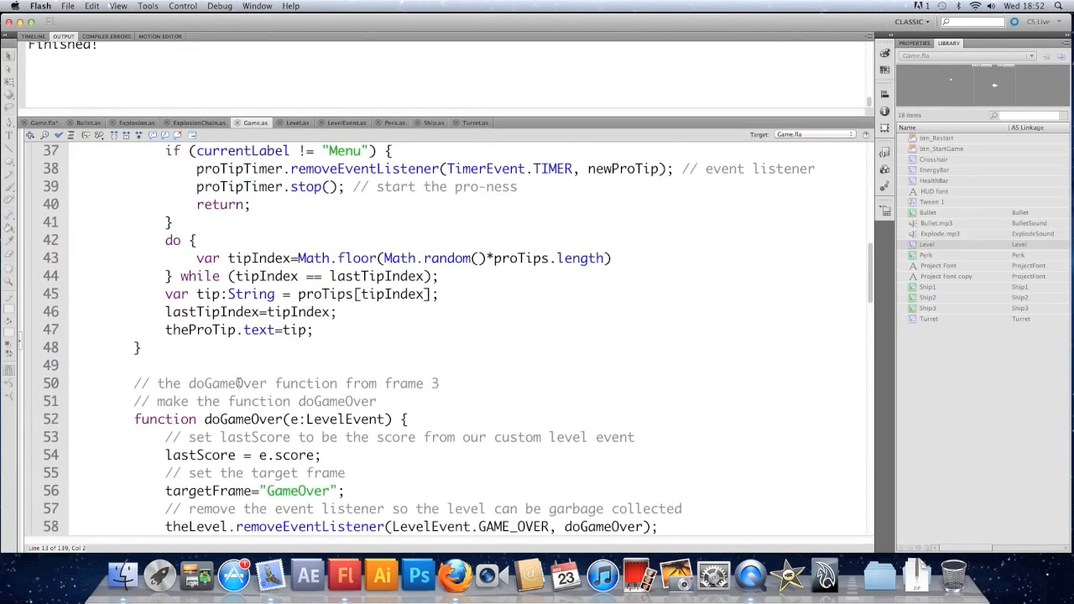
pyautogui.scroll(-3)
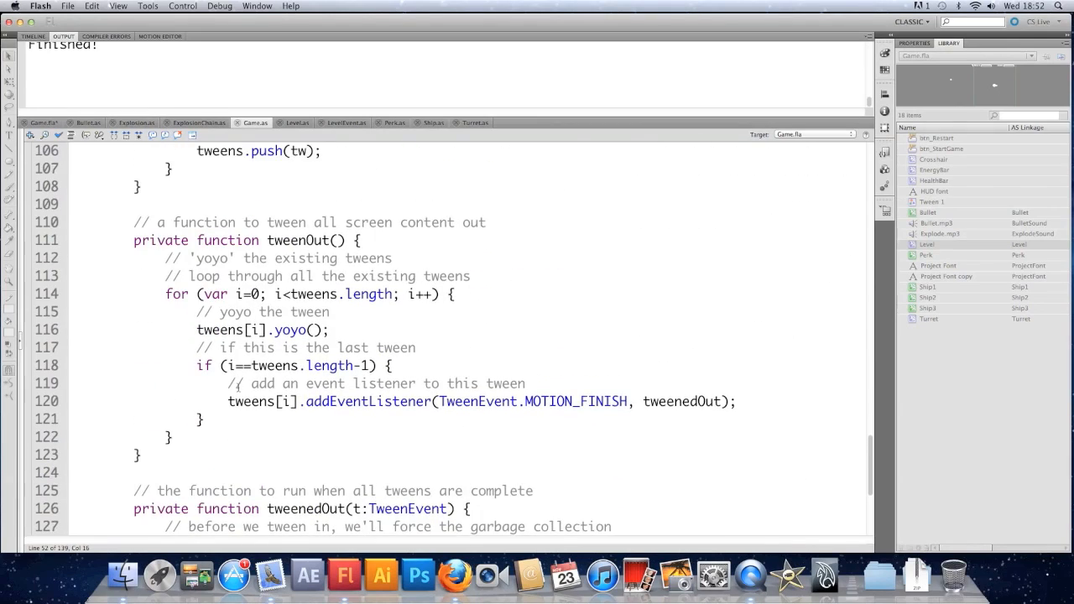
pyautogui.scroll(-3)
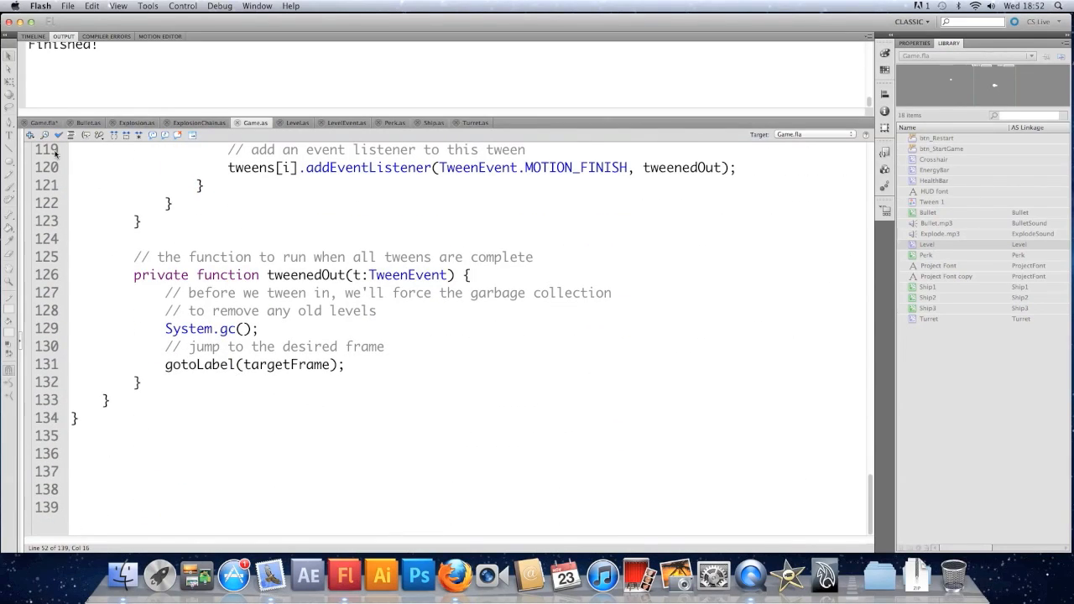
pyautogui.click(42, 123)
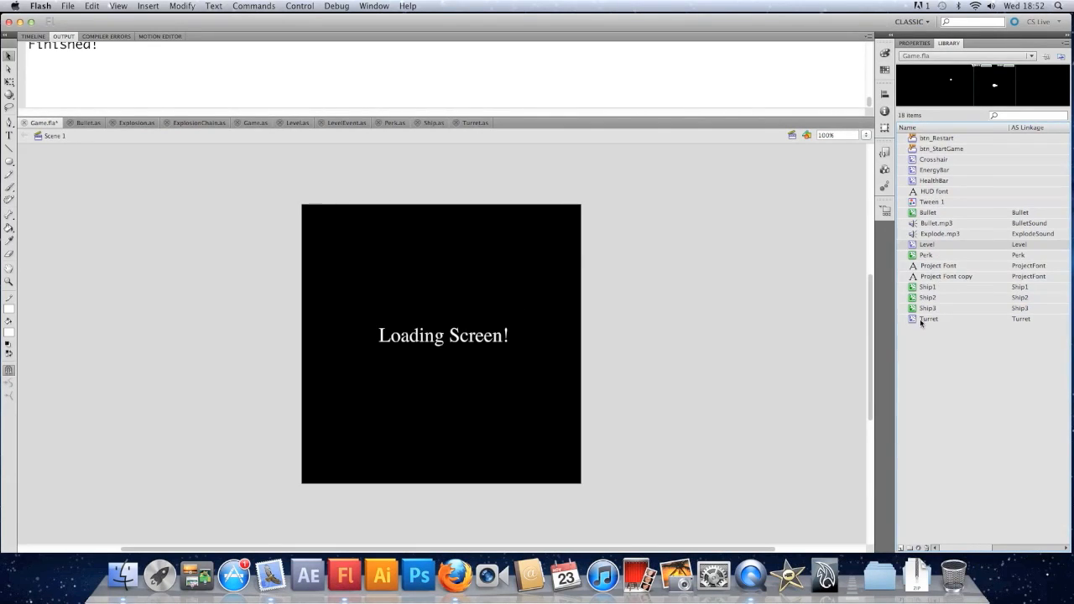
# Step: Preview a sound in the library and select items in the library list
pyautogui.click(936, 223)
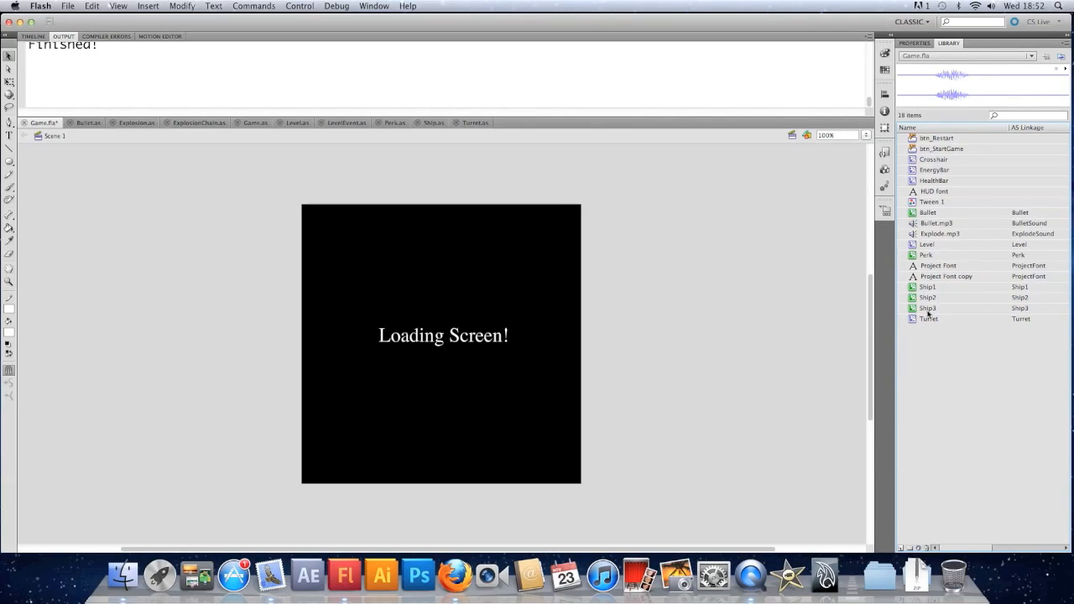
pyautogui.click(946, 275)
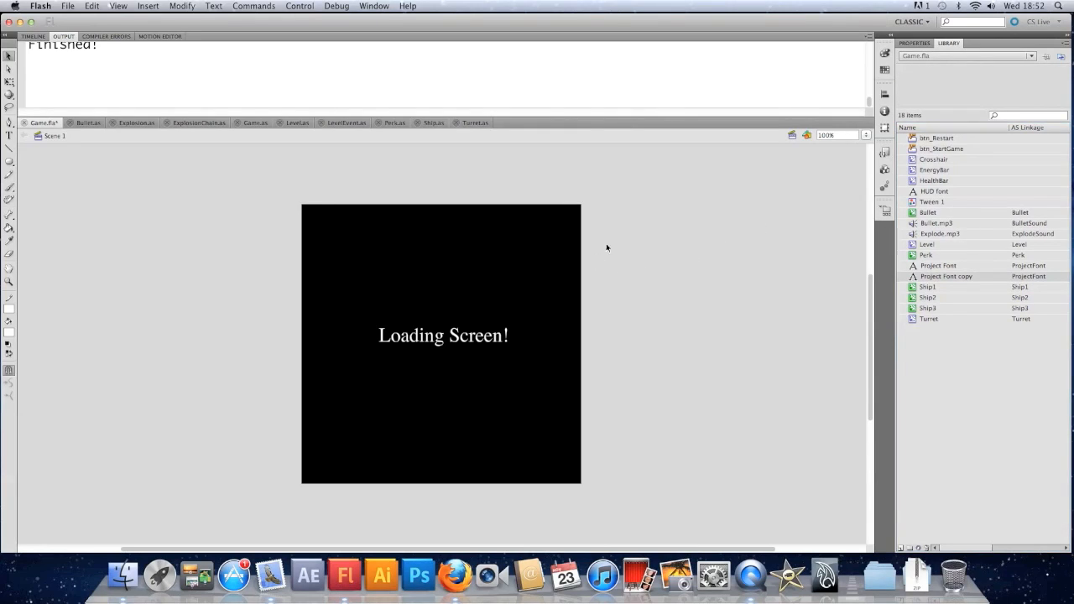
pyautogui.moveTo(159, 169)
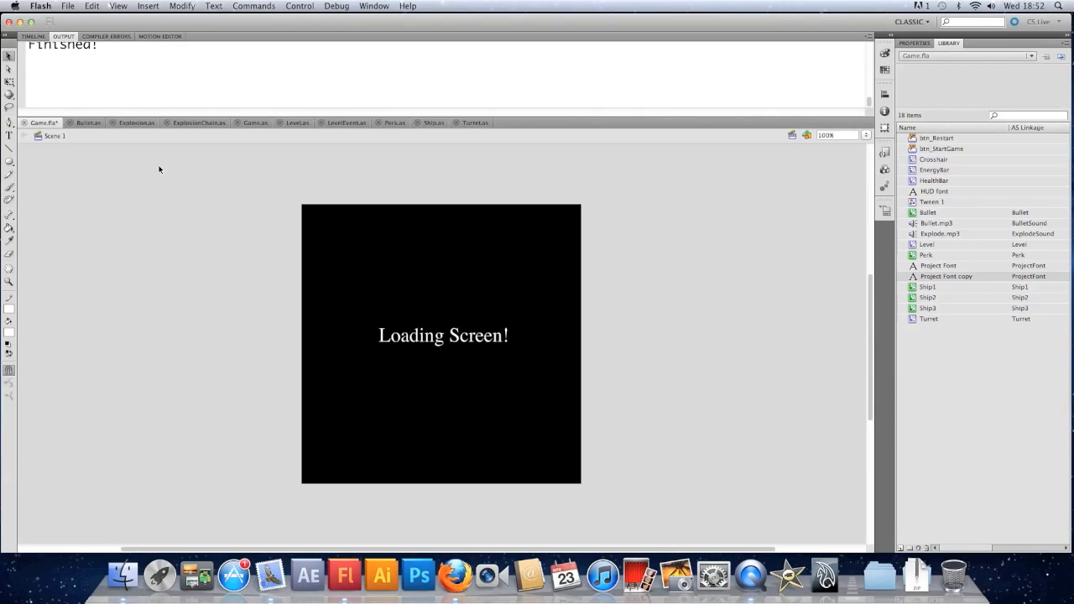
pyautogui.moveTo(365, 322)
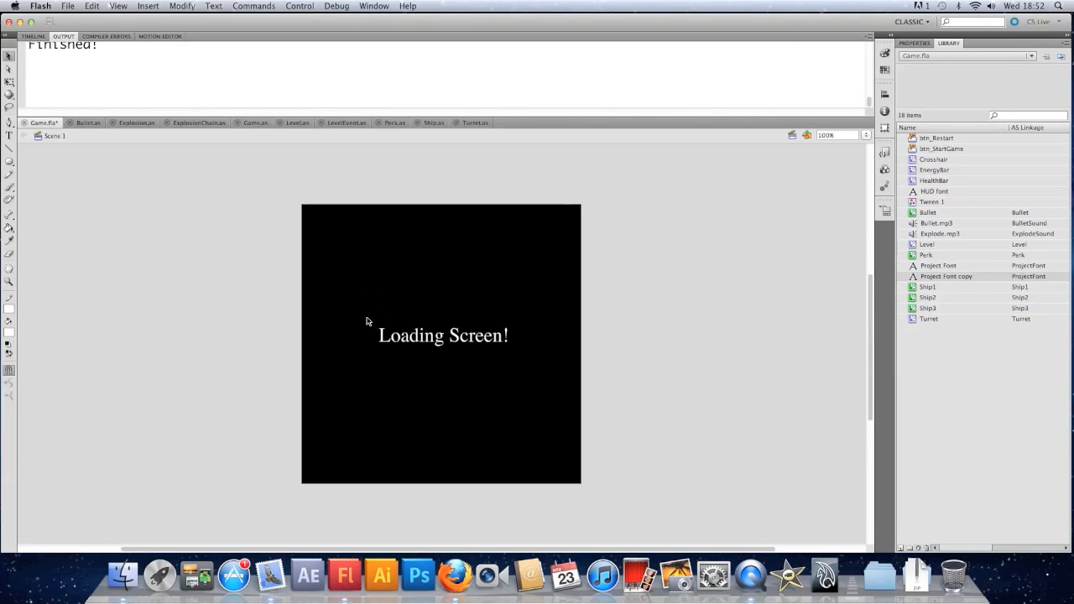
pyautogui.moveTo(233, 178)
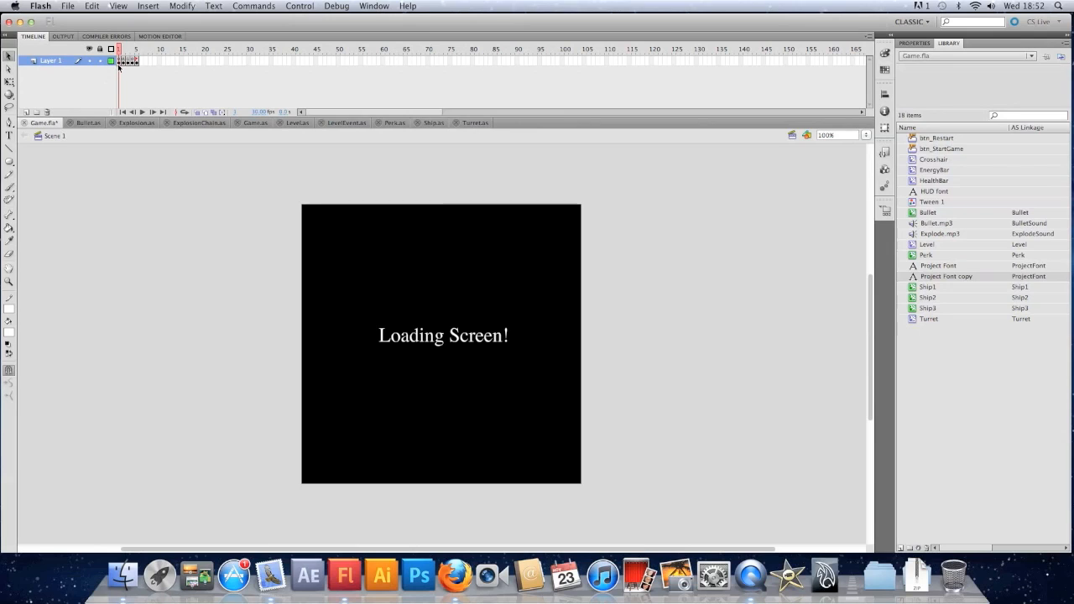
# Step: Make the heading Static Text and set its font family to Project Paint
pyautogui.rightClick(127, 61)
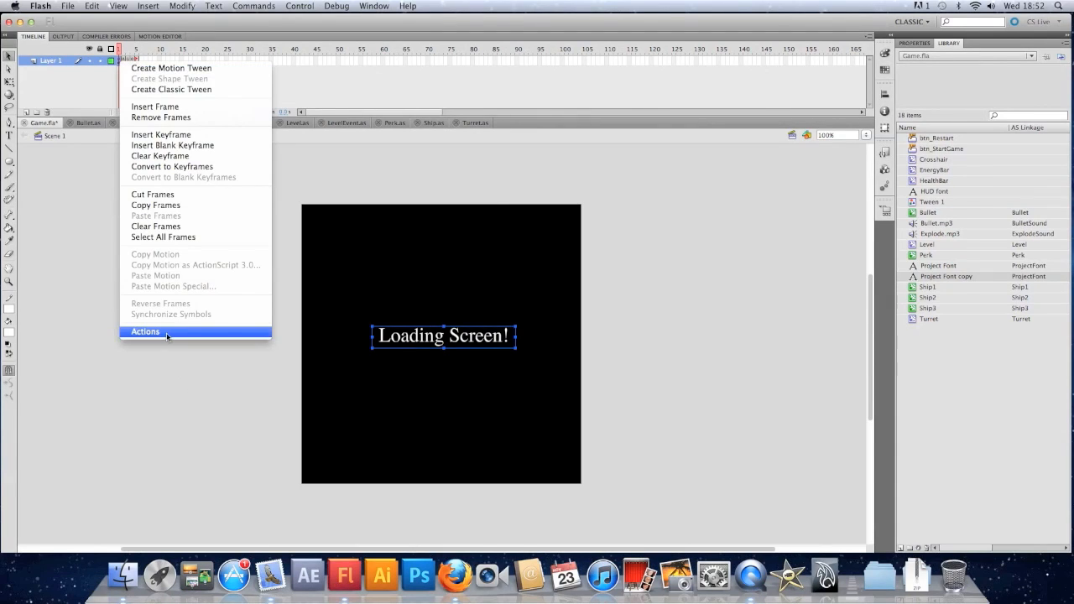
pyautogui.click(145, 330)
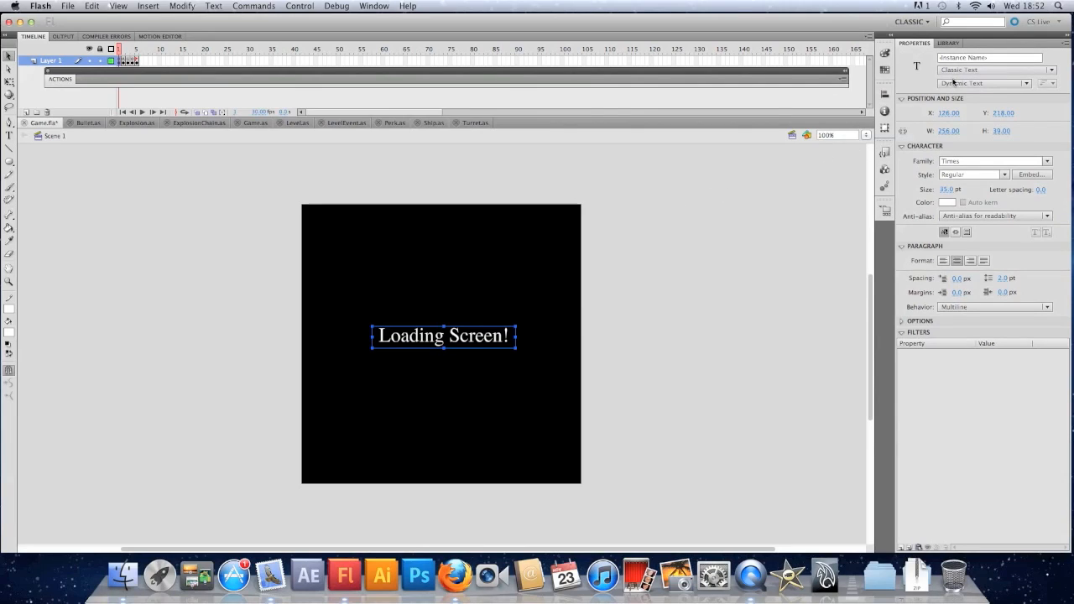
pyautogui.click(993, 82)
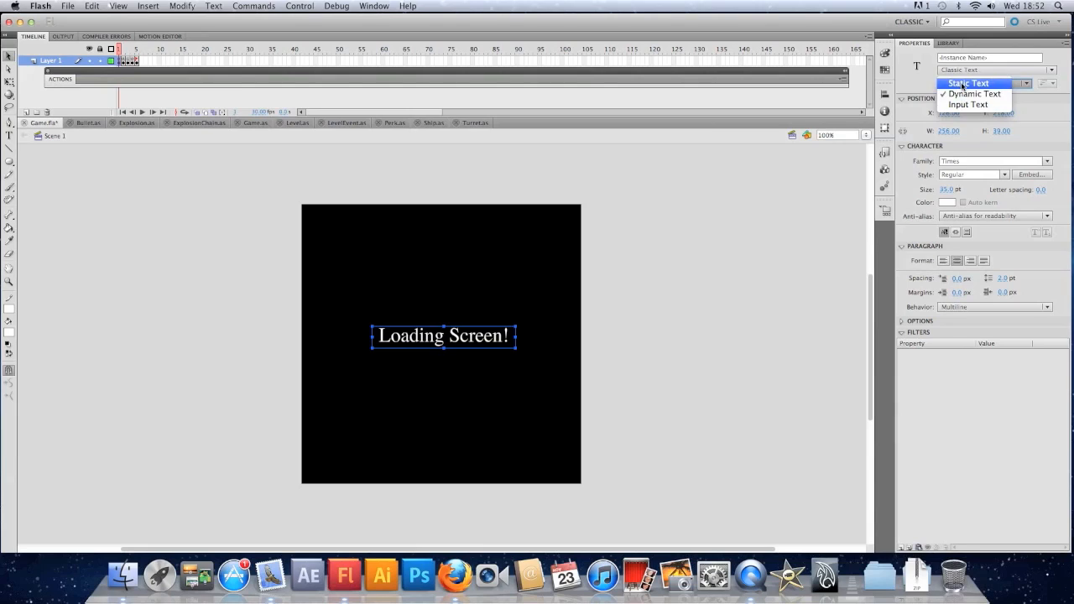
pyautogui.click(967, 84)
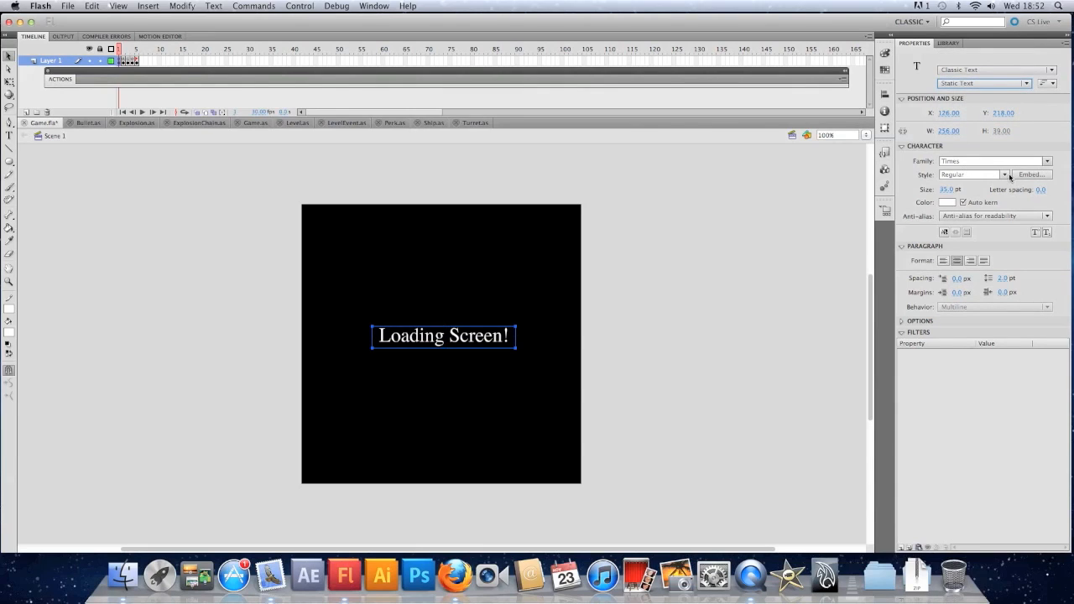
pyautogui.click(994, 161)
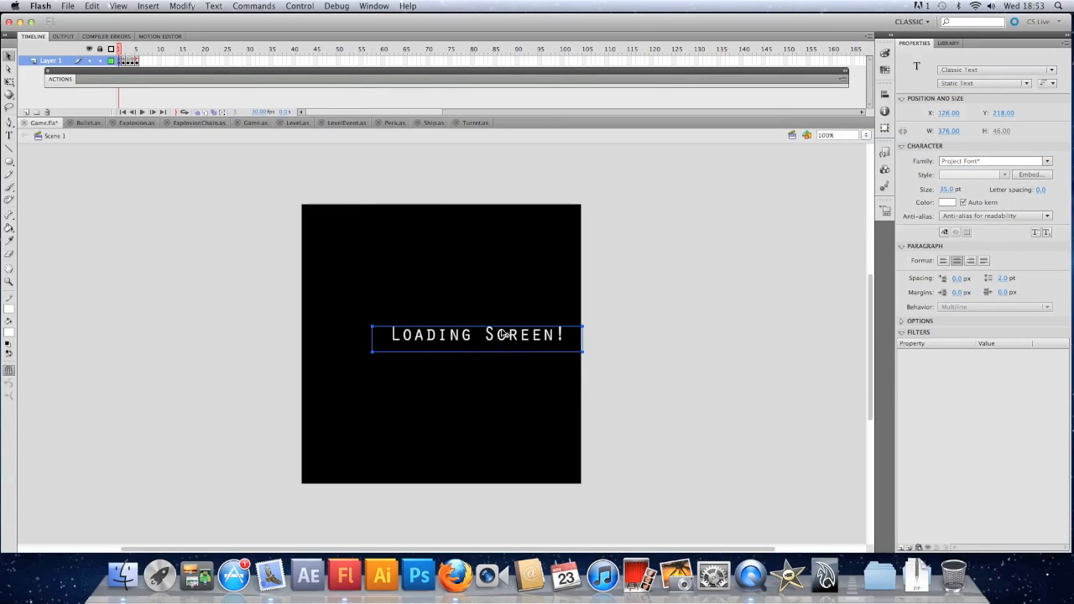
# Step: Reword the heading to LOADING! and position it above the stage centre
pyautogui.doubleClick(517, 336)
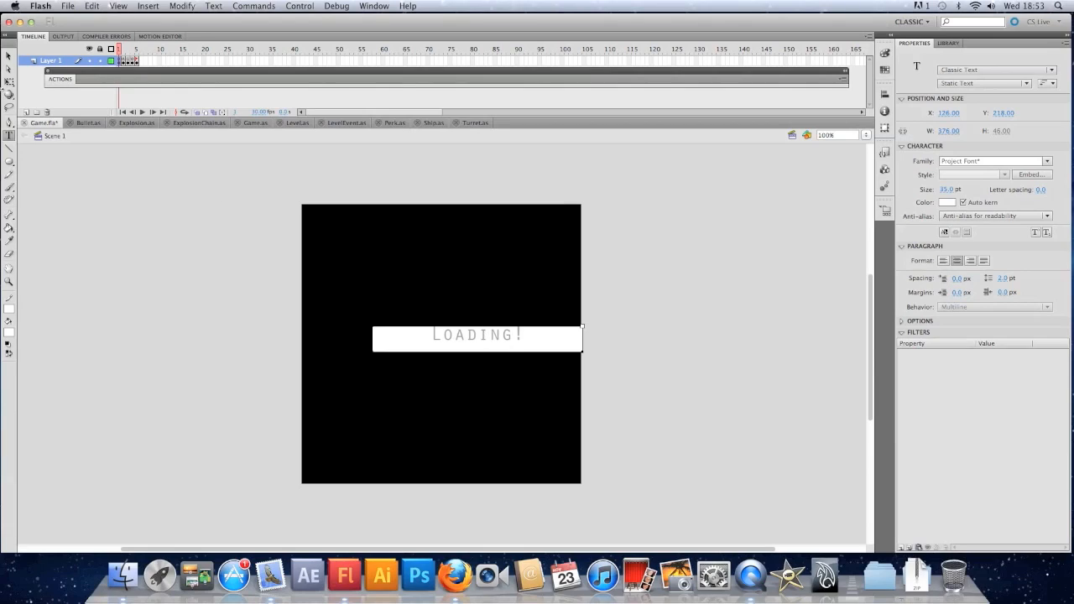
pyautogui.click(477, 336)
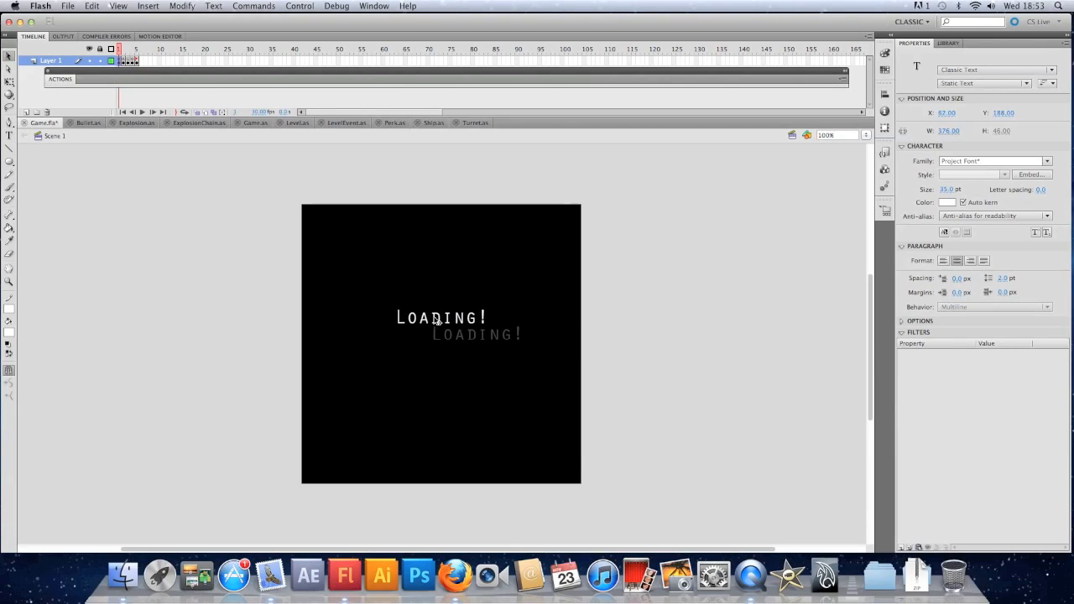
pyautogui.click(441, 318)
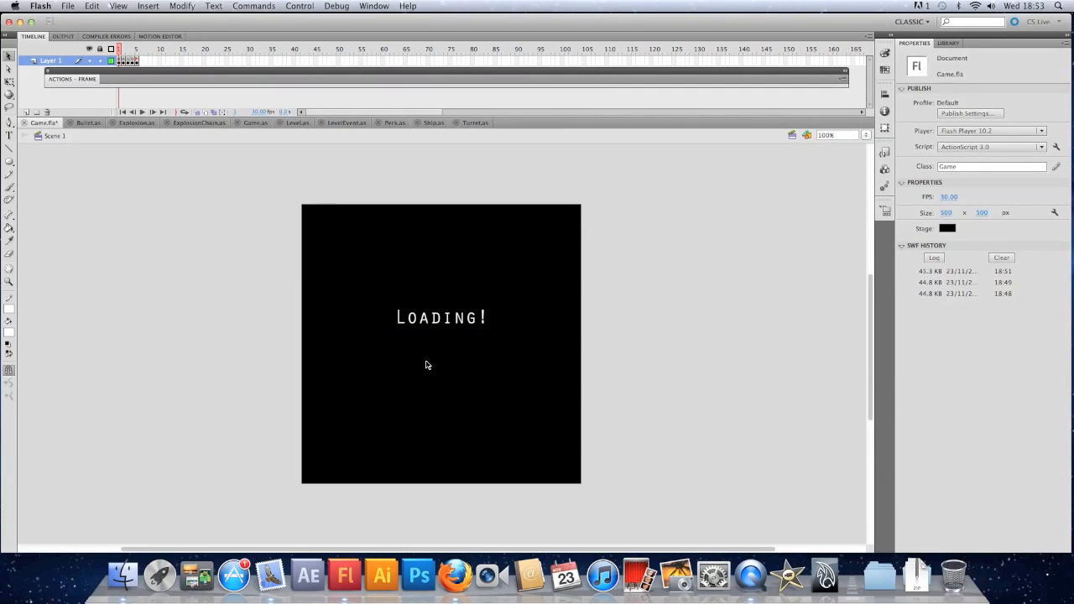
# Step: Duplicate the EnergyBar library symbol as a new symbol named LoadingBar
pyautogui.click(946, 44)
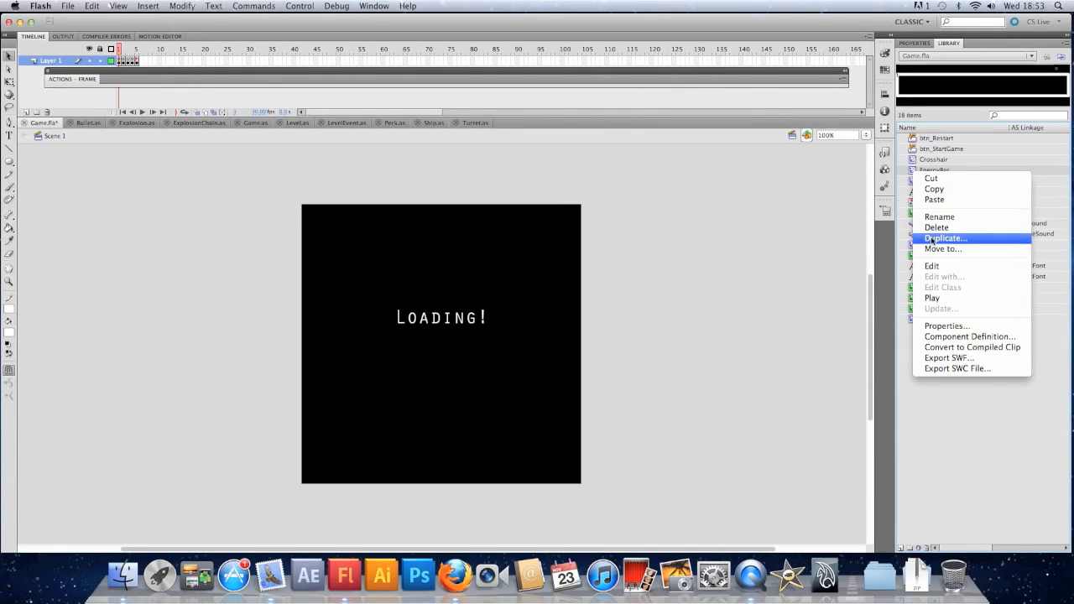
pyautogui.click(944, 239)
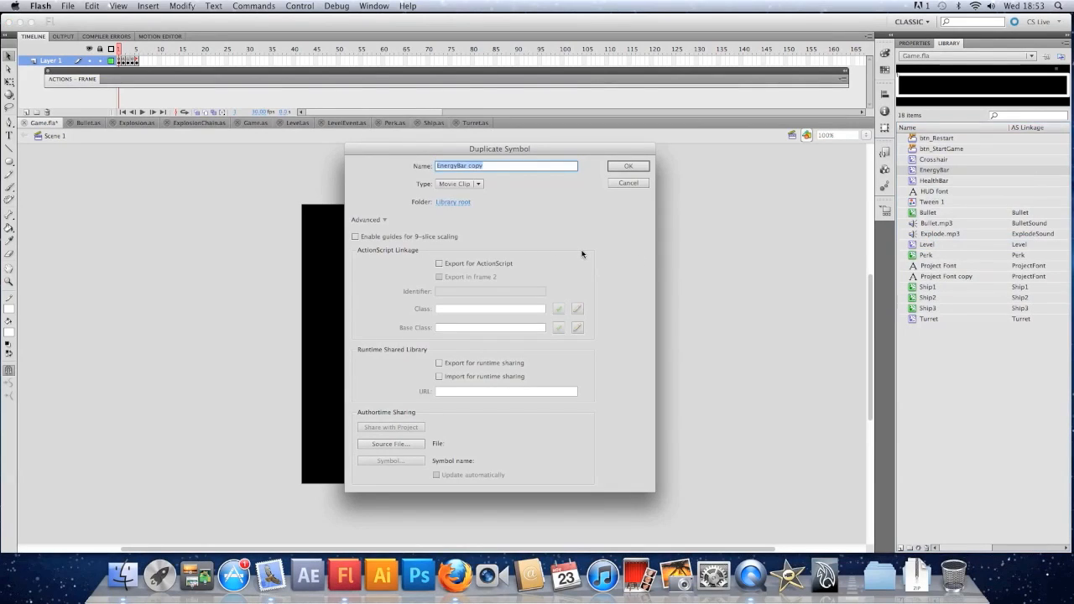
pyautogui.write('LoadingBar')
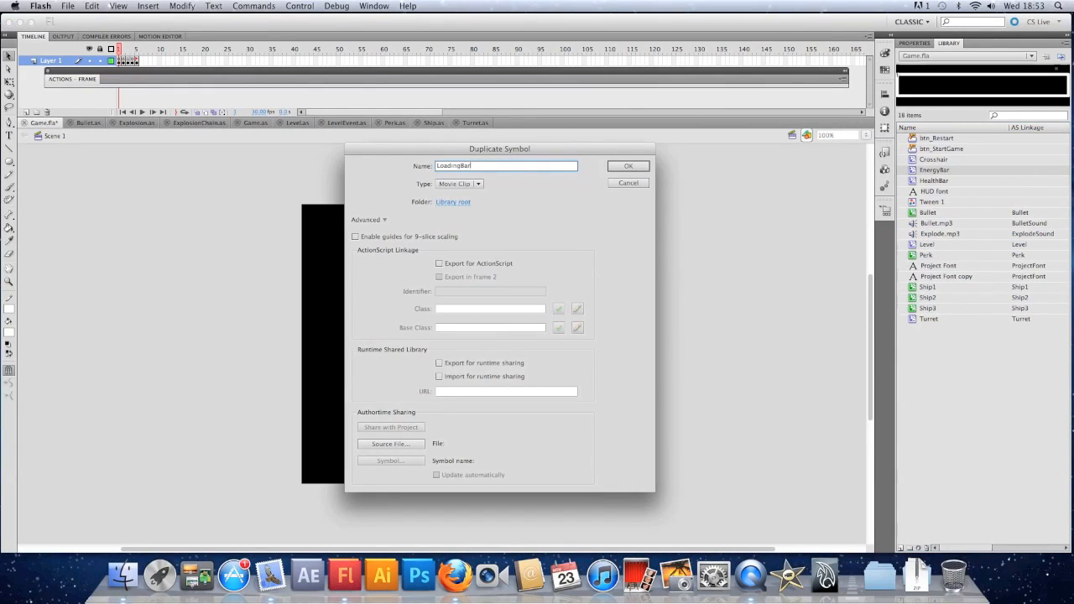
pyautogui.click(628, 166)
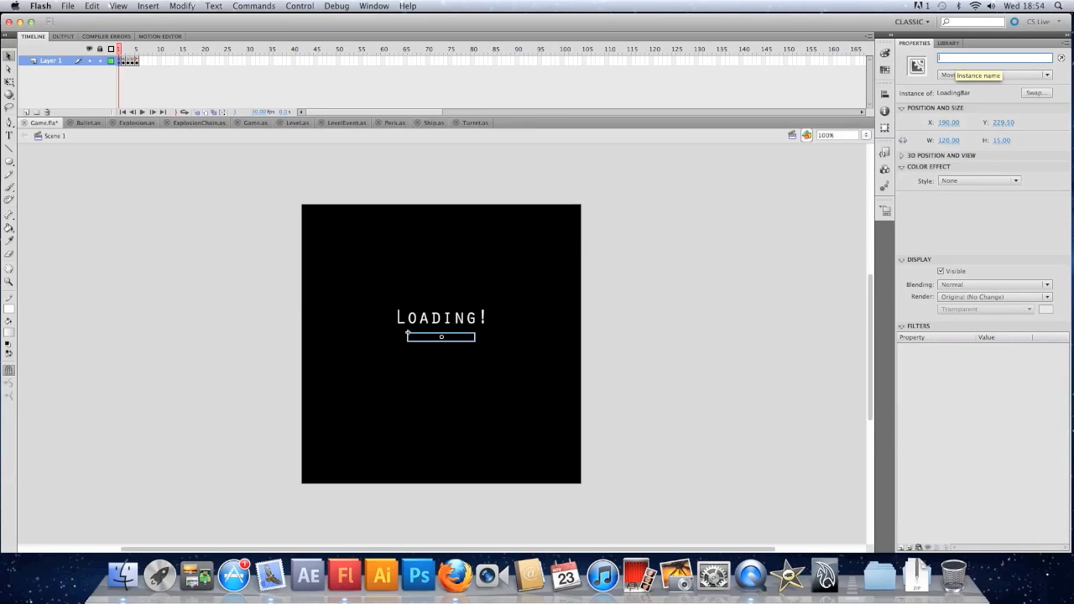
# Step: Name the LoadingBar instance below the heading loadingBar and reach frame 1's options
pyautogui.write('loadingBar')
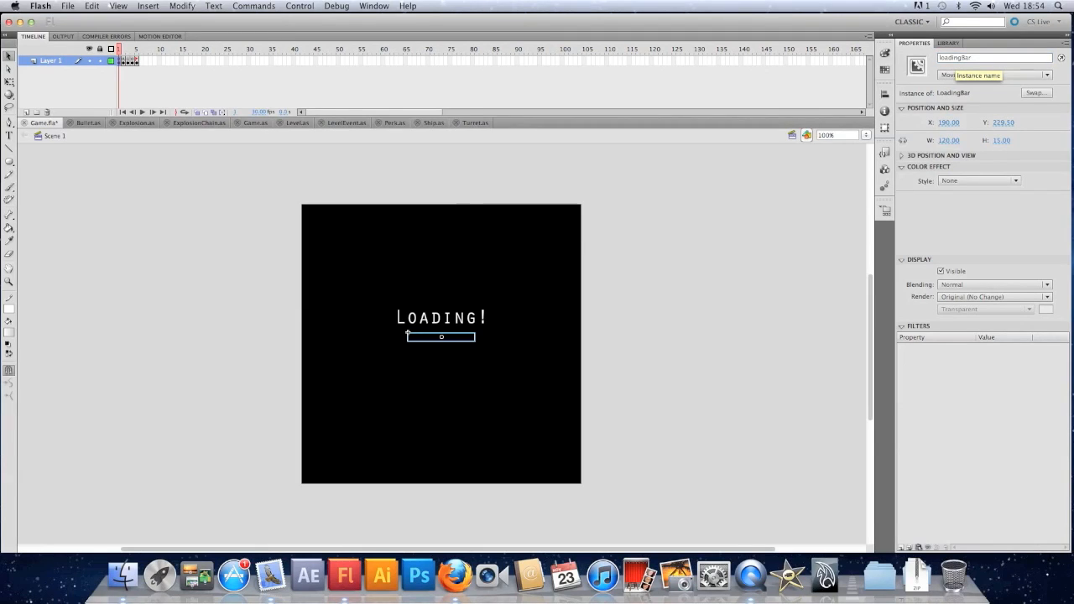
pyautogui.rightClick(127, 61)
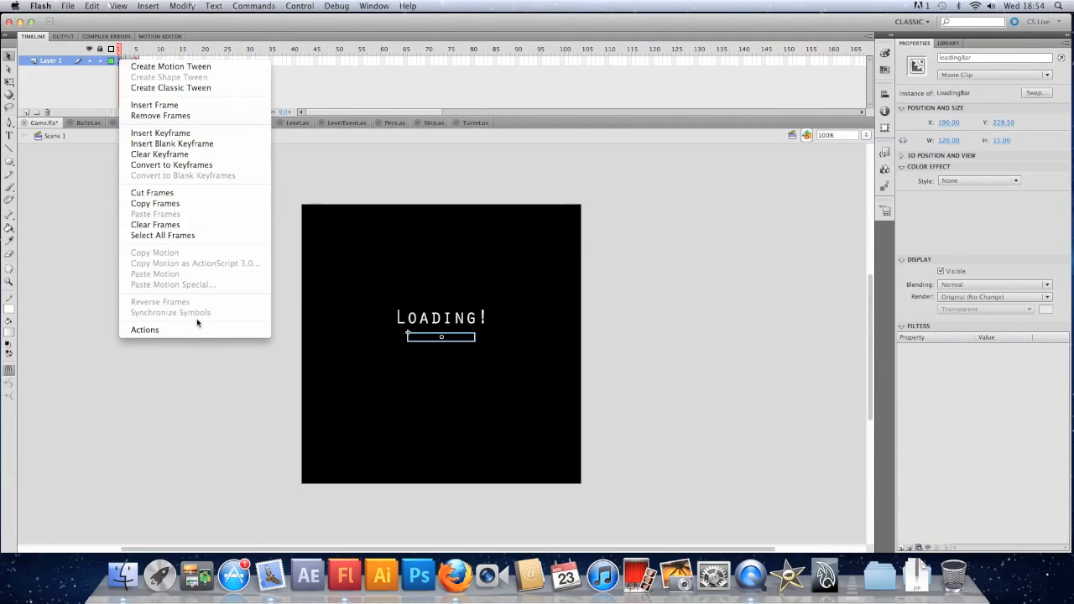
# Step: Replace trace(percentage); in frame 1's script with loadingBar.gotoAndStop(percentage);
pyautogui.click(144, 329)
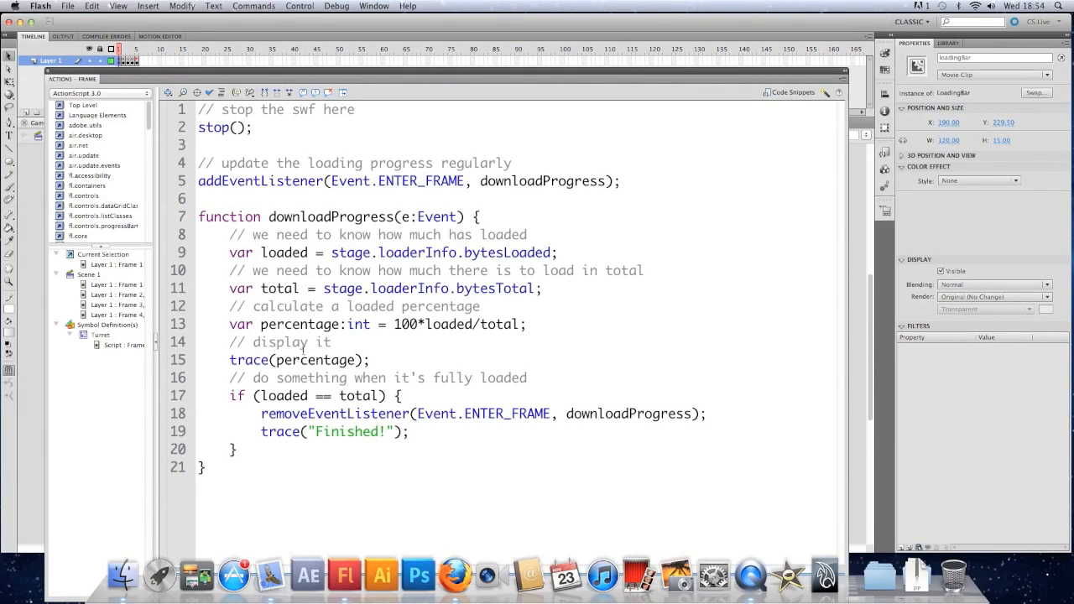
pyautogui.doubleClick(315, 359)
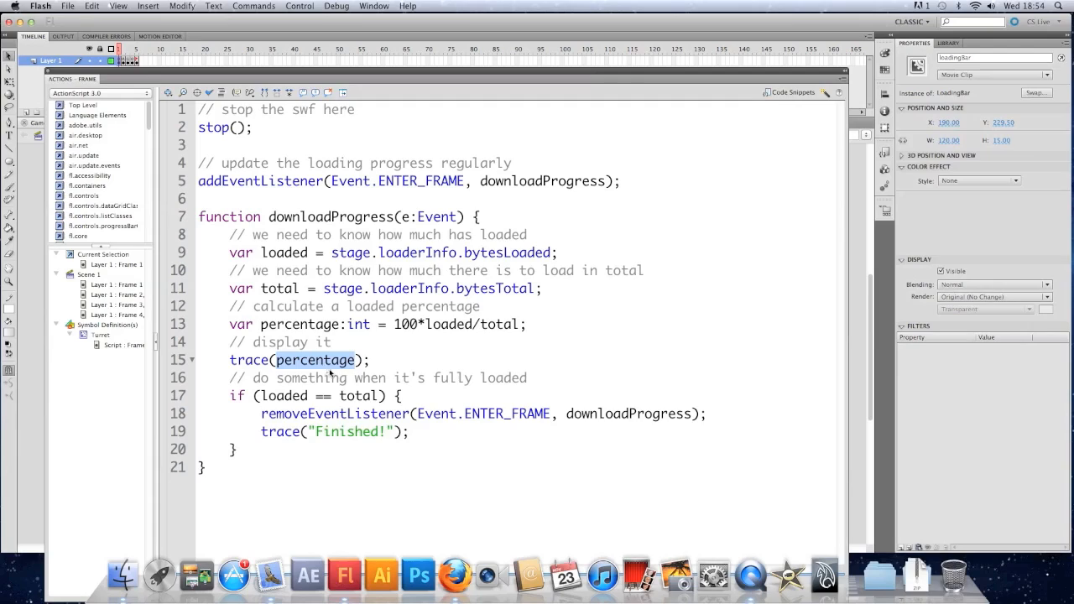
pyautogui.tripleClick(298, 359)
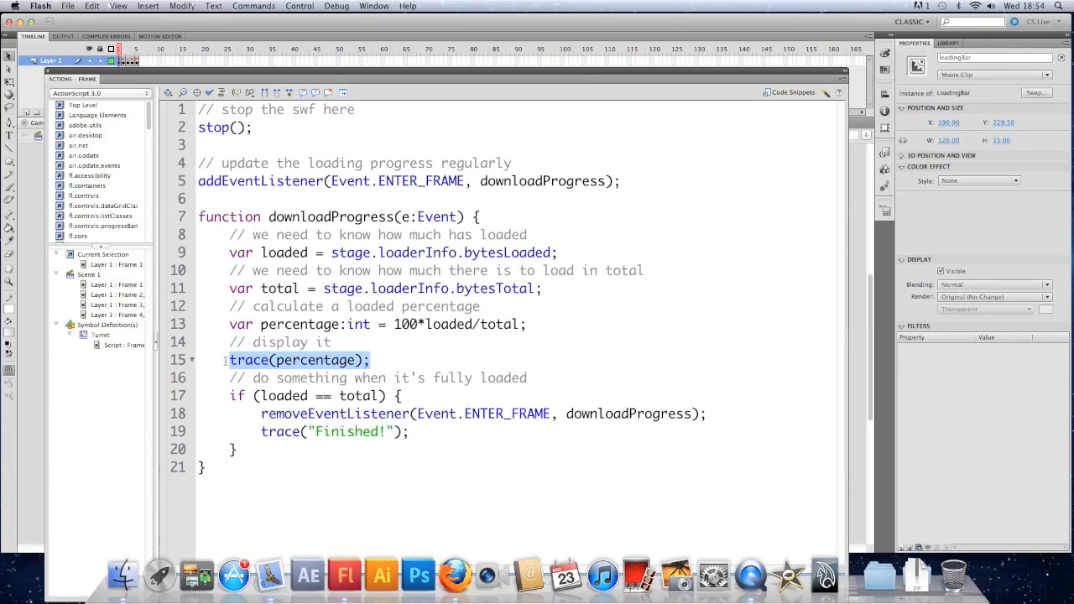
pyautogui.write('loadingBar')
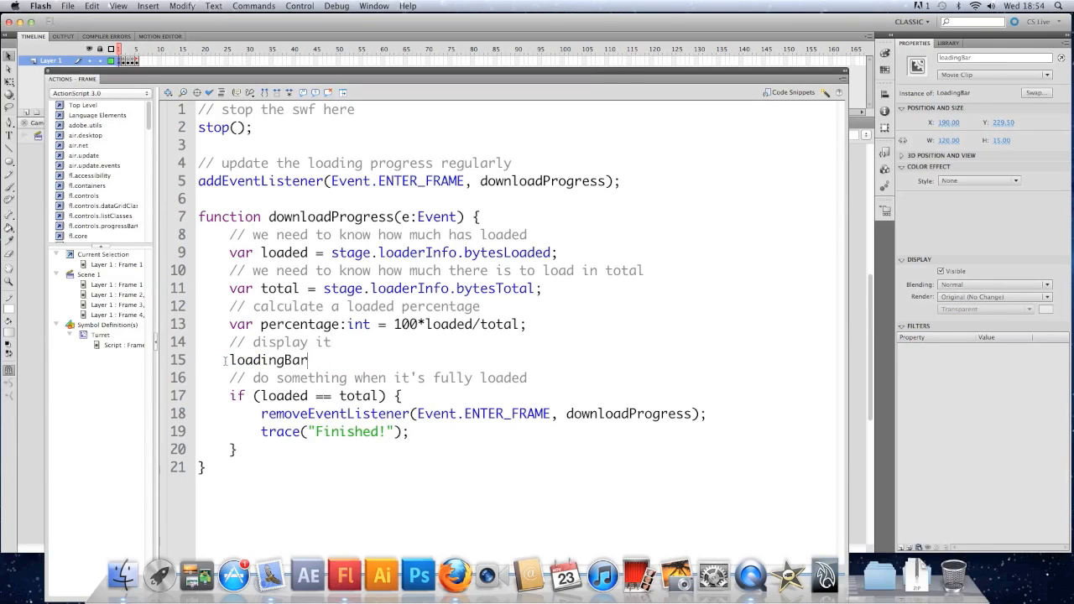
pyautogui.write('.gotoAndS')
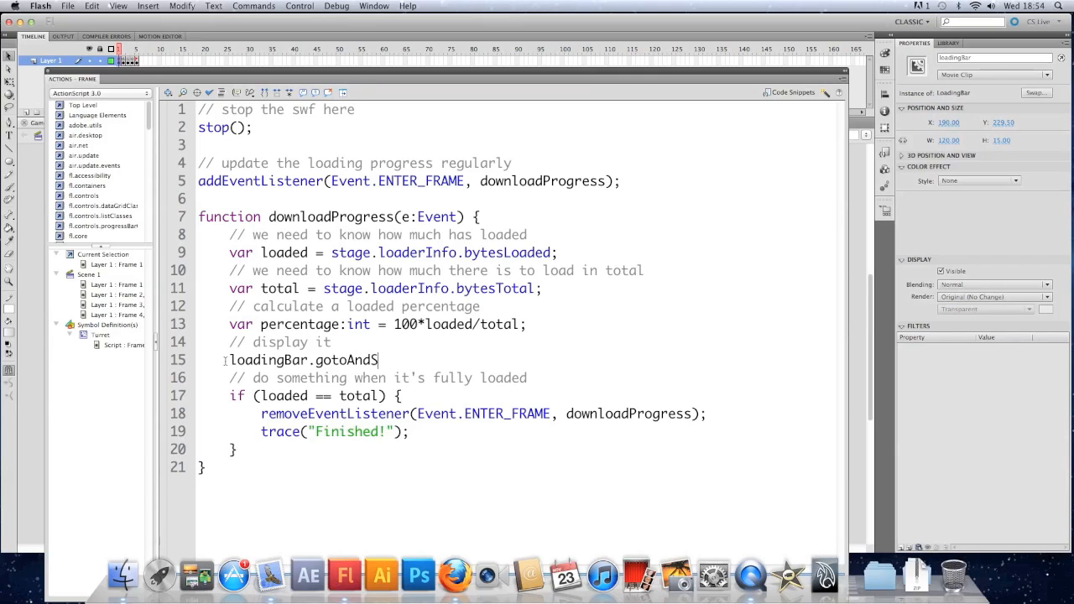
pyautogui.write('top(perc')
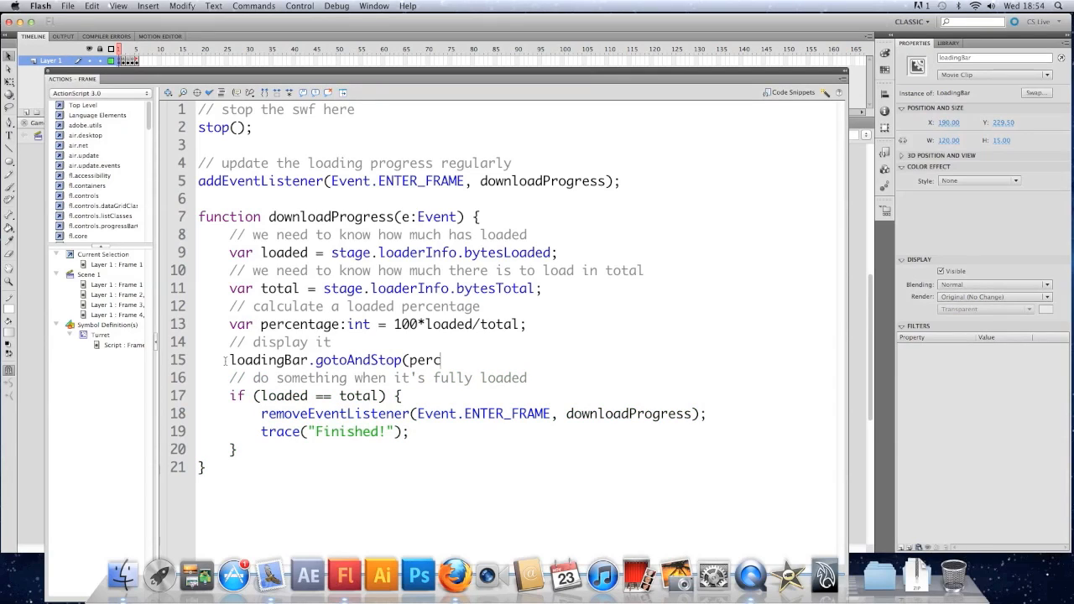
pyautogui.write('entage);')
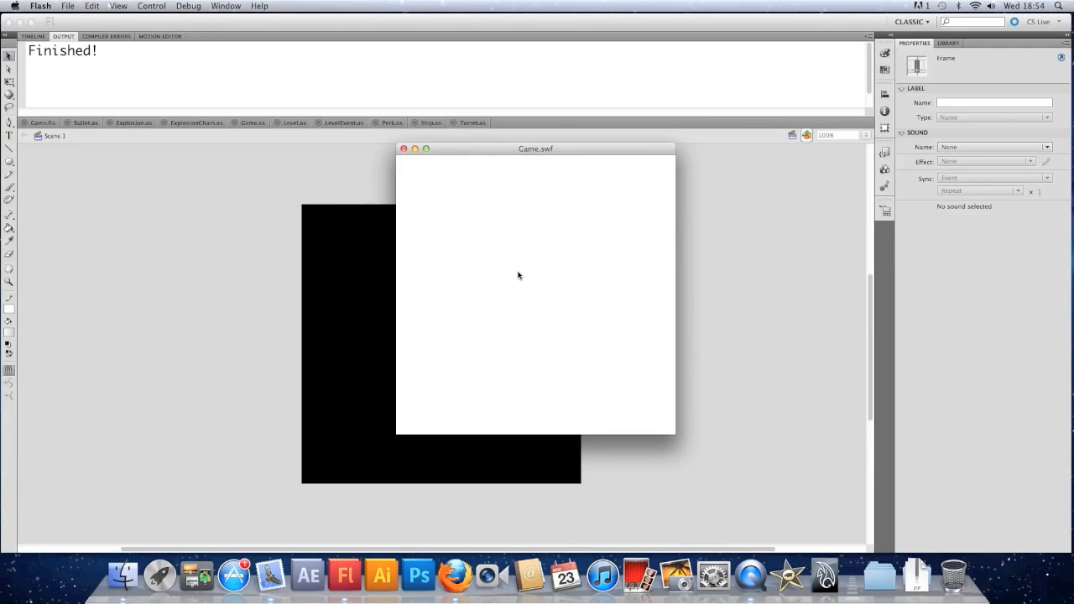
pyautogui.moveTo(550, 272)
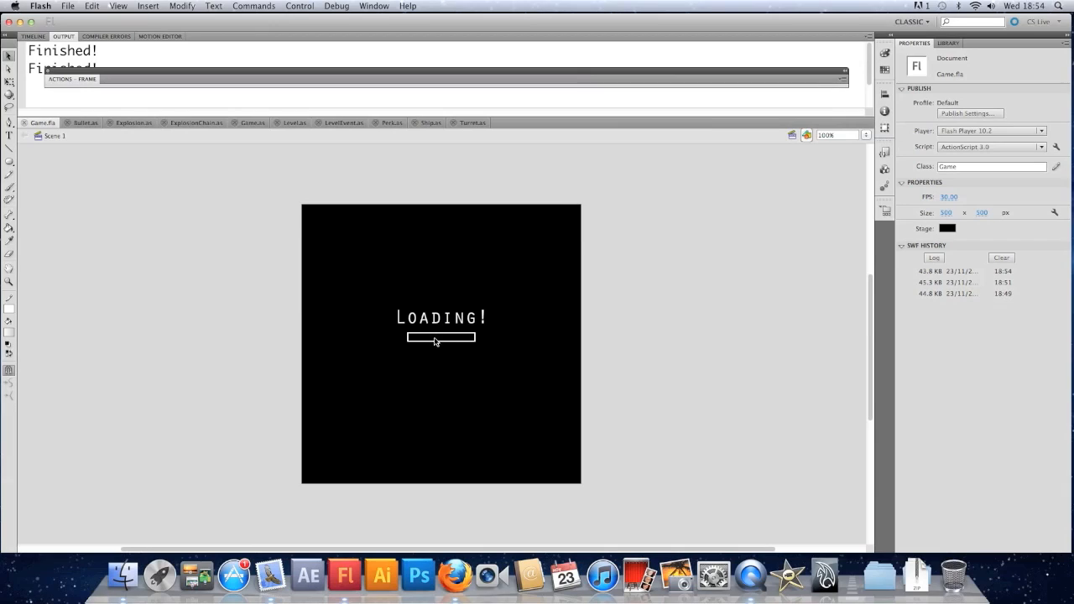
# Step: Select the loading bar instance on the LOADING! stage to check its properties
pyautogui.click(440, 337)
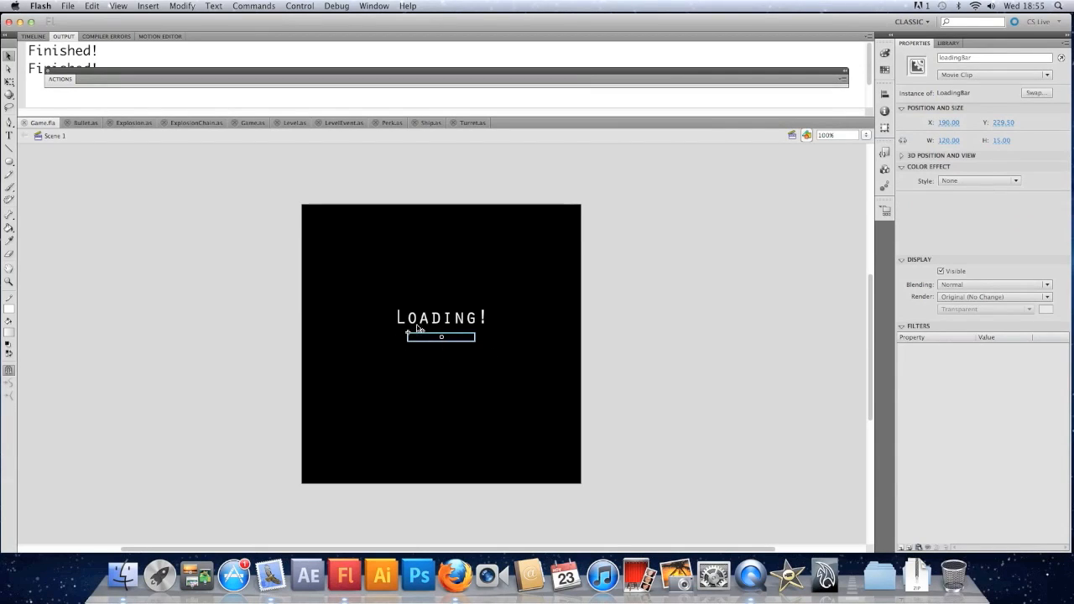
pyautogui.moveTo(426, 314)
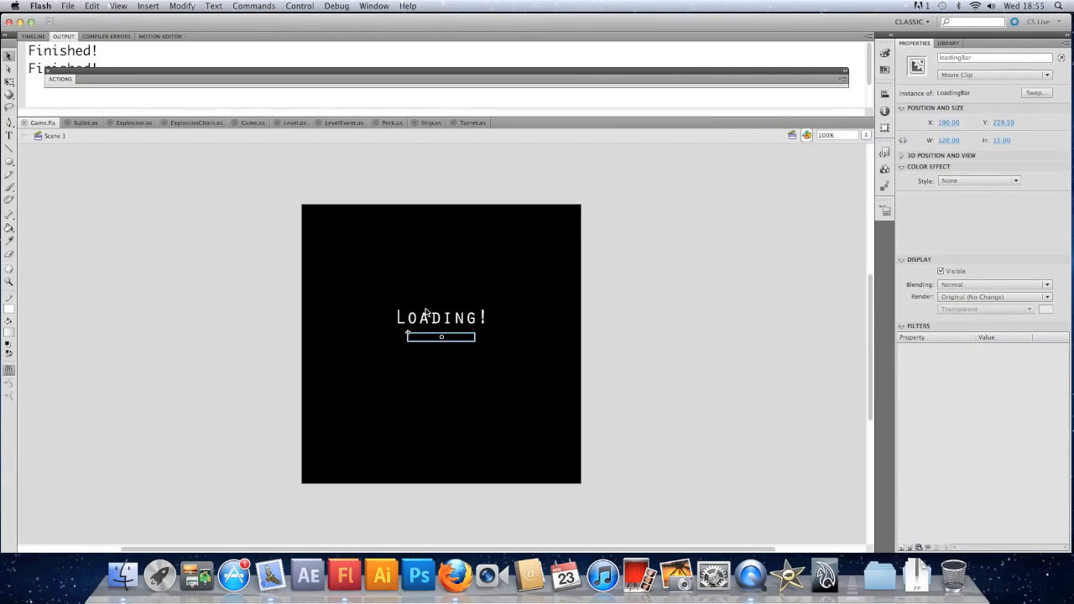
pyautogui.moveTo(451, 292)
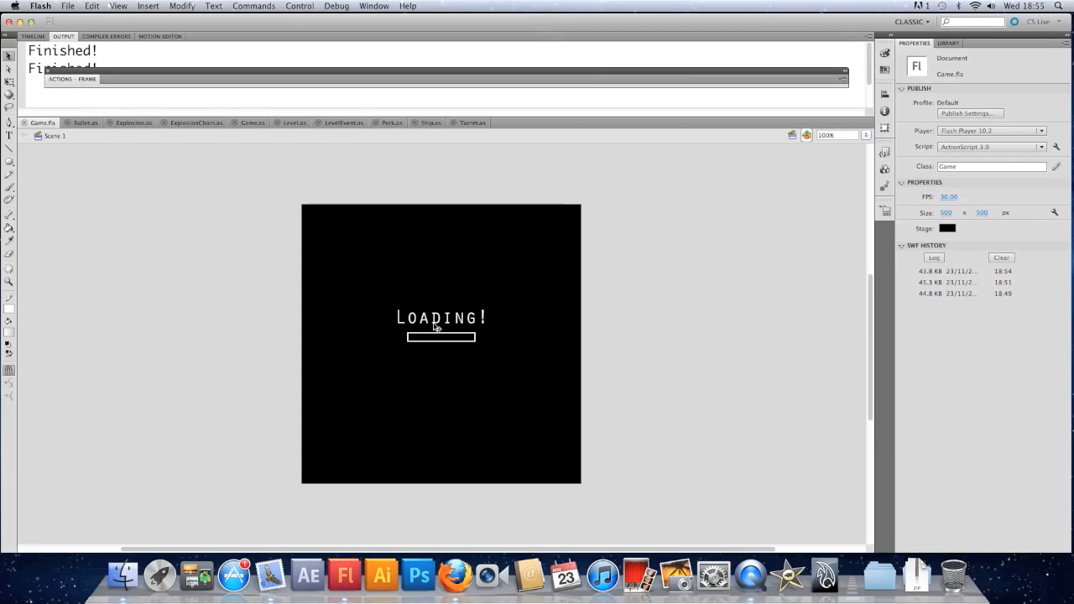
pyautogui.moveTo(527, 309)
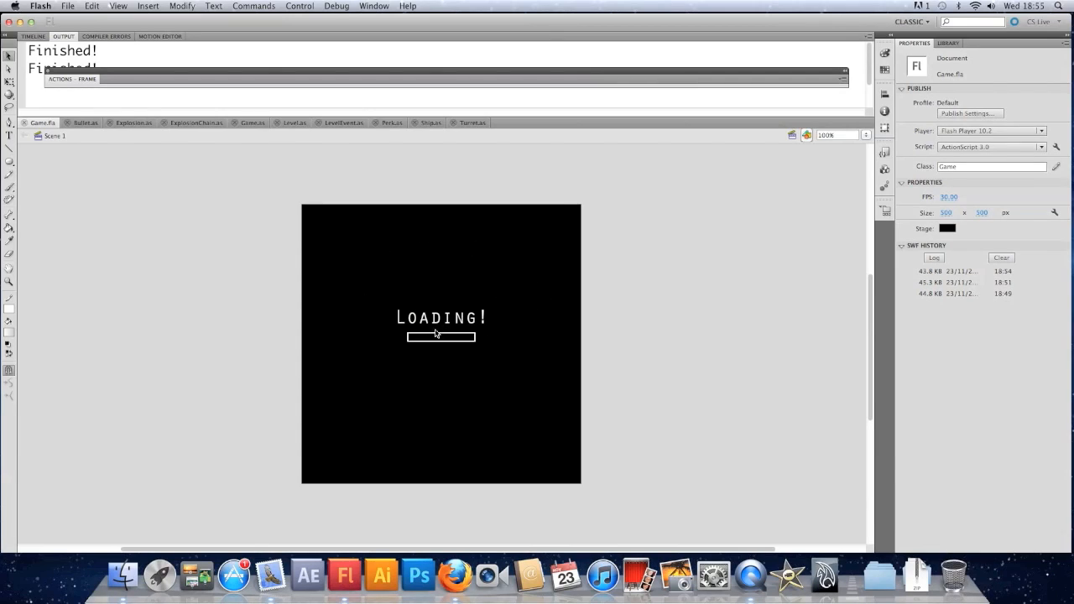
pyautogui.click(439, 335)
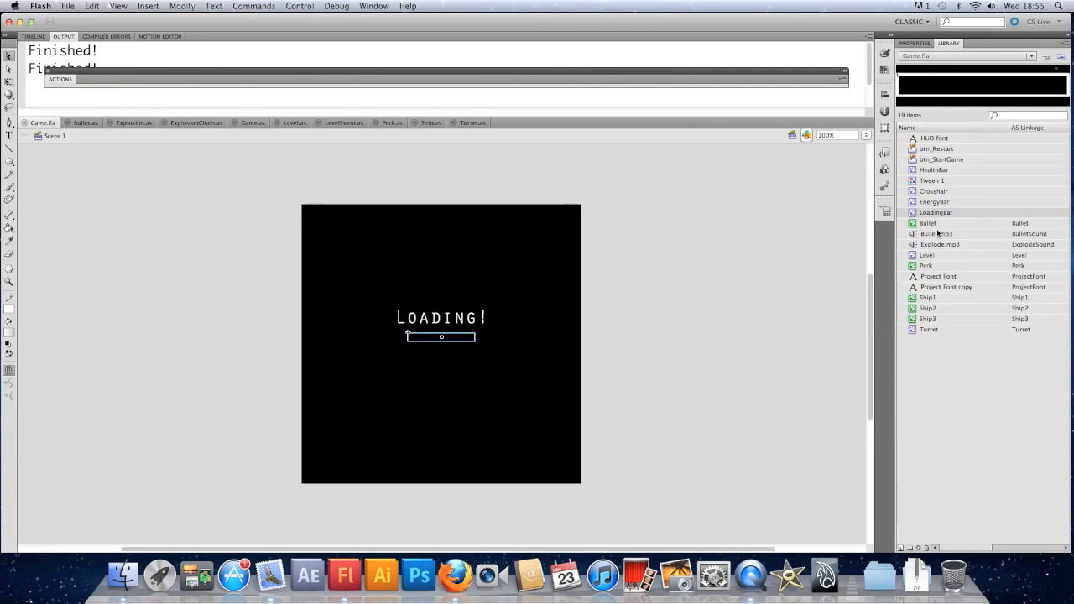
# Step: Enter the LoadingBar clip and set its percentage text field to Dynamic Text
pyautogui.doubleClick(440, 336)
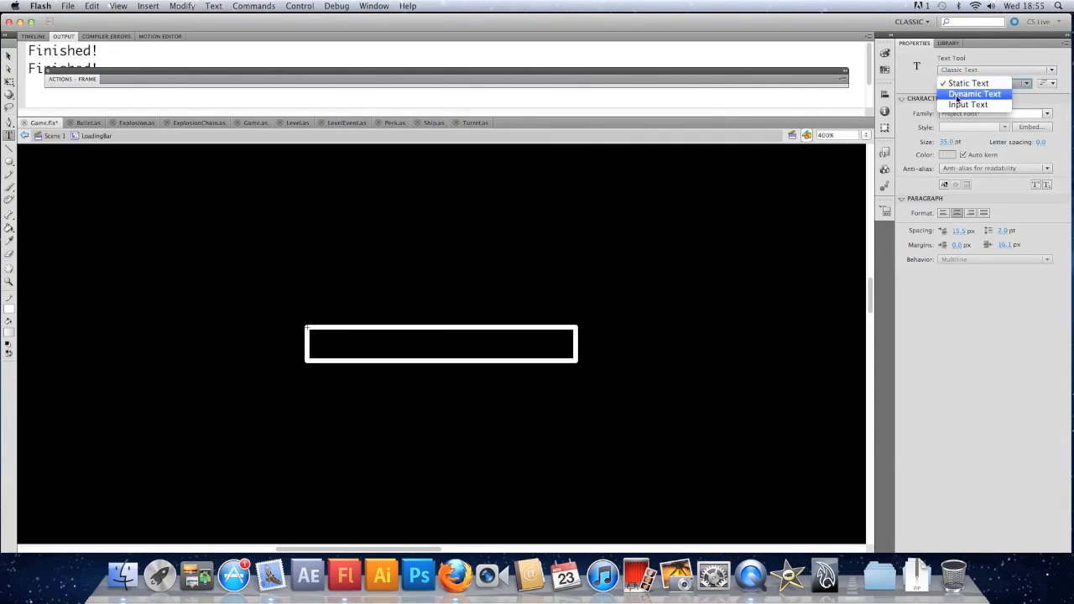
pyautogui.click(975, 94)
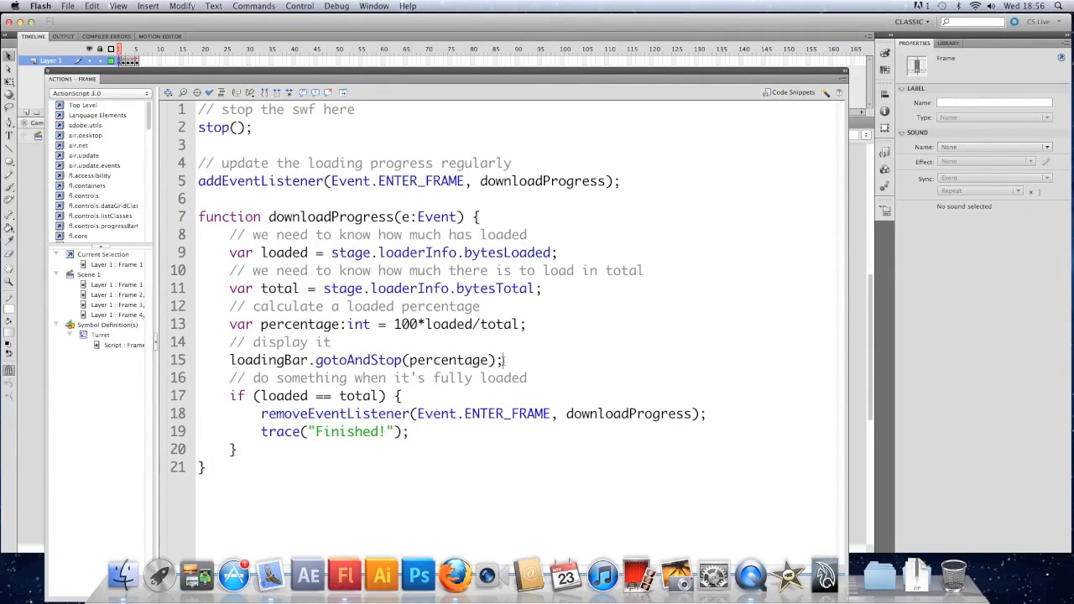
# Step: Add loadingBar.percentageText.text = ""+percentage+"%"; to the frame-1 script
pyautogui.write('loadingBar.percenta')
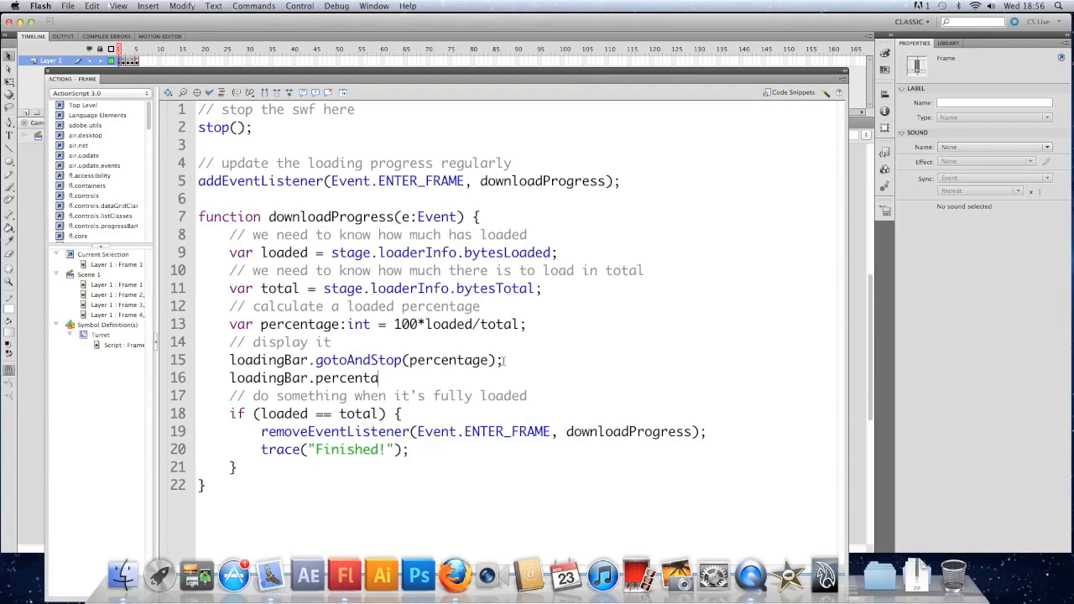
pyautogui.write('geText.te')
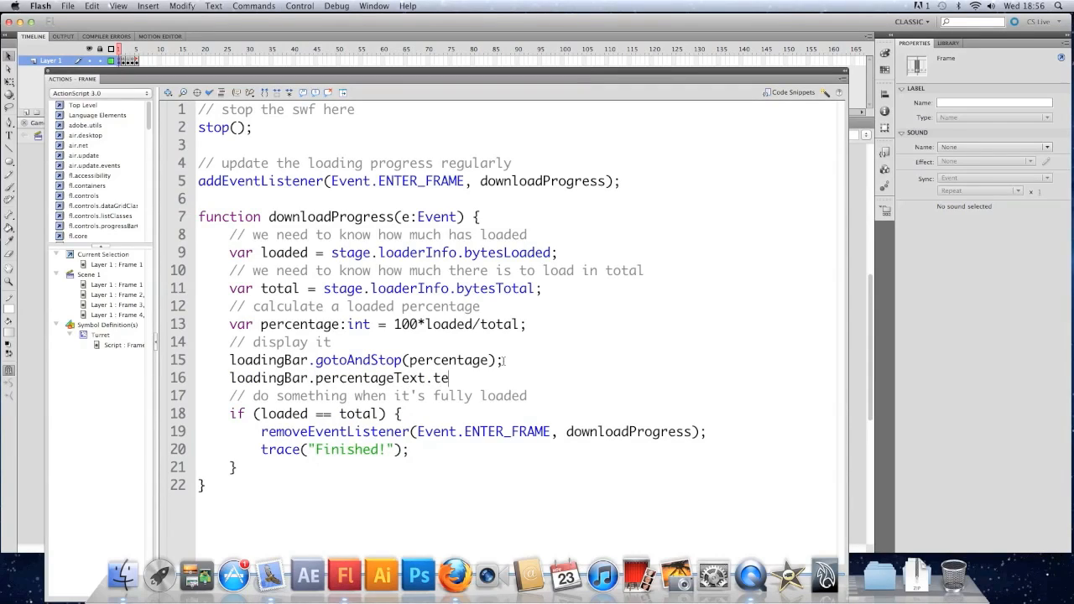
pyautogui.write('xt="')
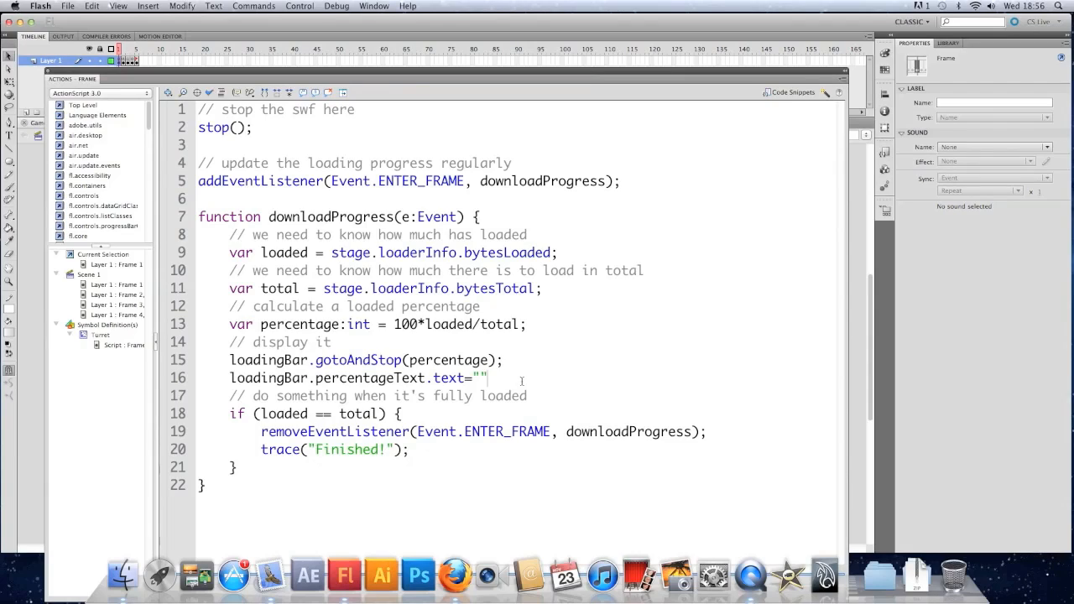
pyautogui.write('+per')
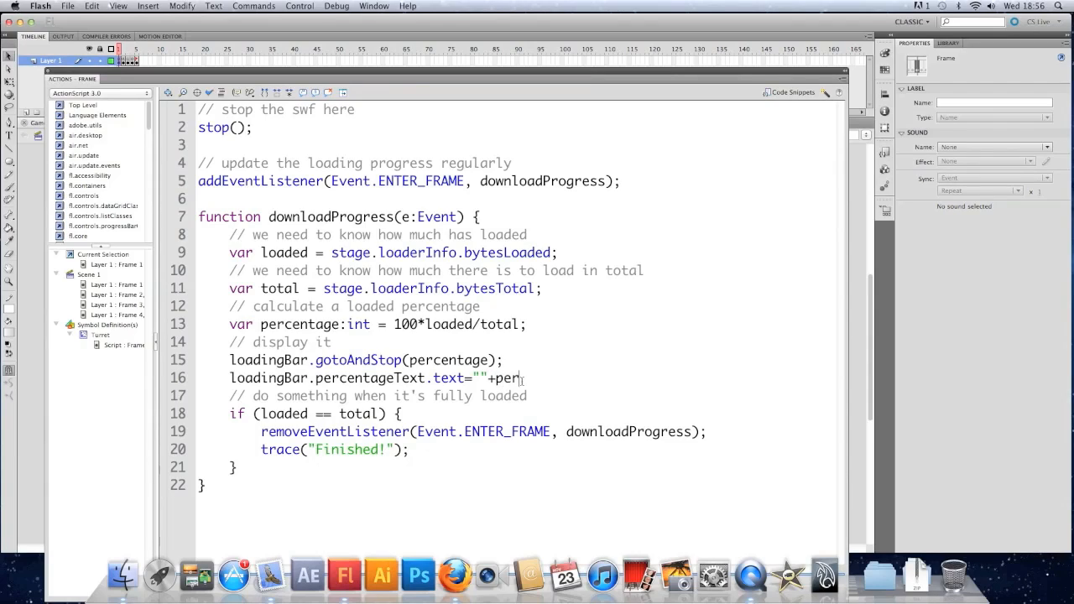
pyautogui.write('centage+')
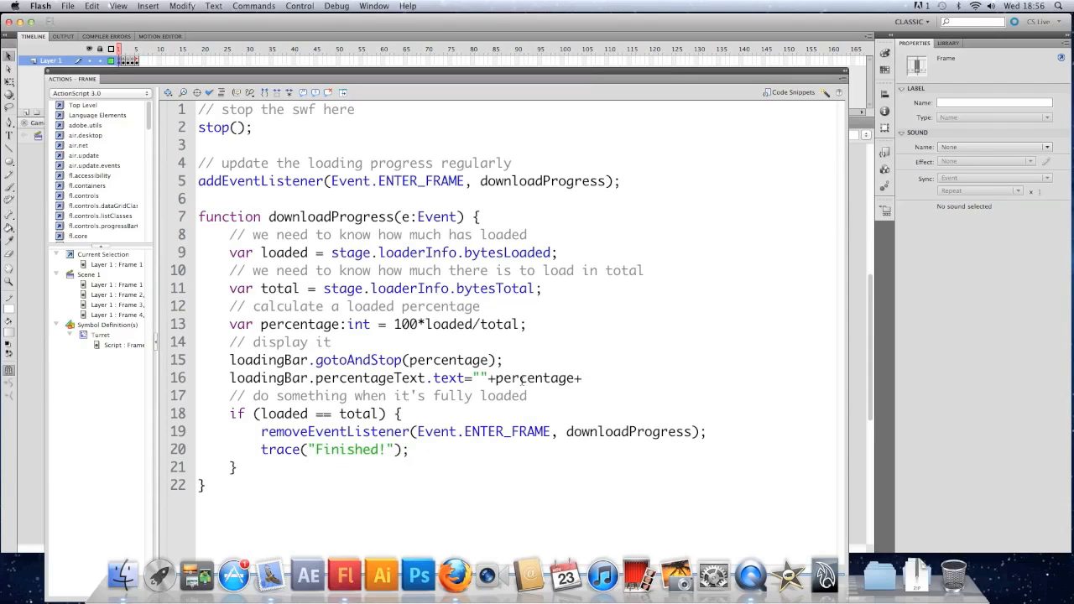
pyautogui.write('%";')
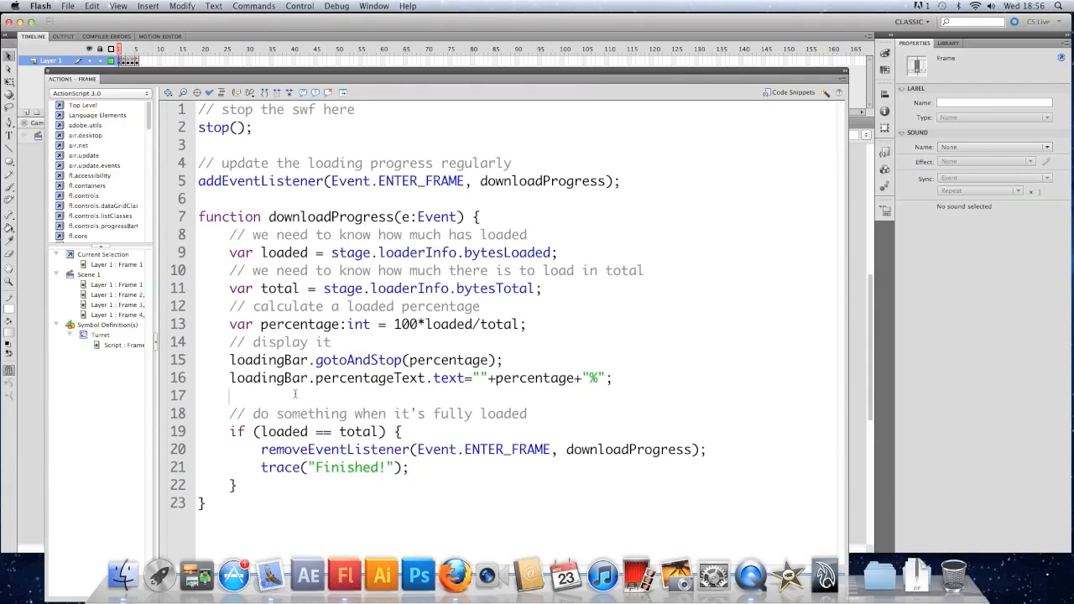
# Step: Add loadingBar.percentageText.blendMode = "invert"; to the frame-1 script
pyautogui.write('loadingBar.')
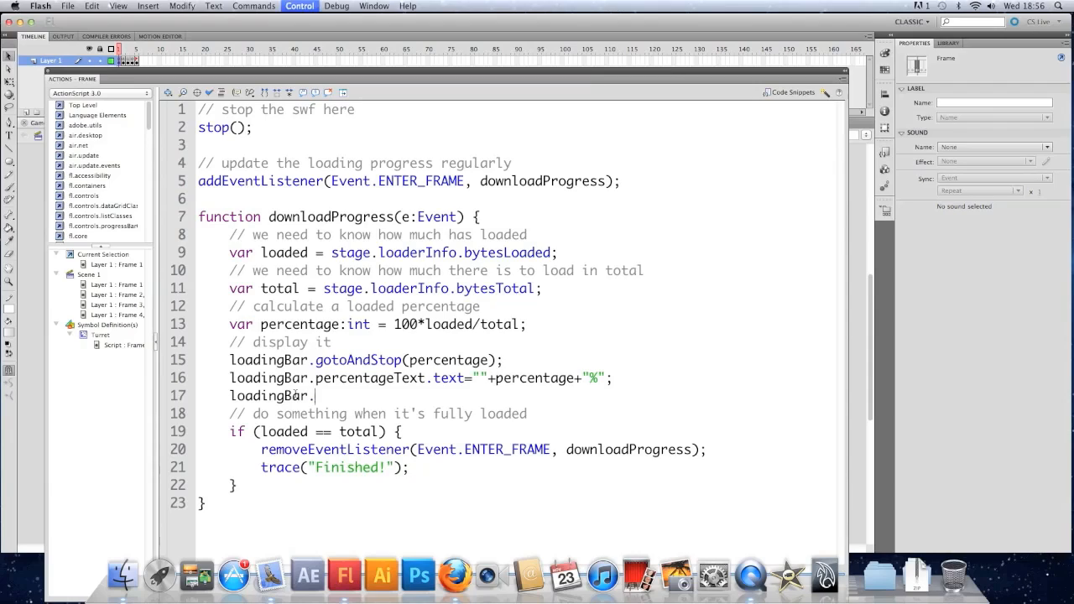
pyautogui.write('perce')
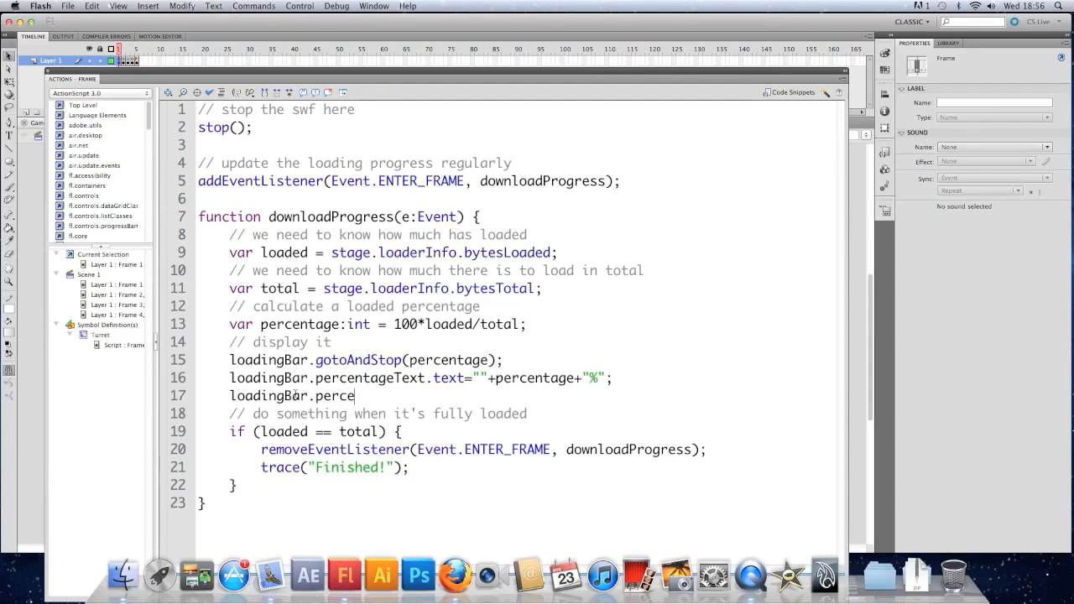
pyautogui.write('ntageText')
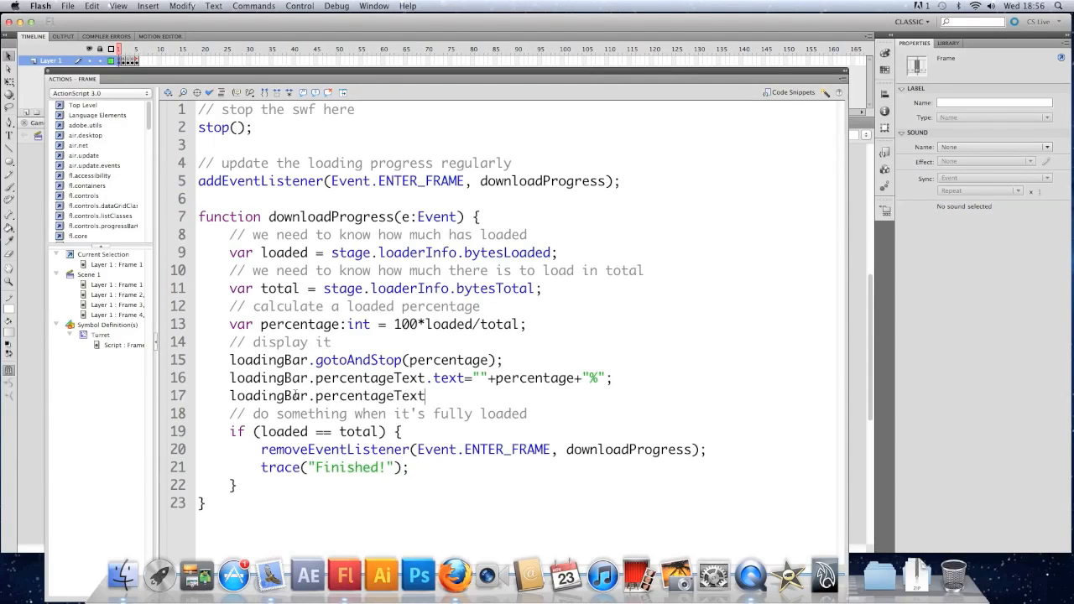
pyautogui.write('.blendMode=')
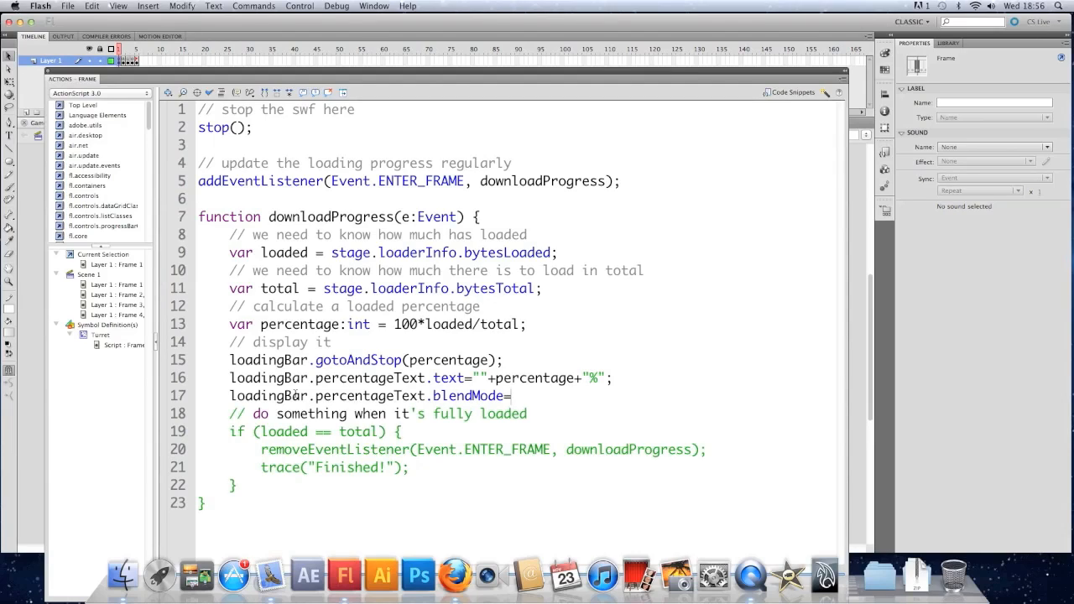
pyautogui.write('"invert"')
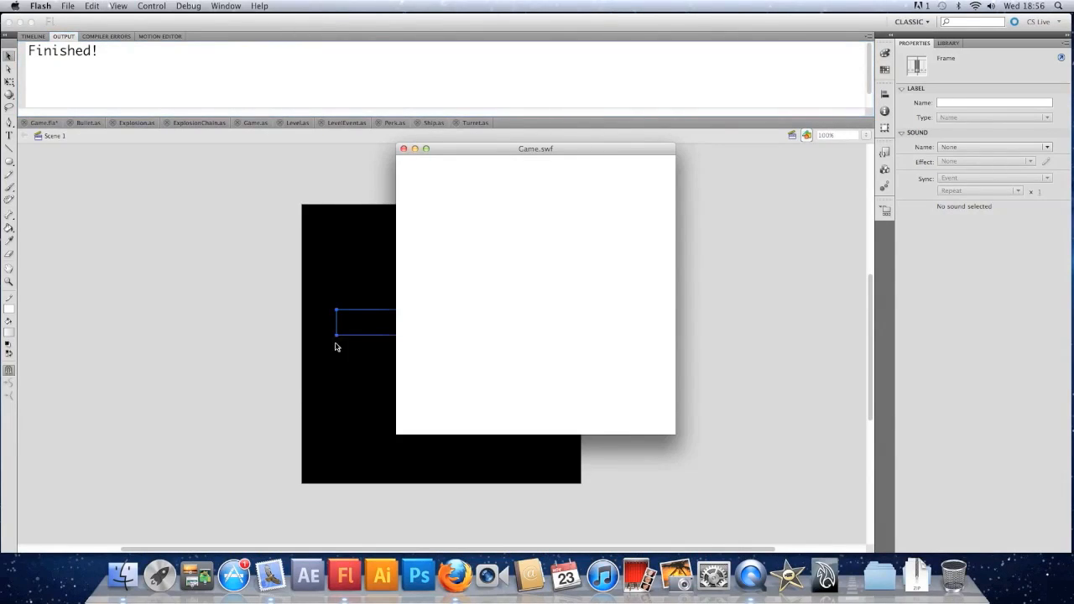
pyautogui.moveTo(514, 302)
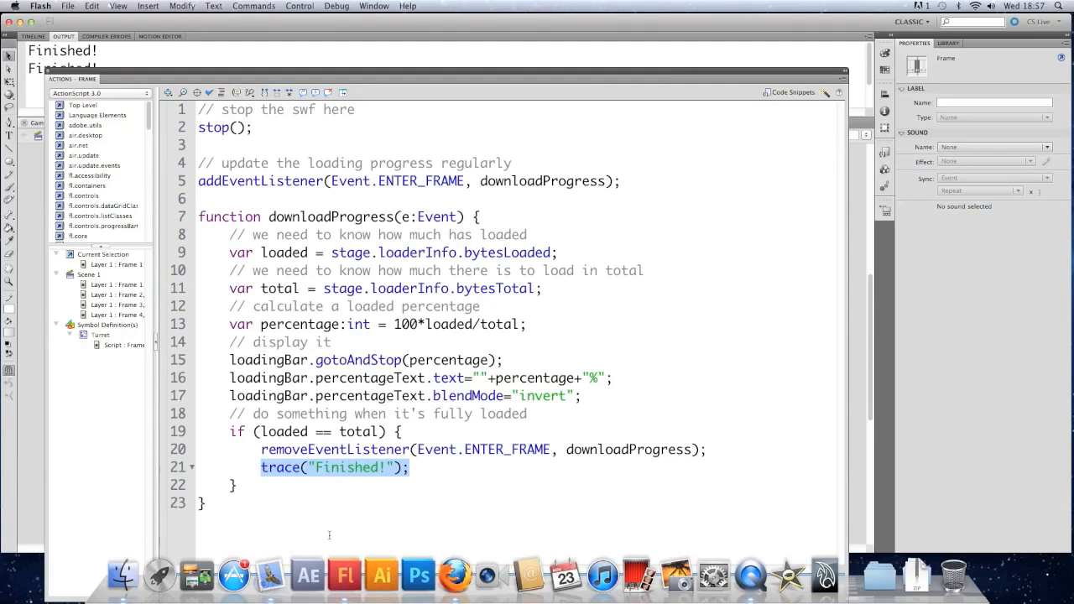
# Step: Replace the finished action with targetFrame="Menu"; in the frame script
pyautogui.write('playe')
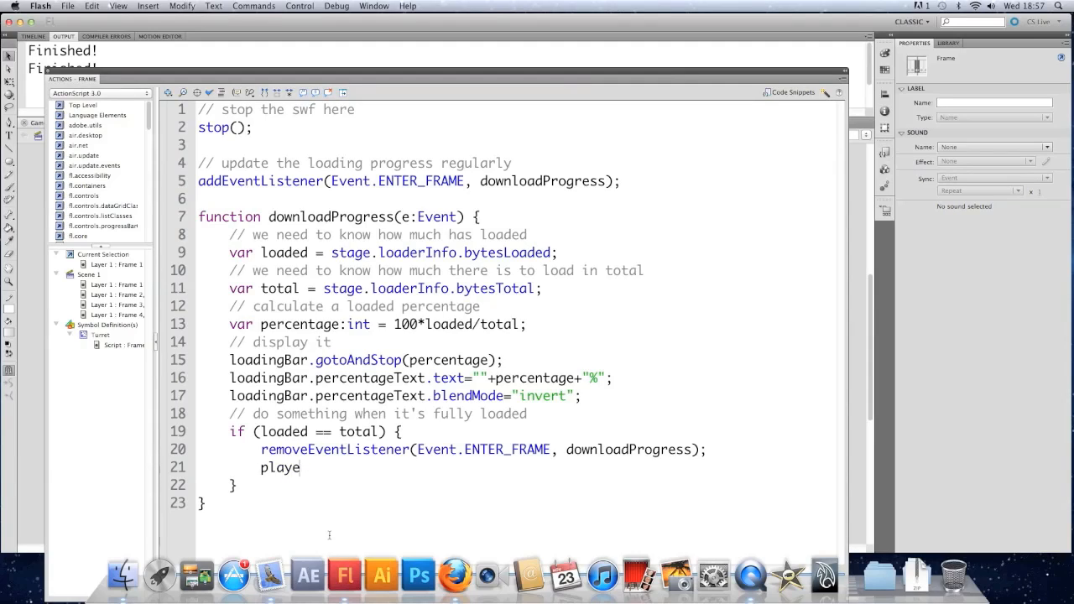
pyautogui.write('();')
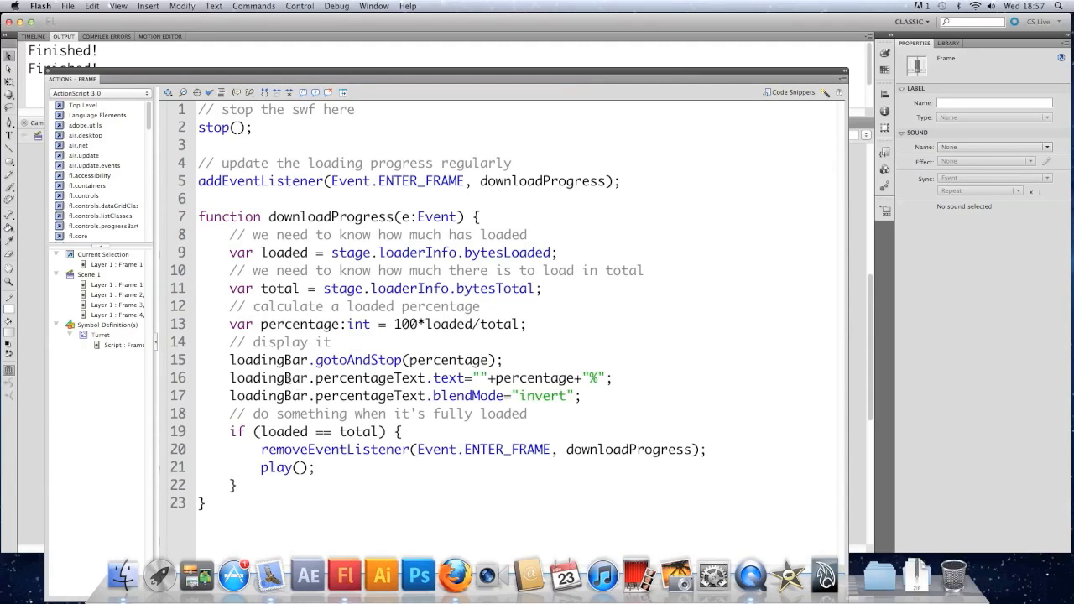
pyautogui.moveTo(84, 83)
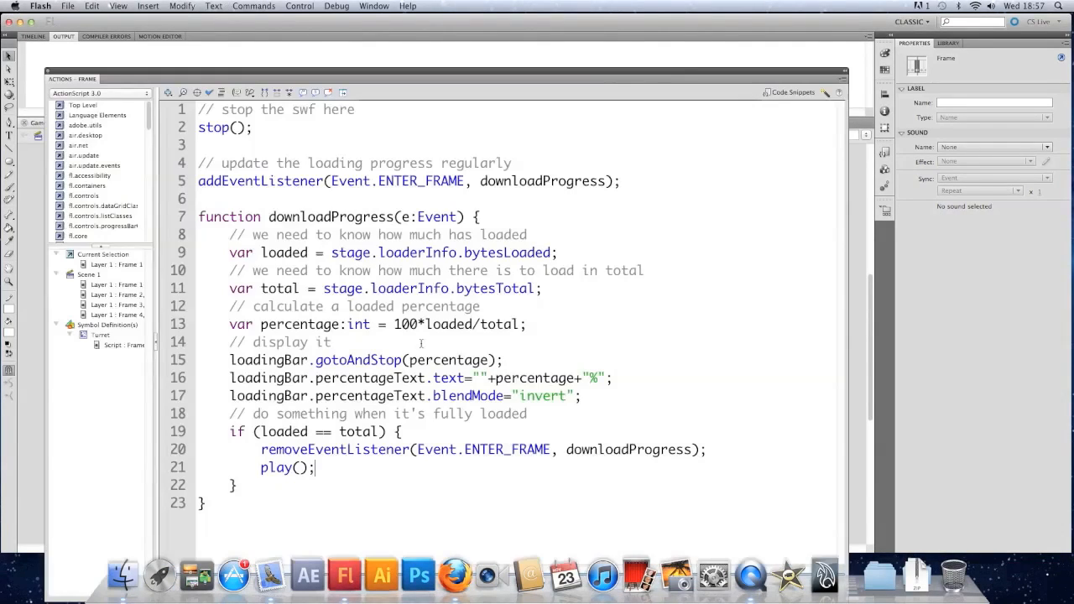
pyautogui.doubleClick(285, 467)
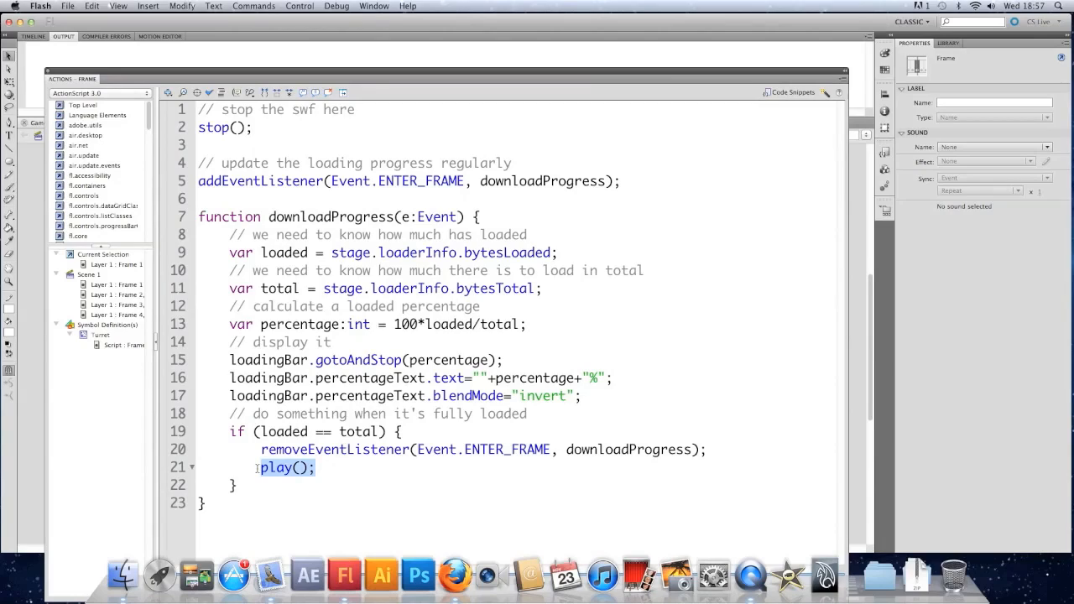
pyautogui.write('targetFrame')
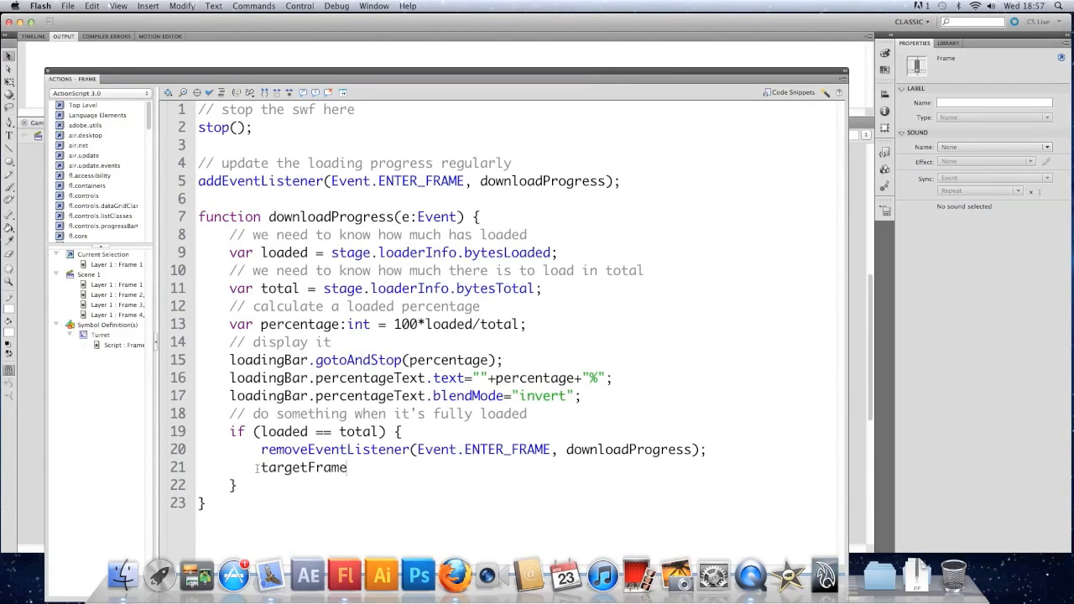
pyautogui.write('="Menu')
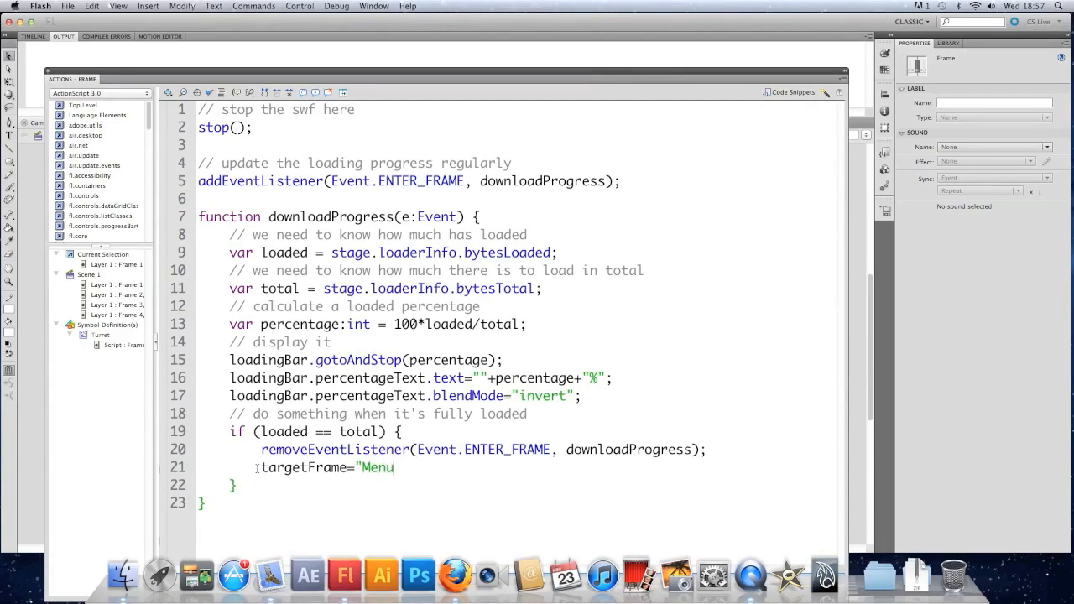
pyautogui.write('";')
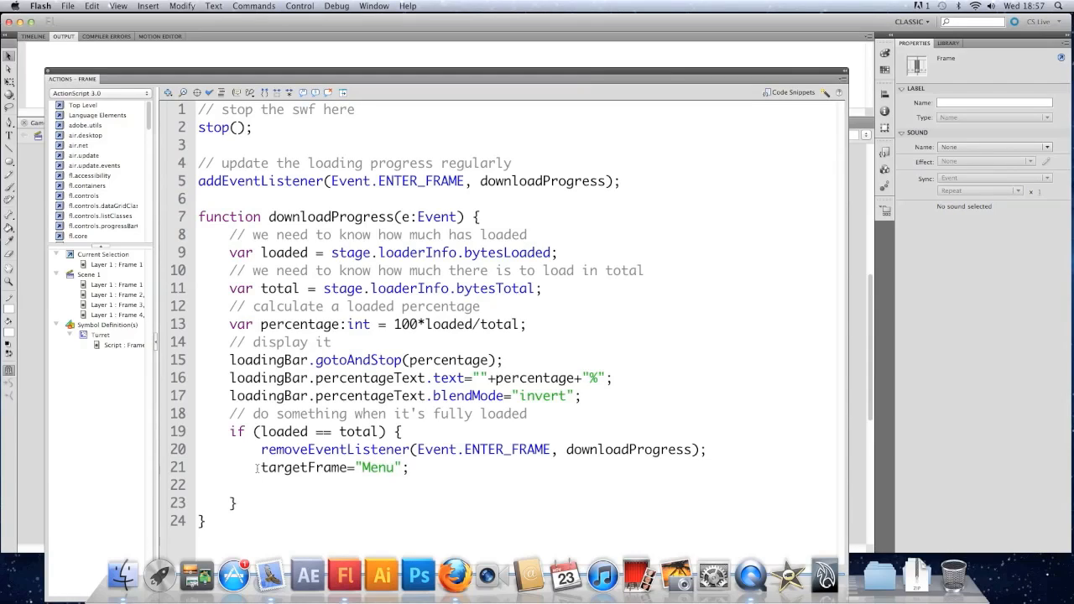
# Step: Add tweenOut(); after it and tweenIn(); at the script's start, then test the movie
pyautogui.write('tween')
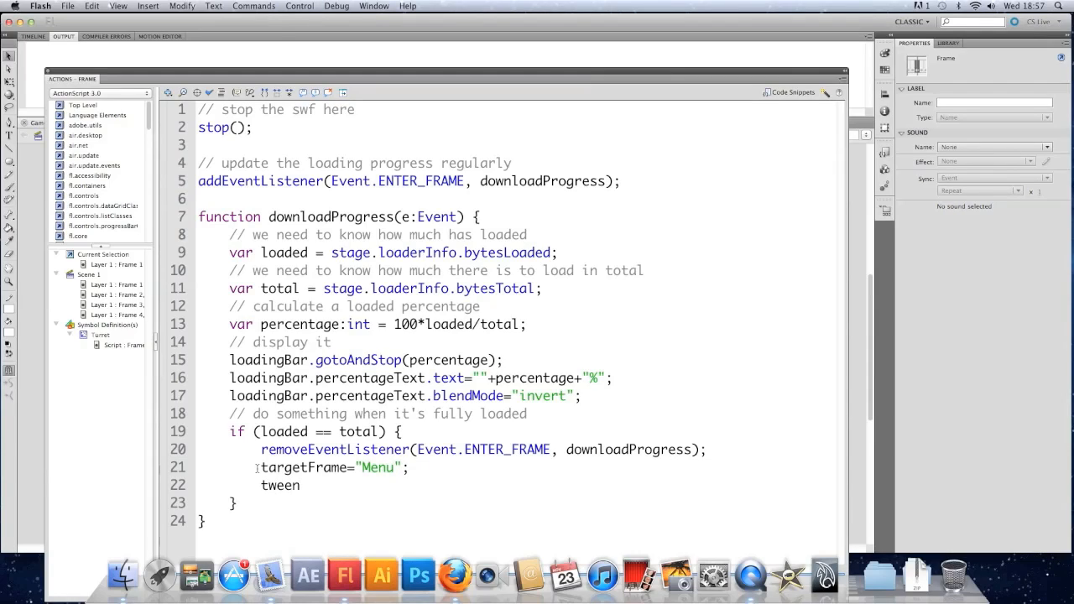
pyautogui.press('Backspace')
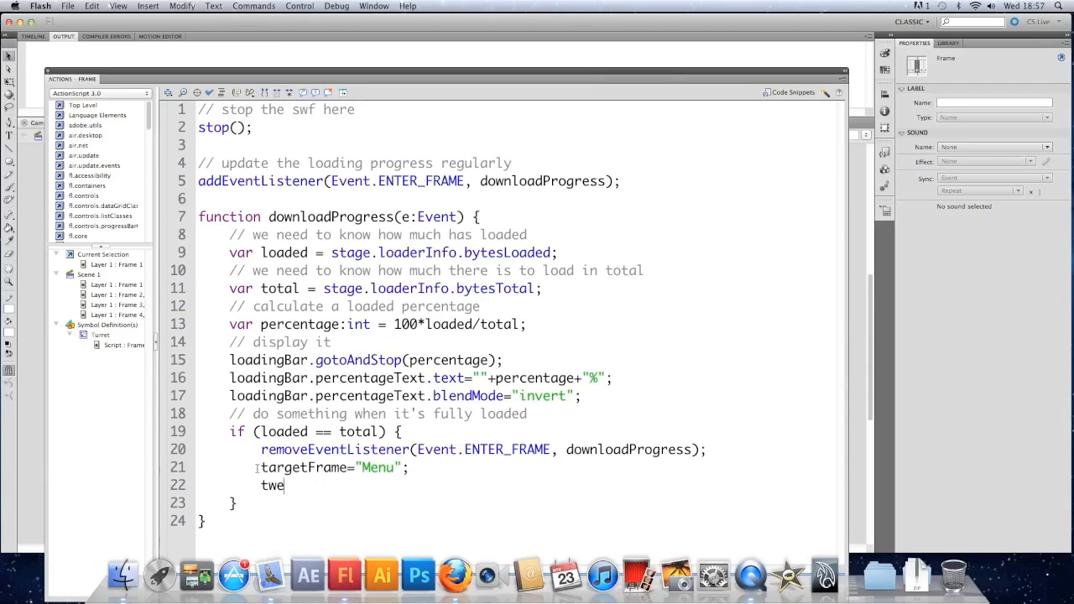
pyautogui.write('en')
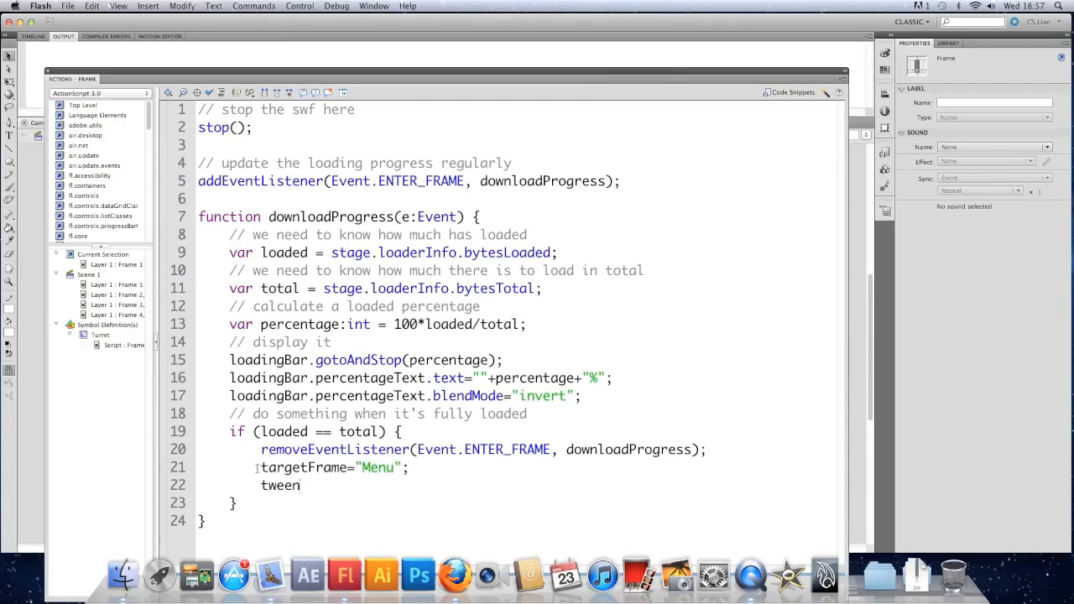
pyautogui.write('Out')
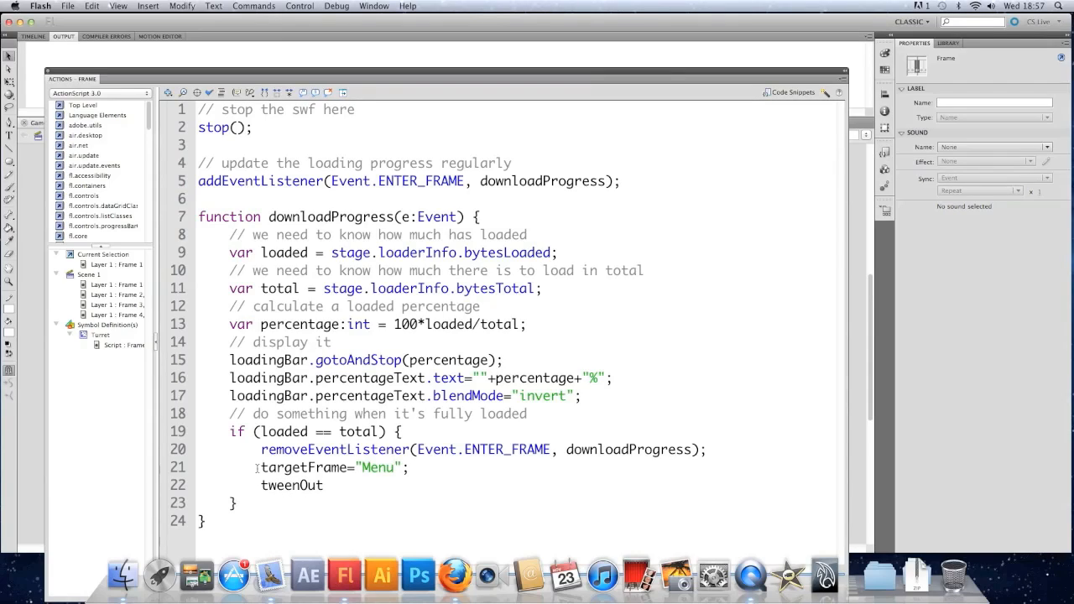
pyautogui.write('();')
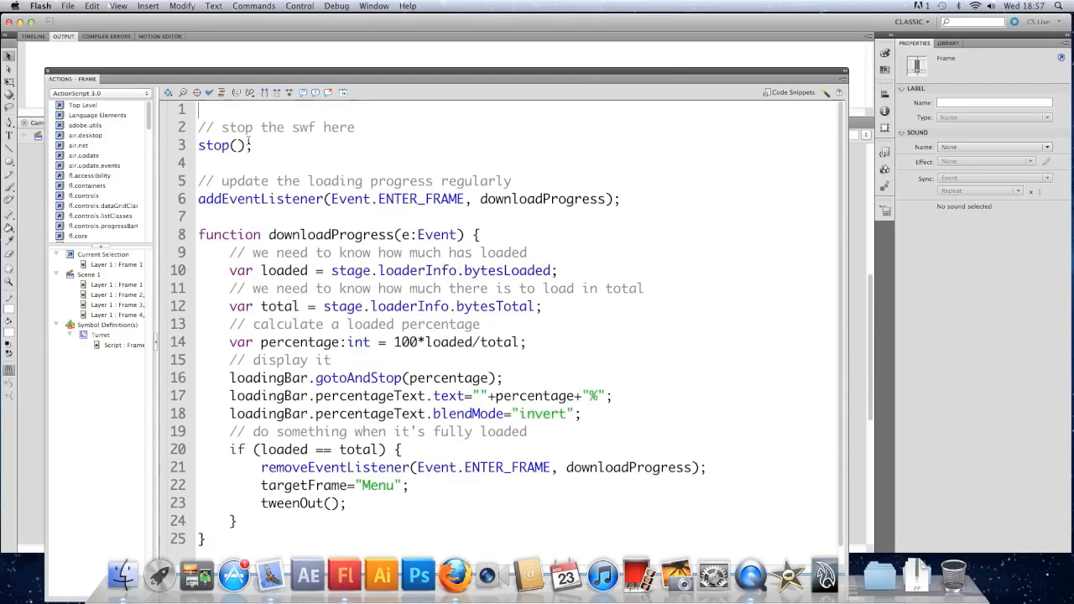
pyautogui.write('tweenIn(')
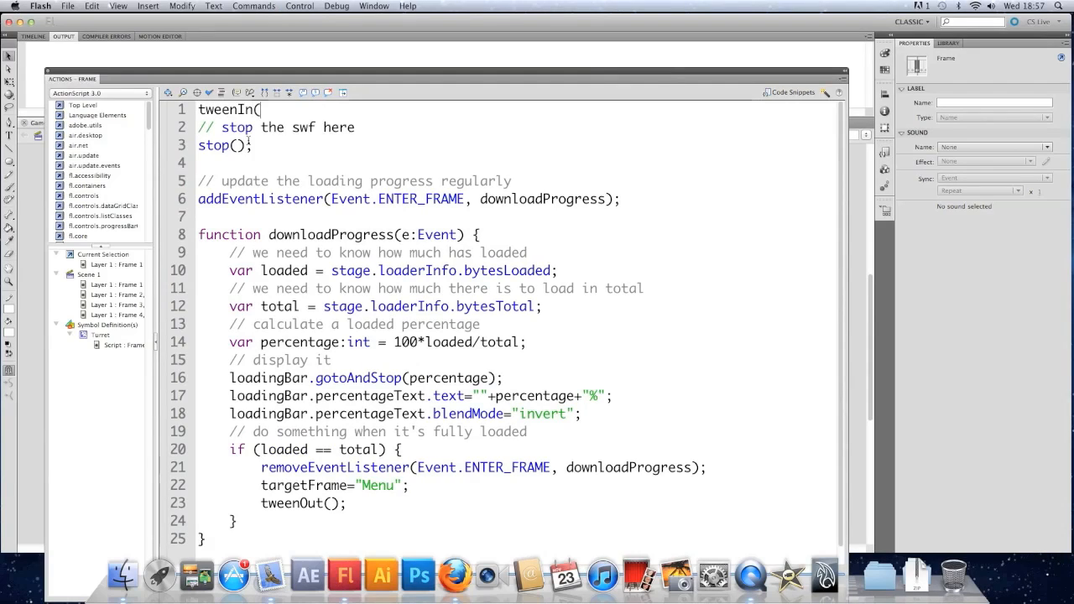
pyautogui.click(298, 7)
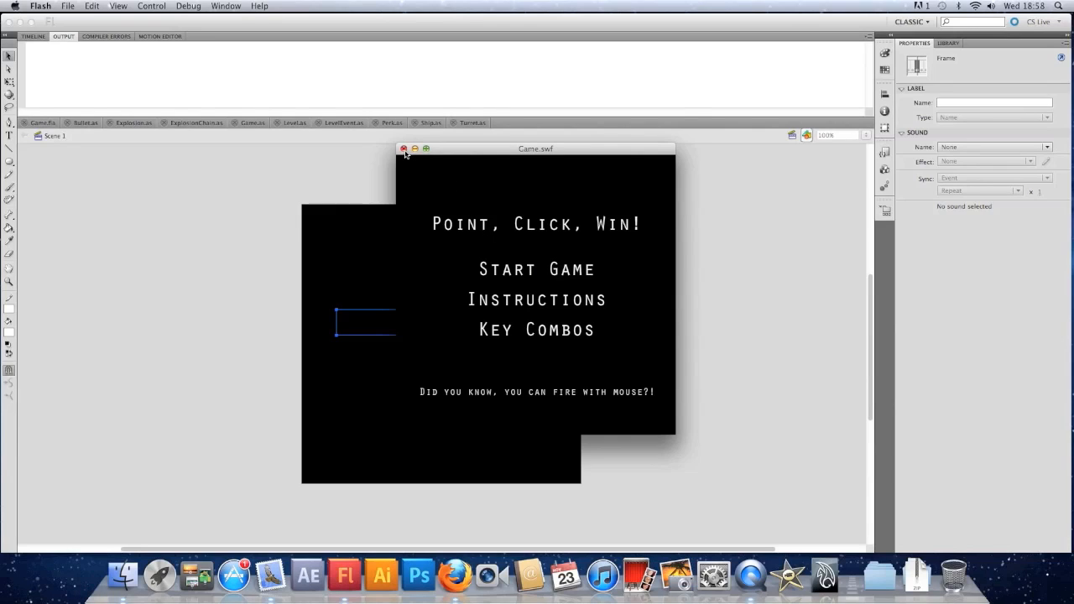
pyautogui.click(403, 148)
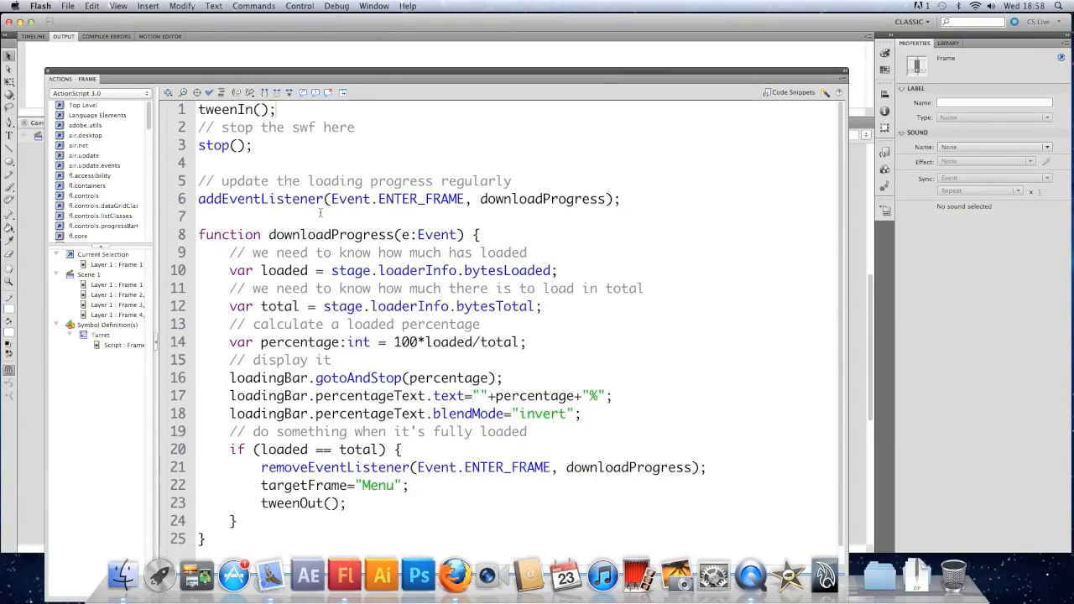